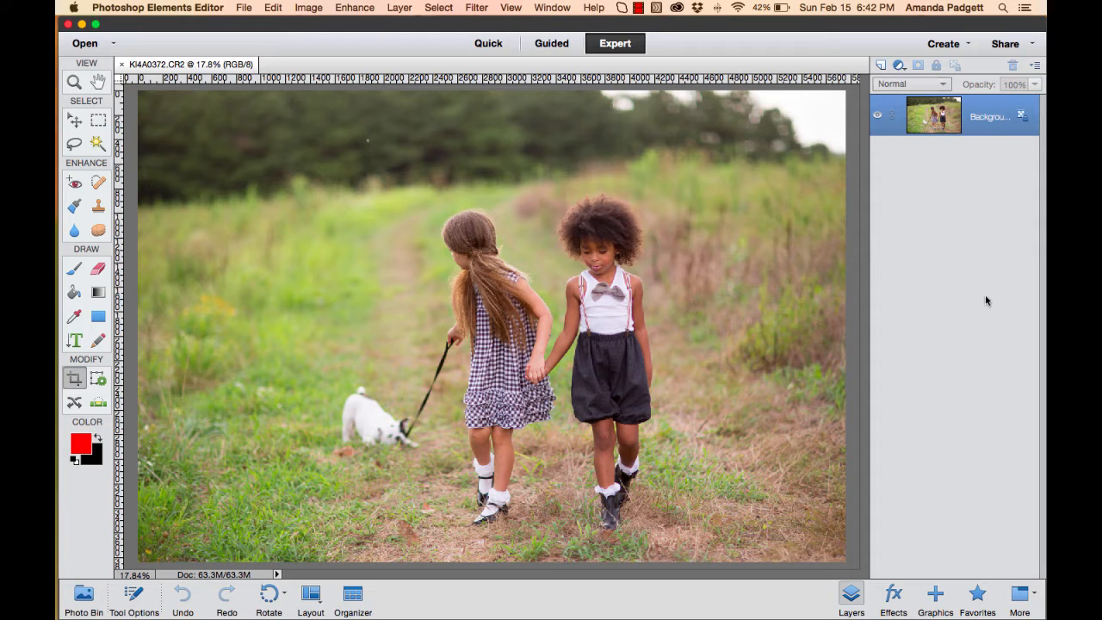
pyautogui.moveTo(812, 203)
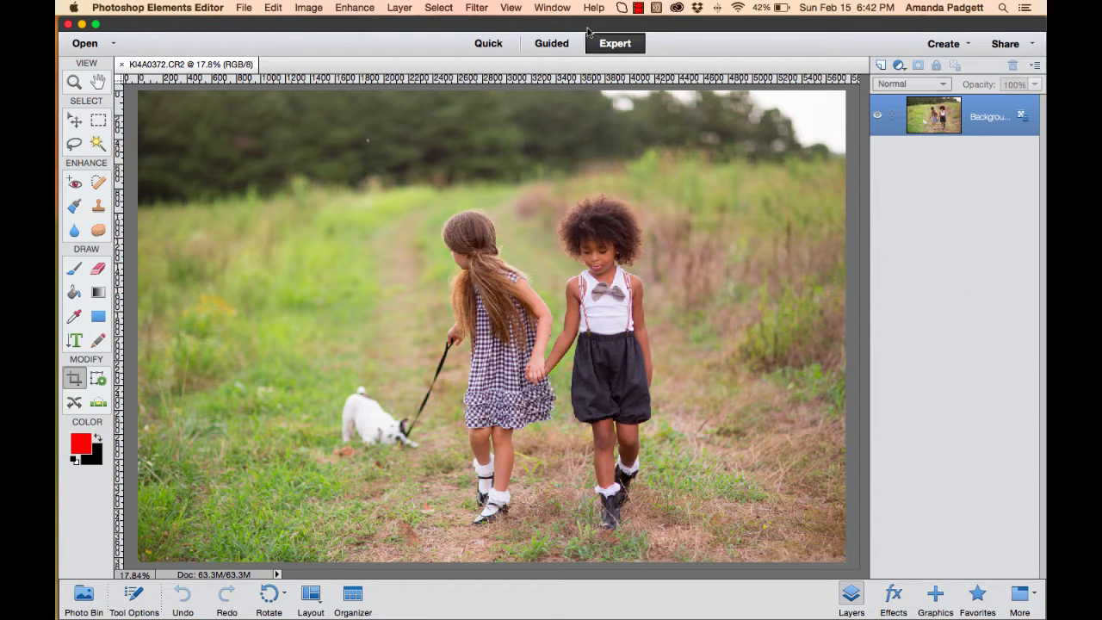
pyautogui.moveTo(619, 67)
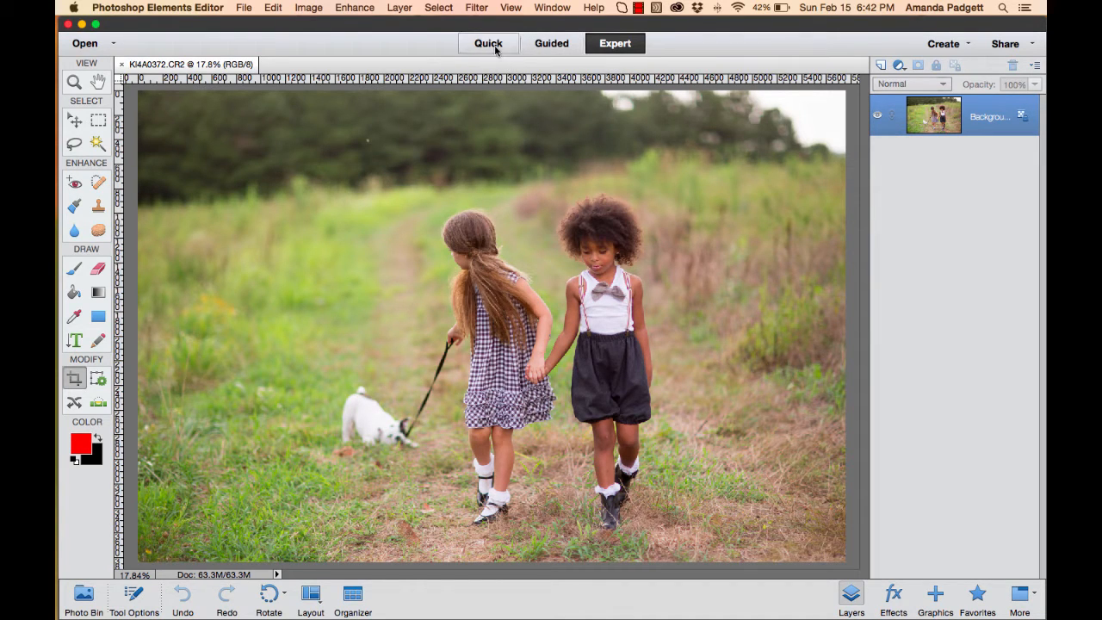
# Step: Show the Actions panel from the More panels list in the Expert workspace
pyautogui.click(614, 43)
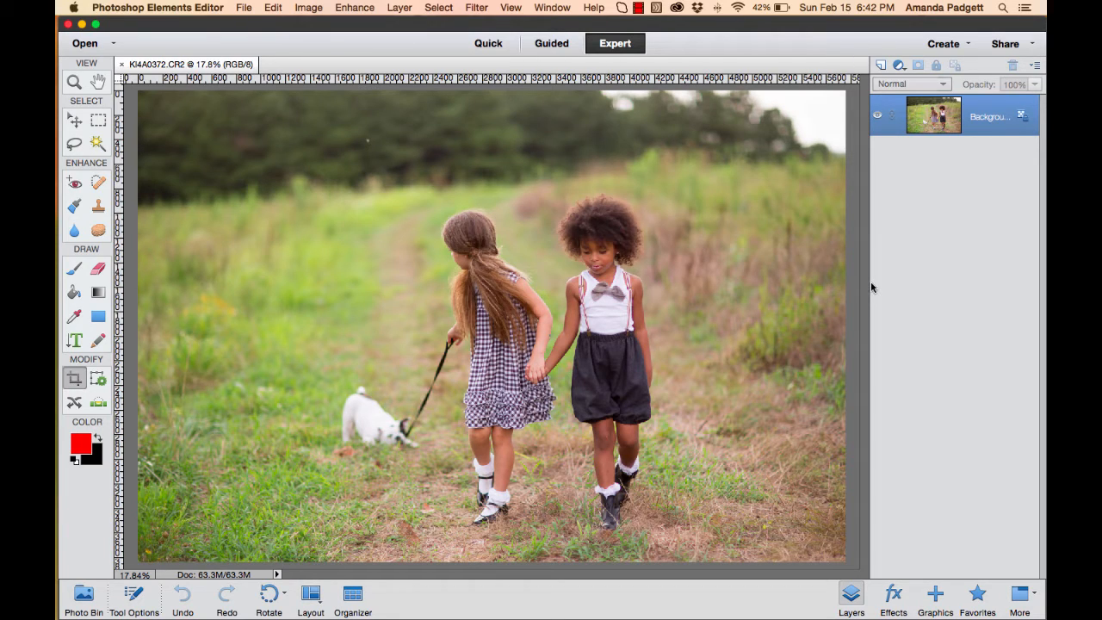
pyautogui.moveTo(930, 268)
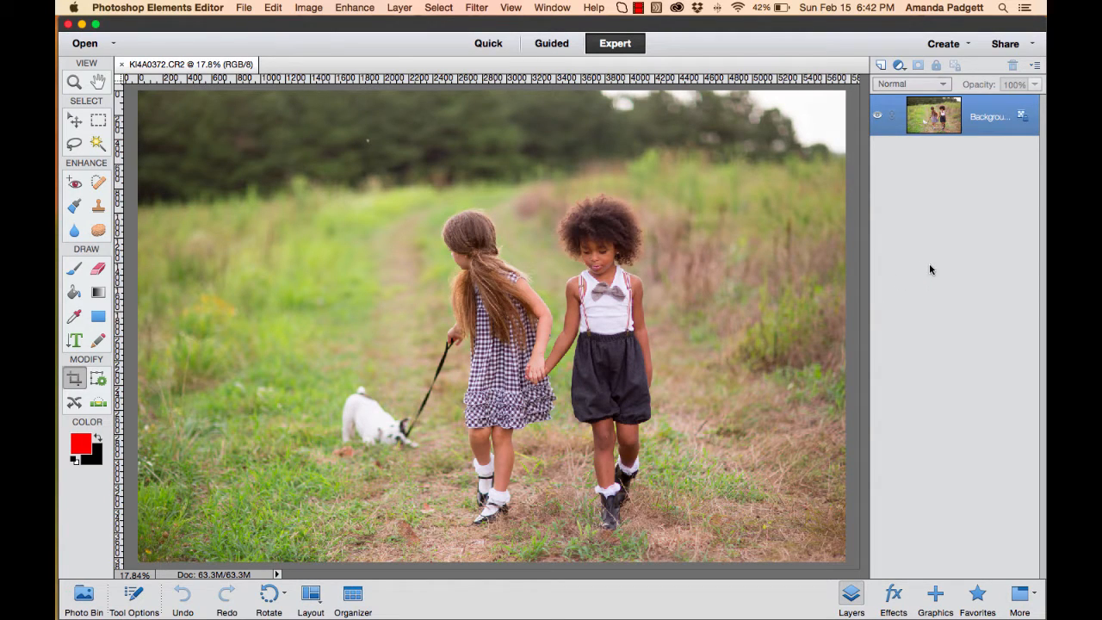
pyautogui.moveTo(875, 234)
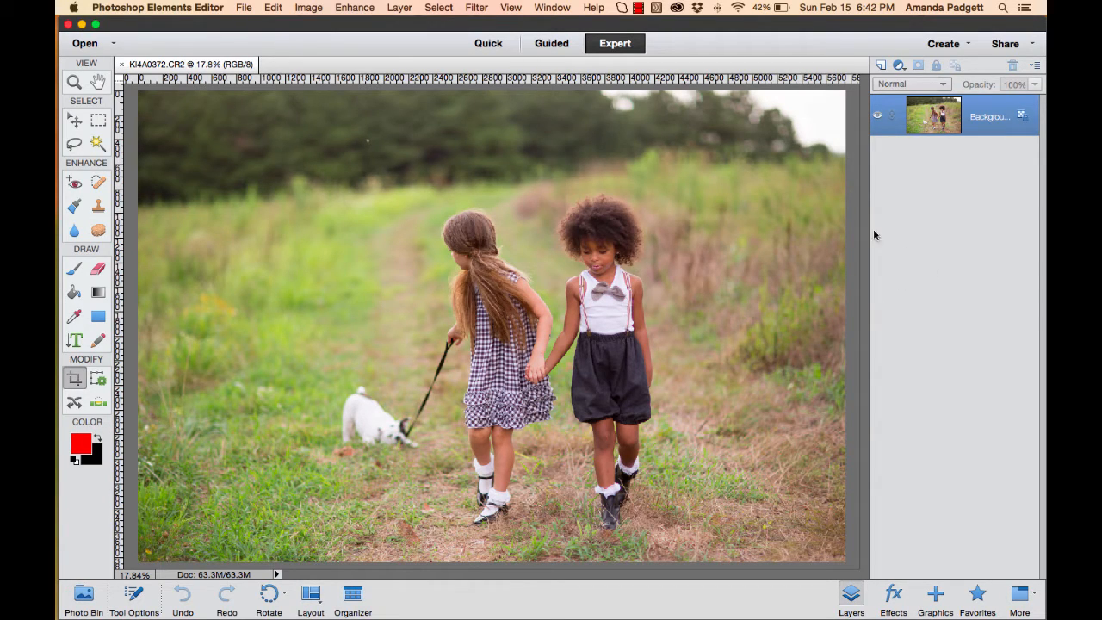
pyautogui.click(551, 7)
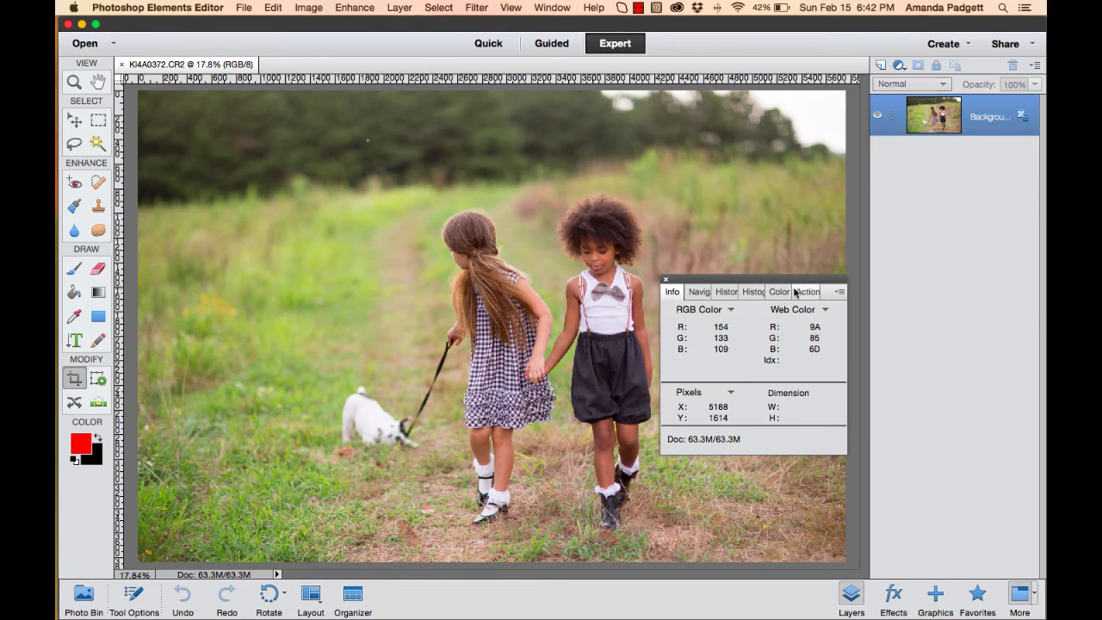
pyautogui.click(799, 291)
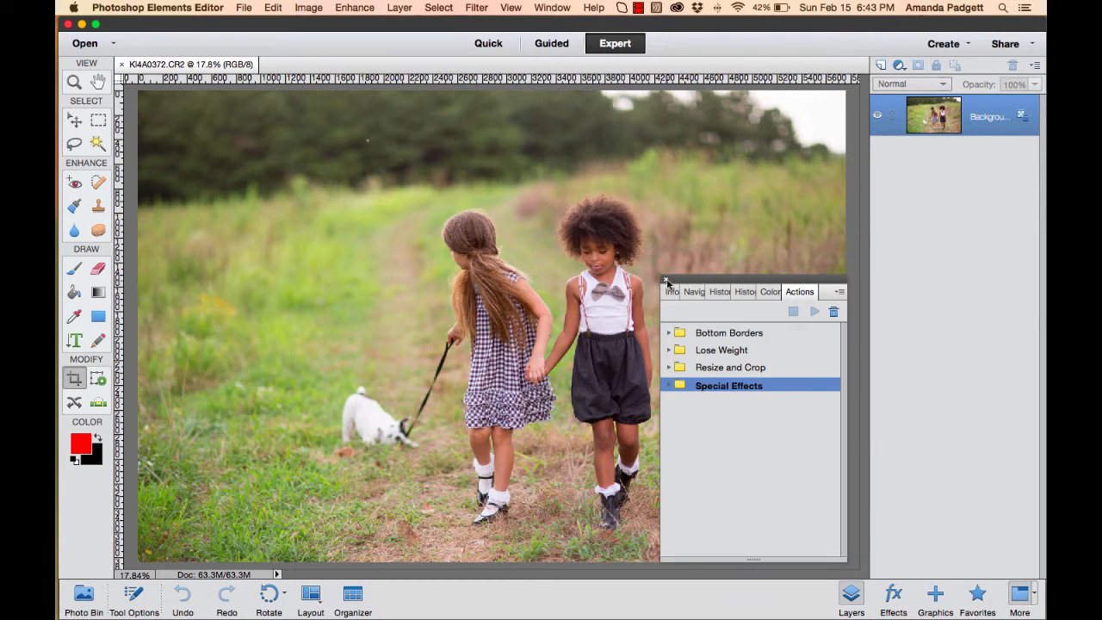
pyautogui.click(1020, 600)
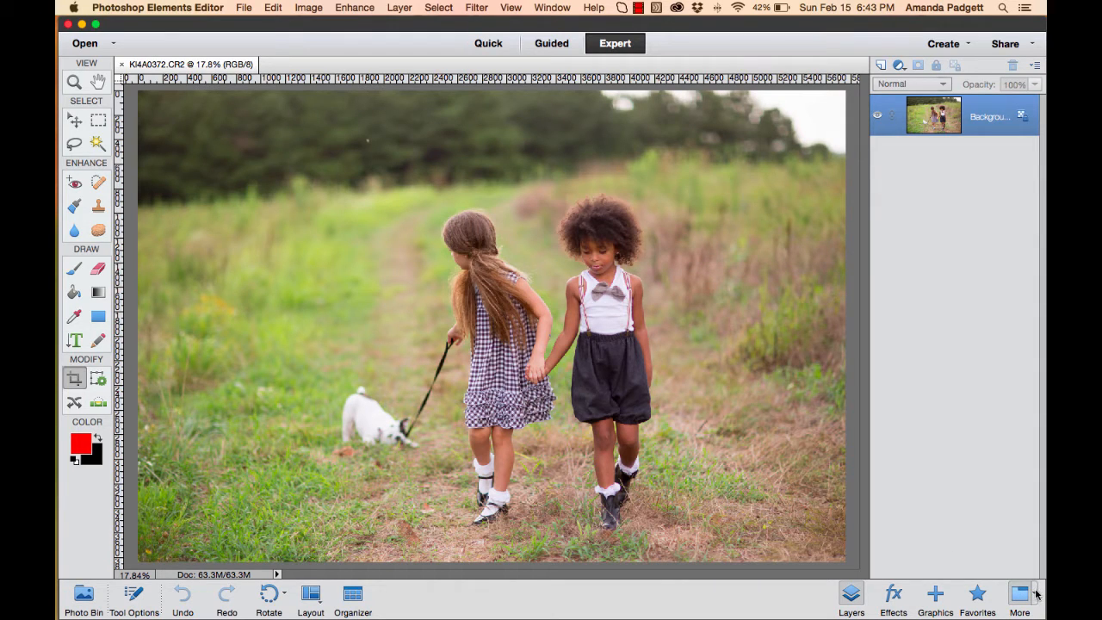
pyautogui.click(1019, 598)
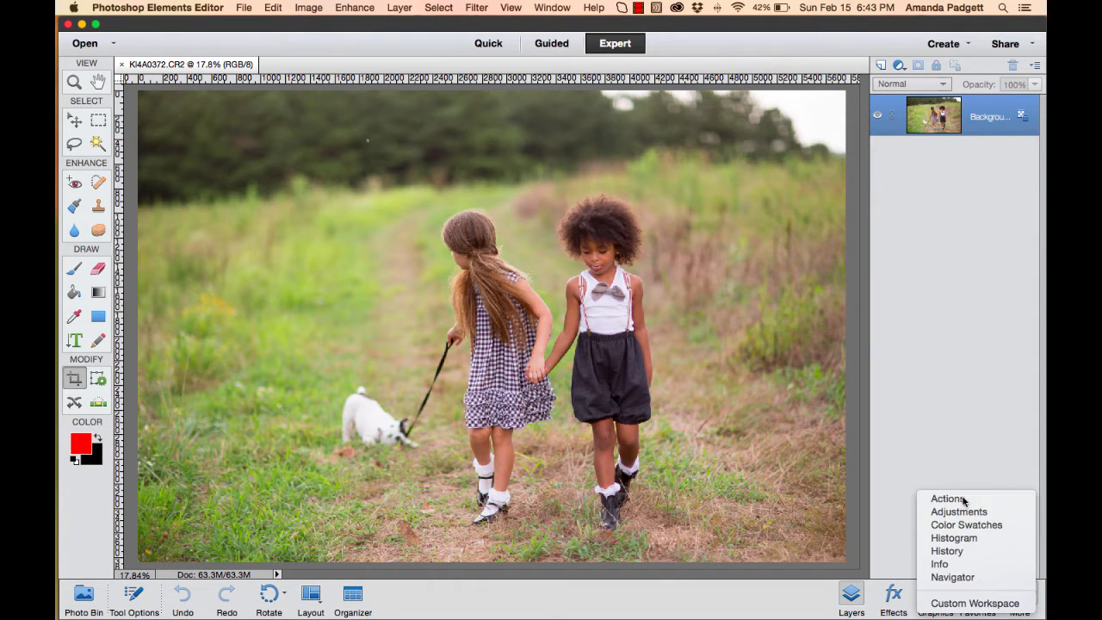
pyautogui.click(947, 499)
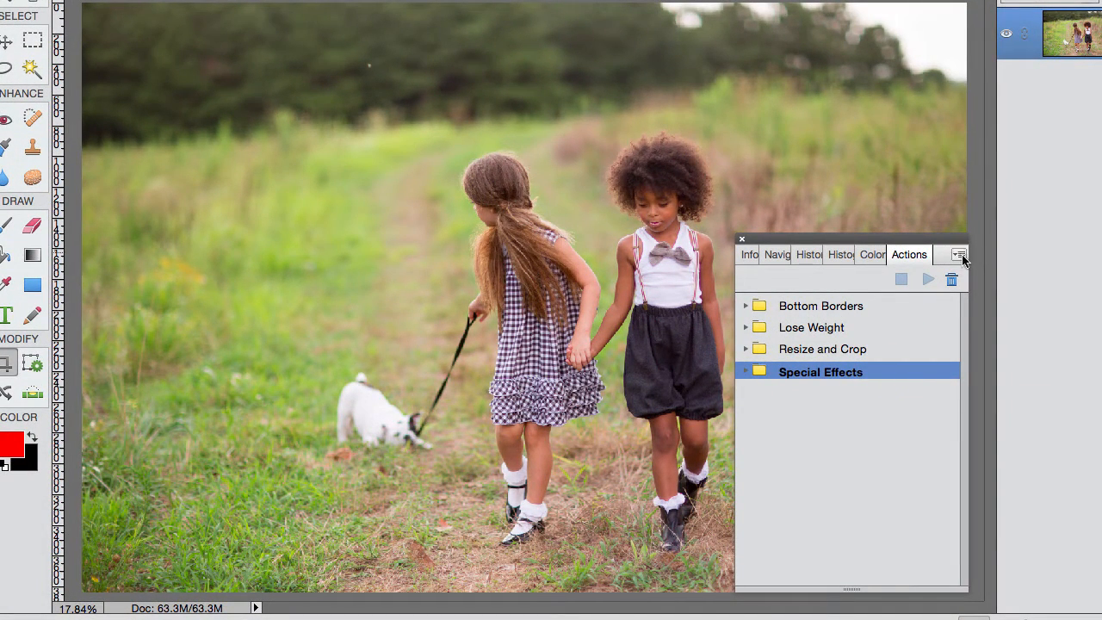
# Step: Start Load Actions from the Actions panel's options menu
pyautogui.click(959, 255)
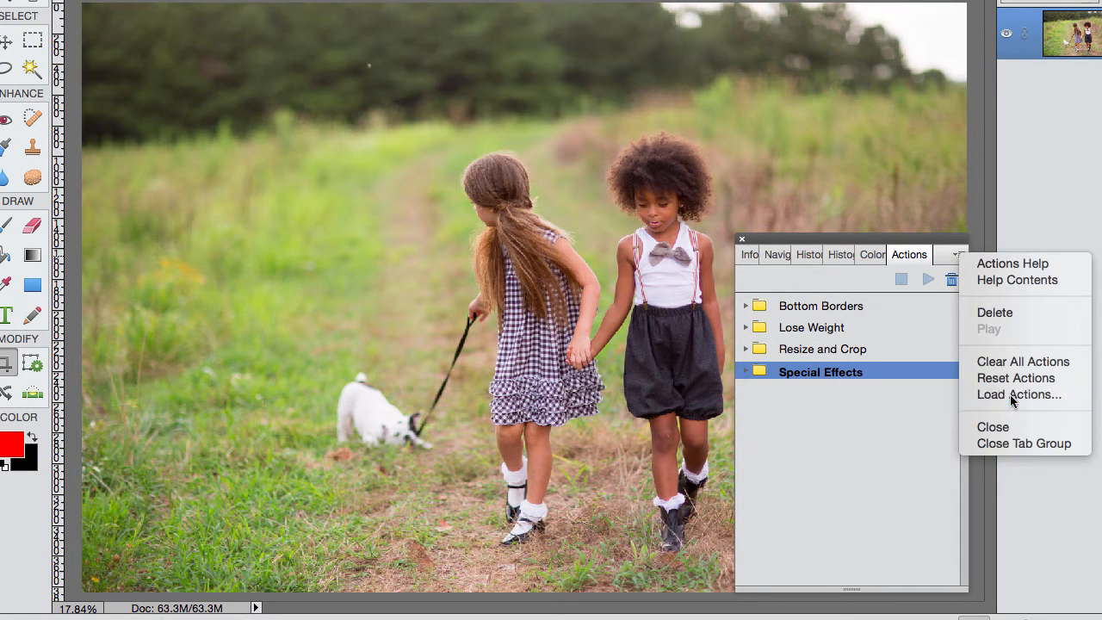
pyautogui.click(1020, 394)
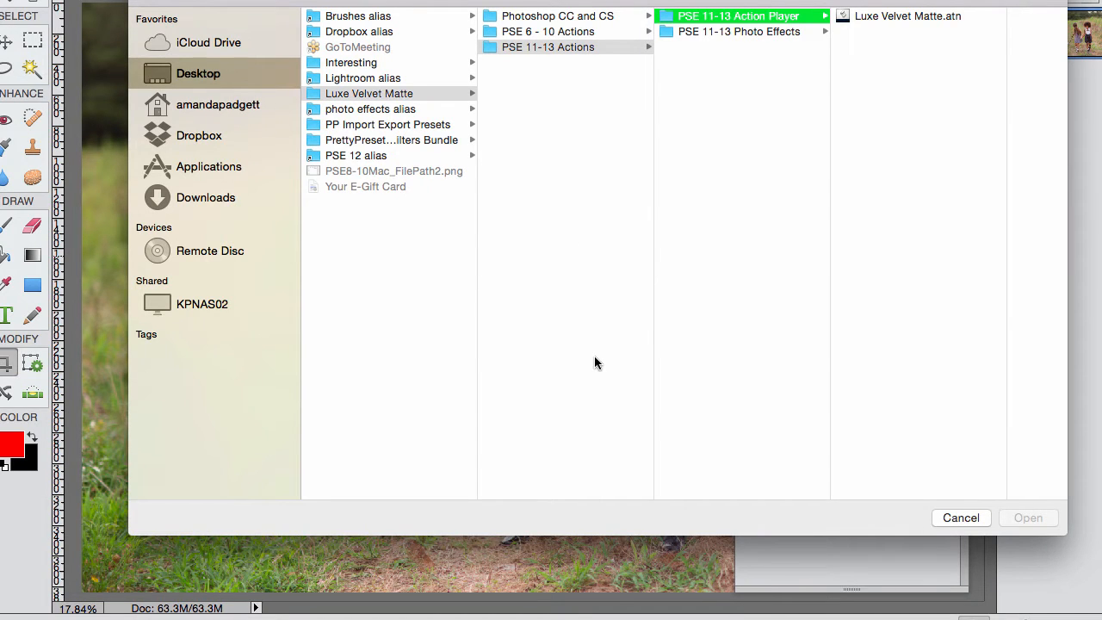
pyautogui.moveTo(579, 357)
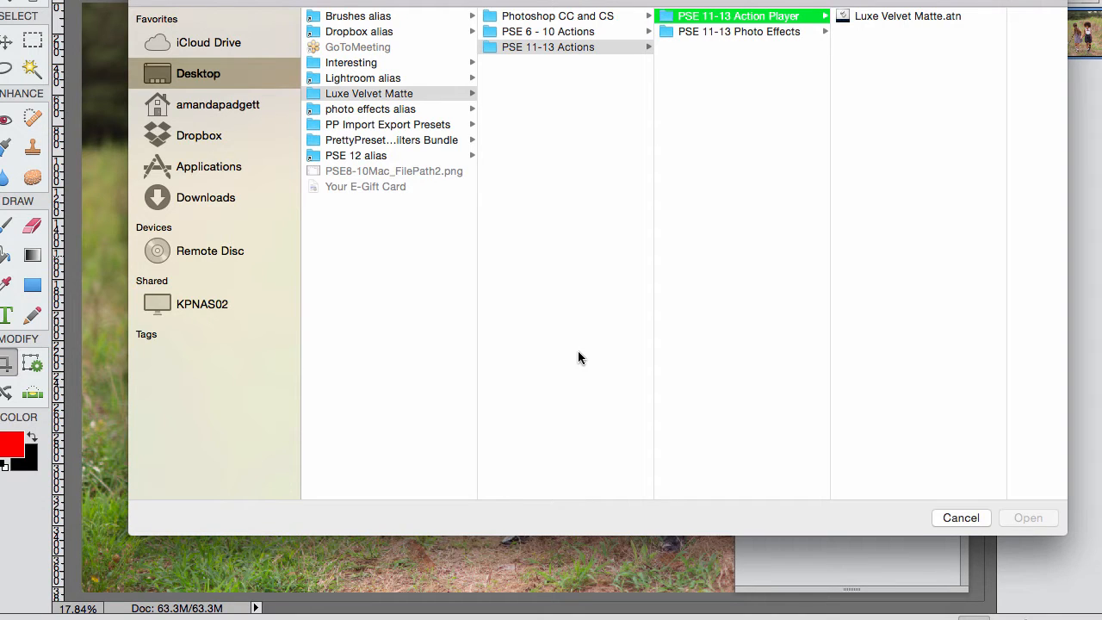
pyautogui.moveTo(220, 203)
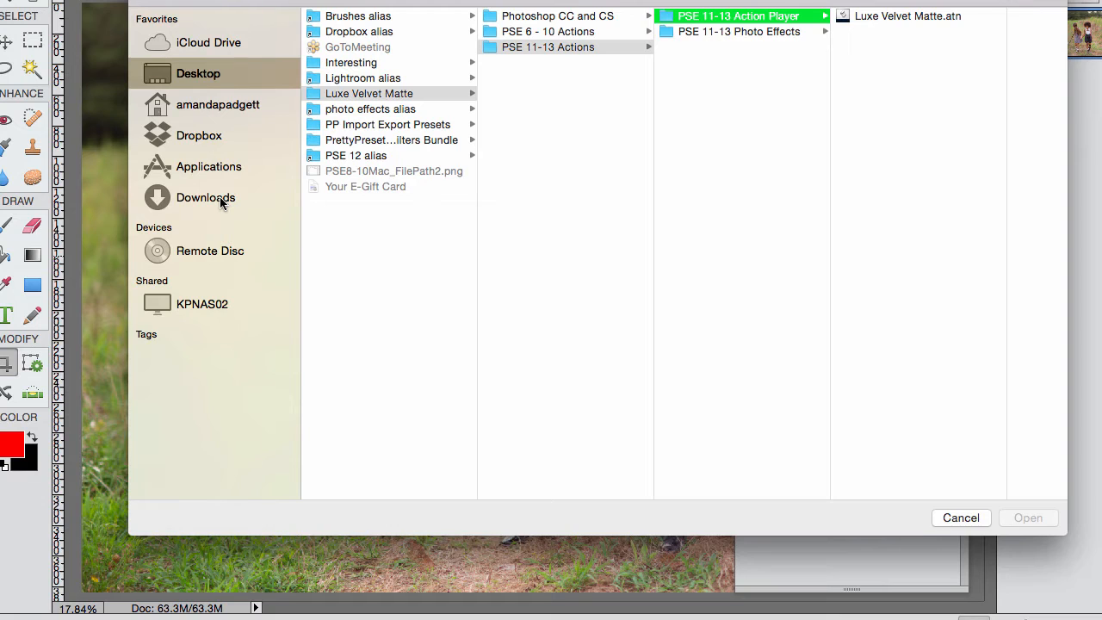
pyautogui.moveTo(334, 204)
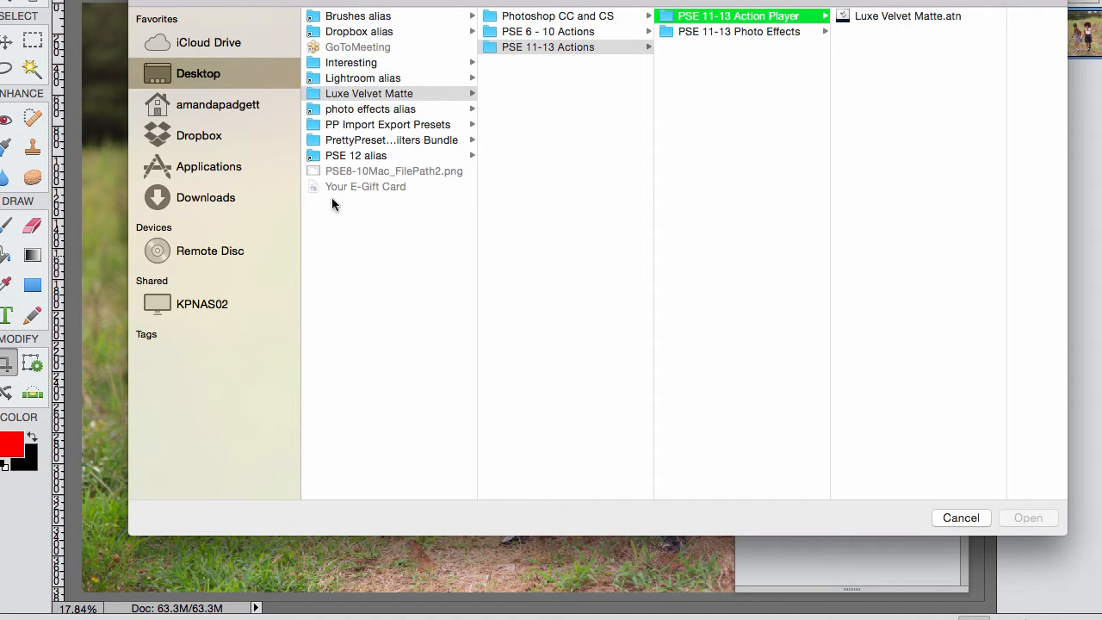
pyautogui.moveTo(148, 67)
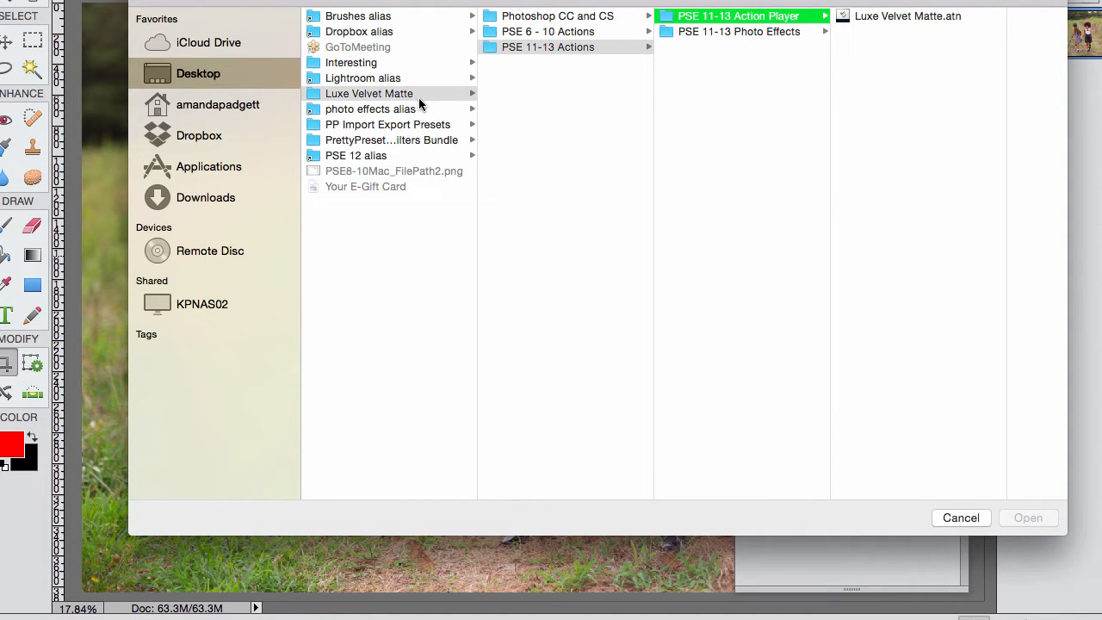
# Step: Browse into Downloads and back to the Desktop in the Load Actions dialog
pyautogui.click(205, 196)
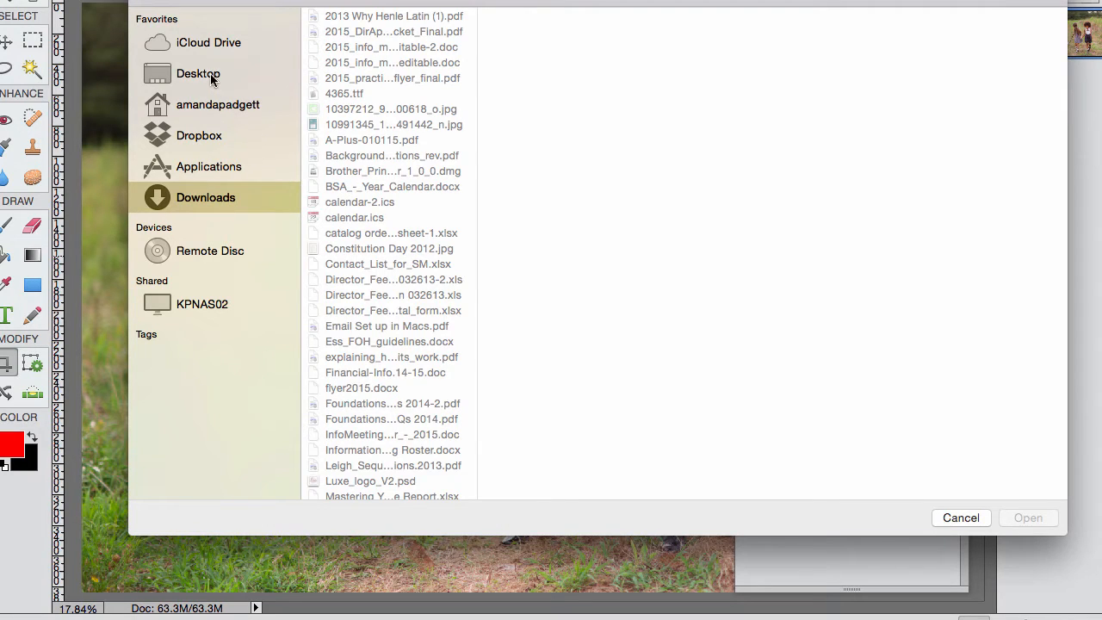
pyautogui.click(198, 72)
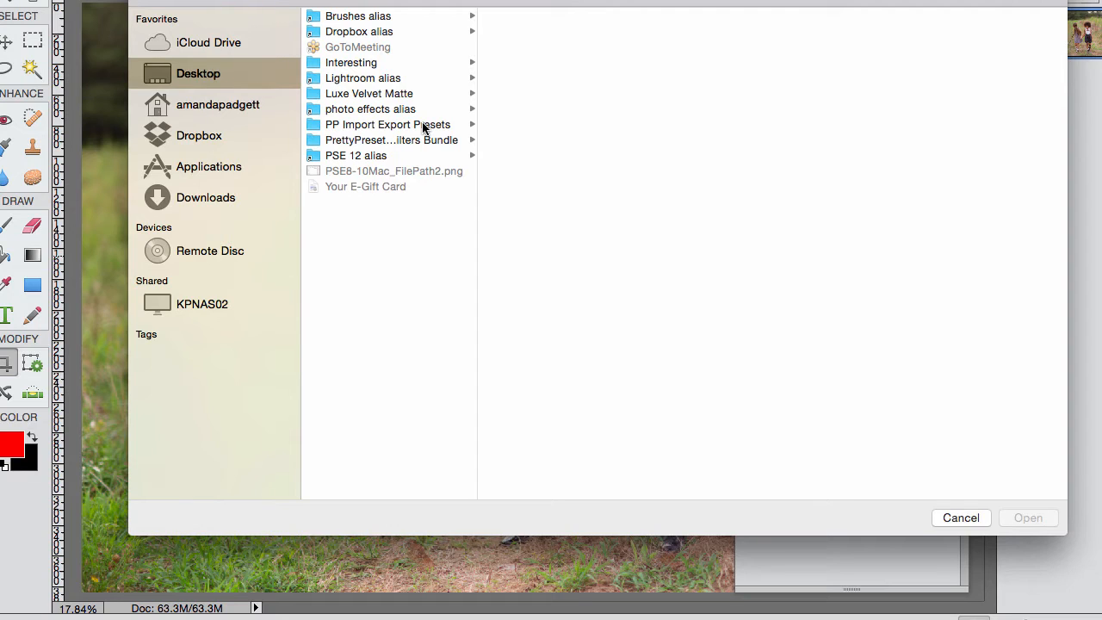
pyautogui.moveTo(365, 95)
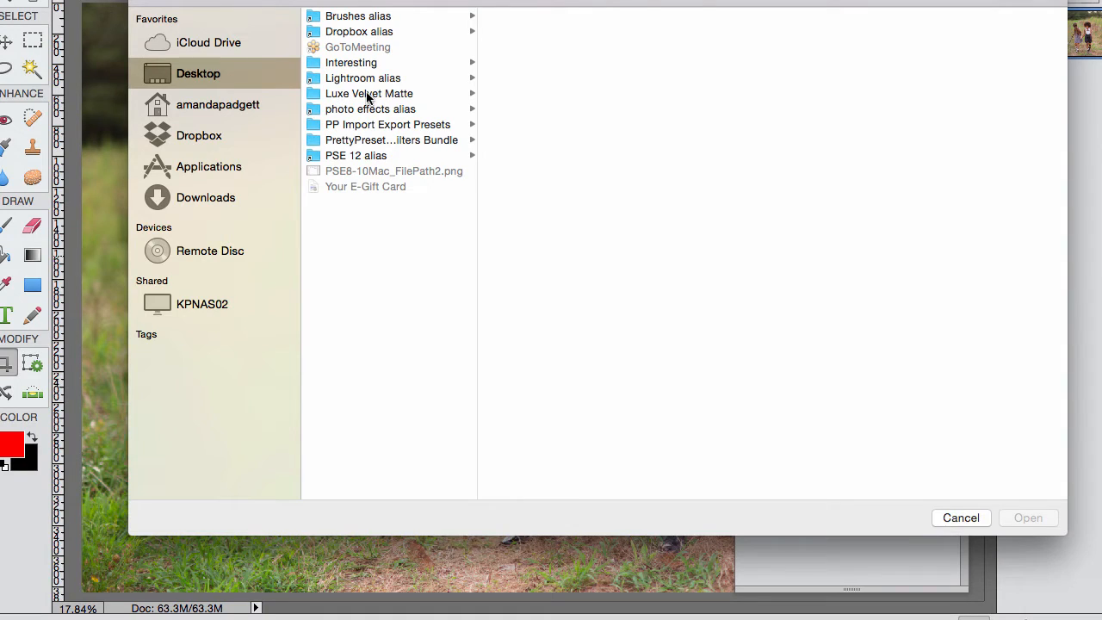
# Step: Select Luxe Velvet Matte.atn inside Luxe Velvet Matte > PSE 11-13 Actions > PSE 11-13 Action Player
pyautogui.click(368, 93)
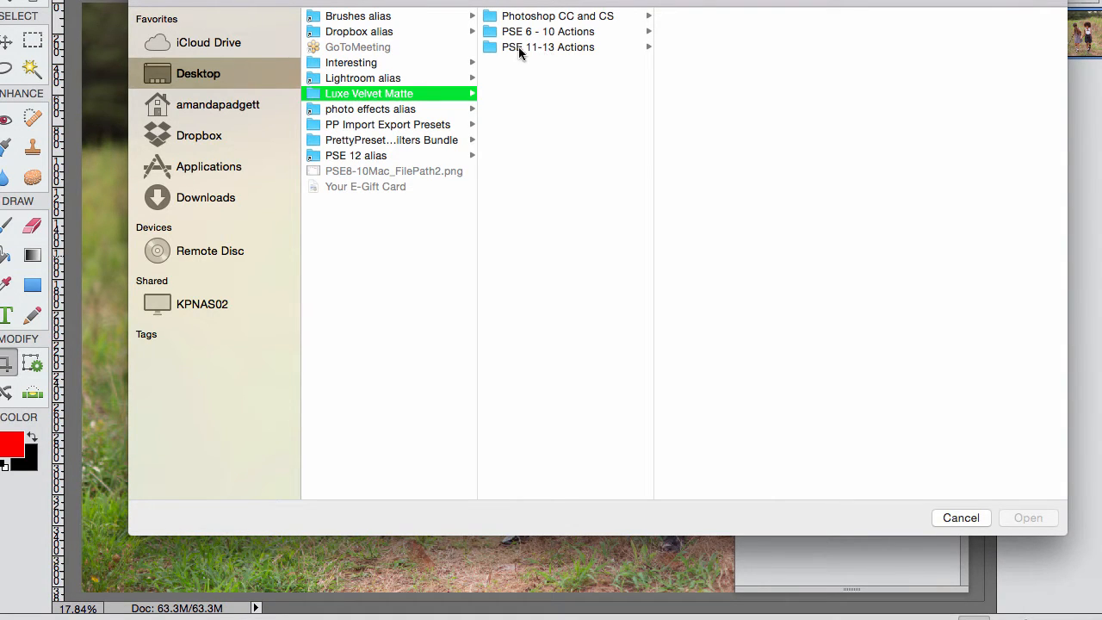
pyautogui.click(548, 47)
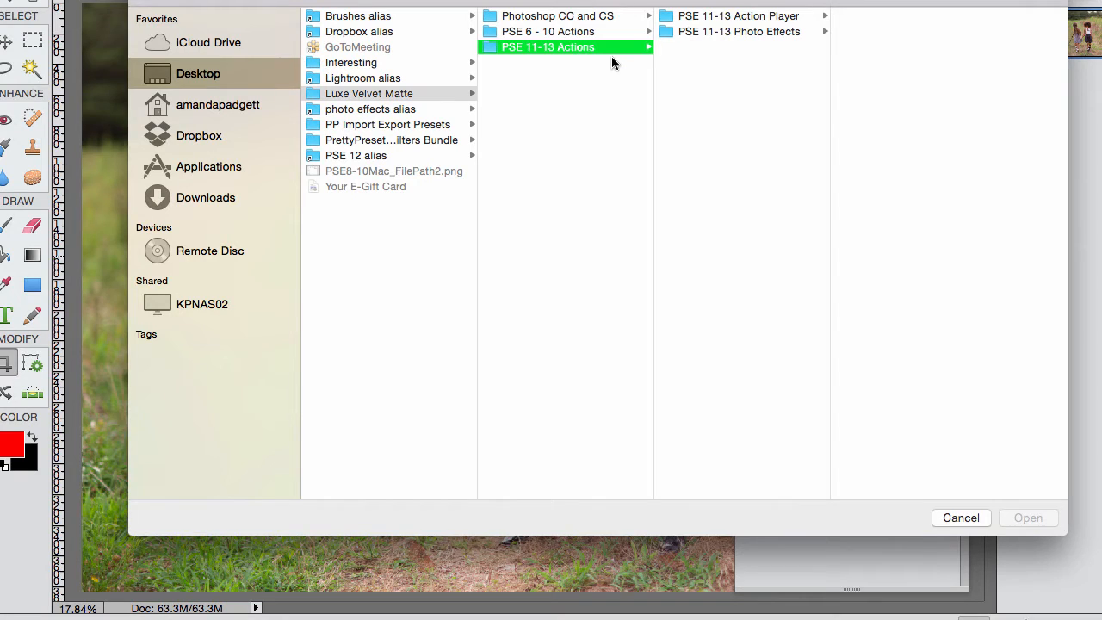
pyautogui.moveTo(612, 31)
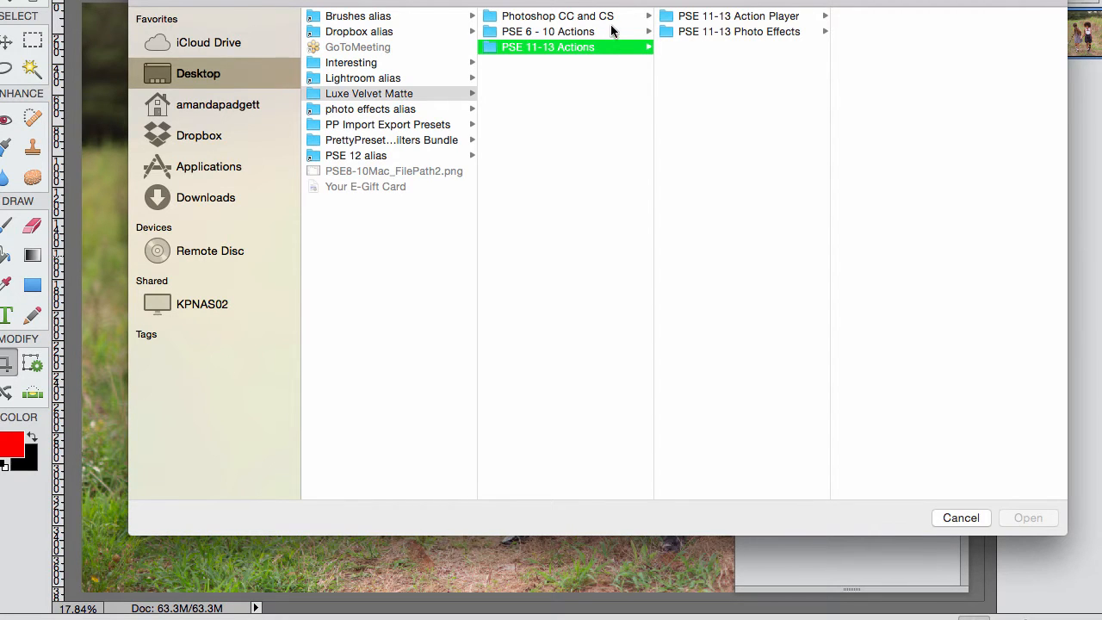
pyautogui.click(558, 16)
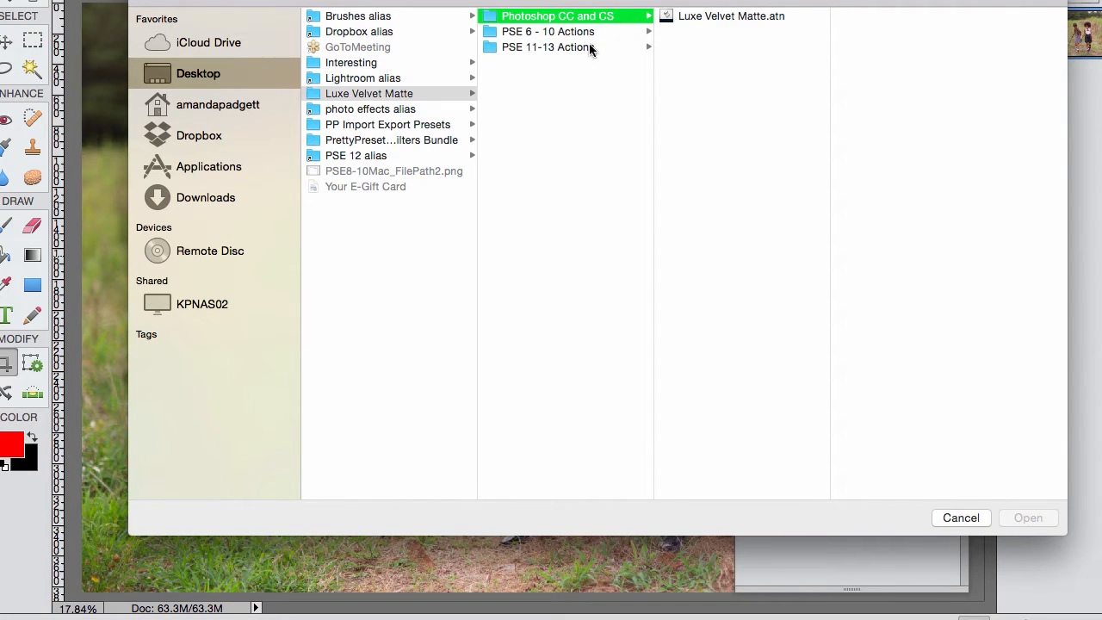
pyautogui.click(548, 47)
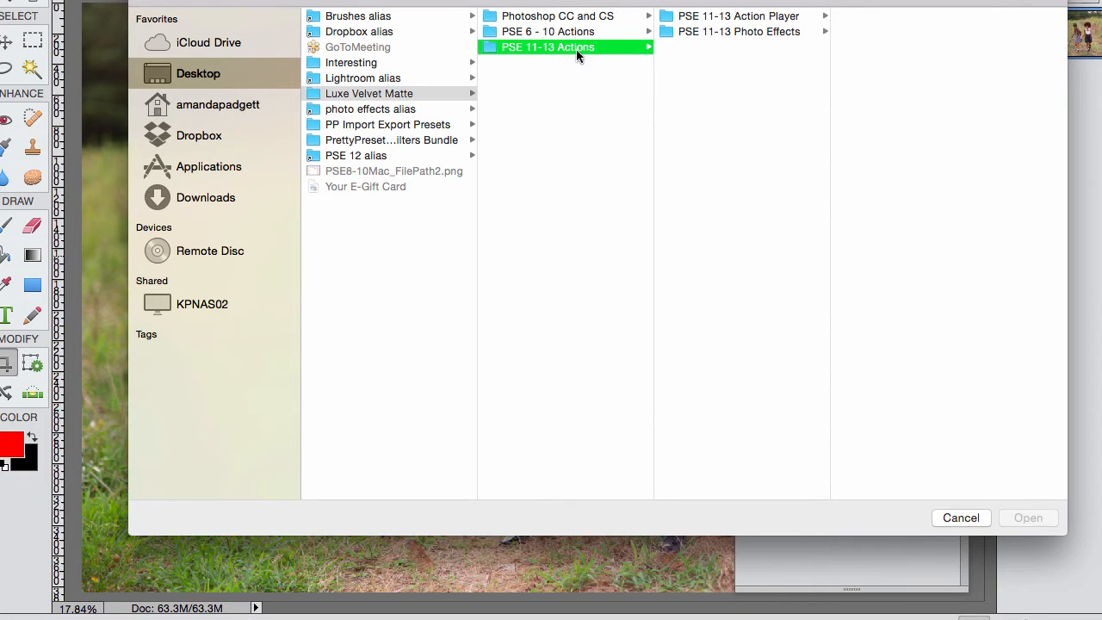
pyautogui.moveTo(613, 53)
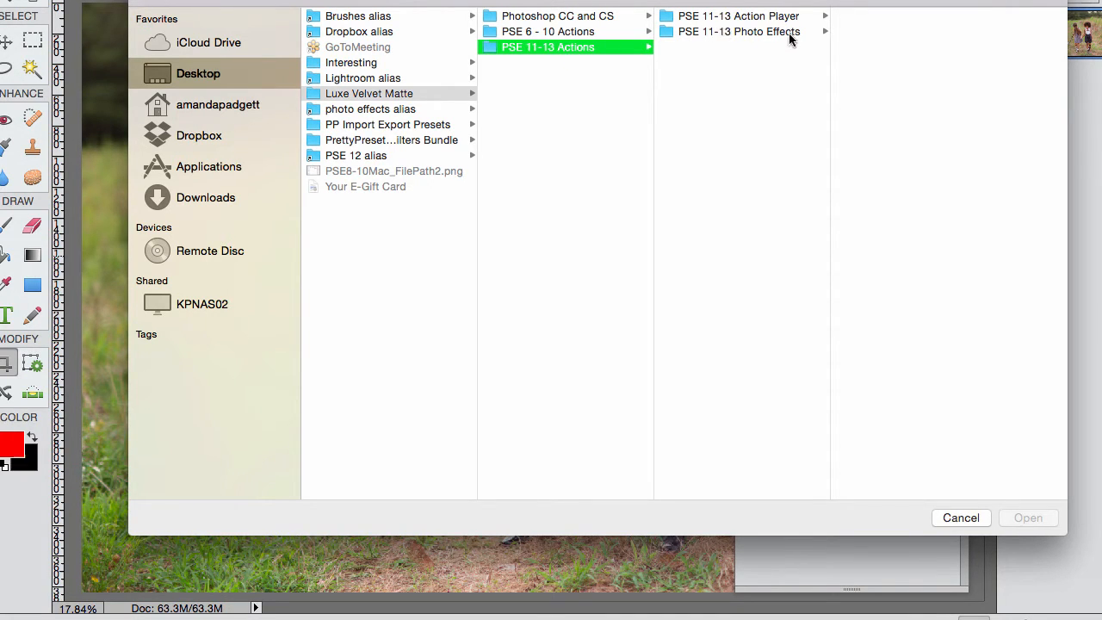
pyautogui.moveTo(766, 40)
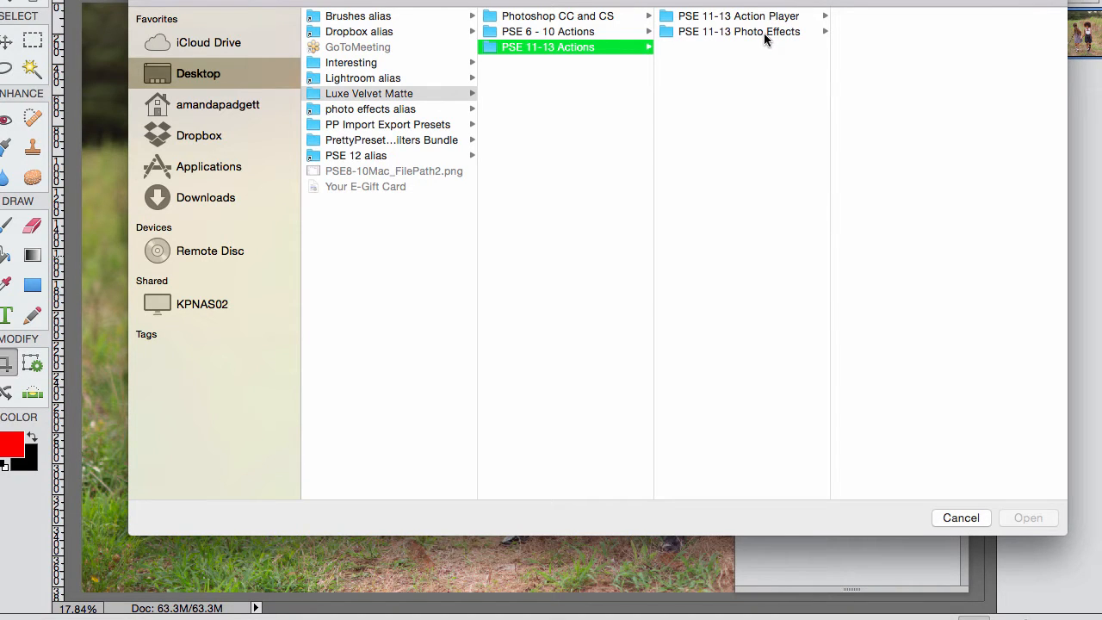
pyautogui.click(737, 15)
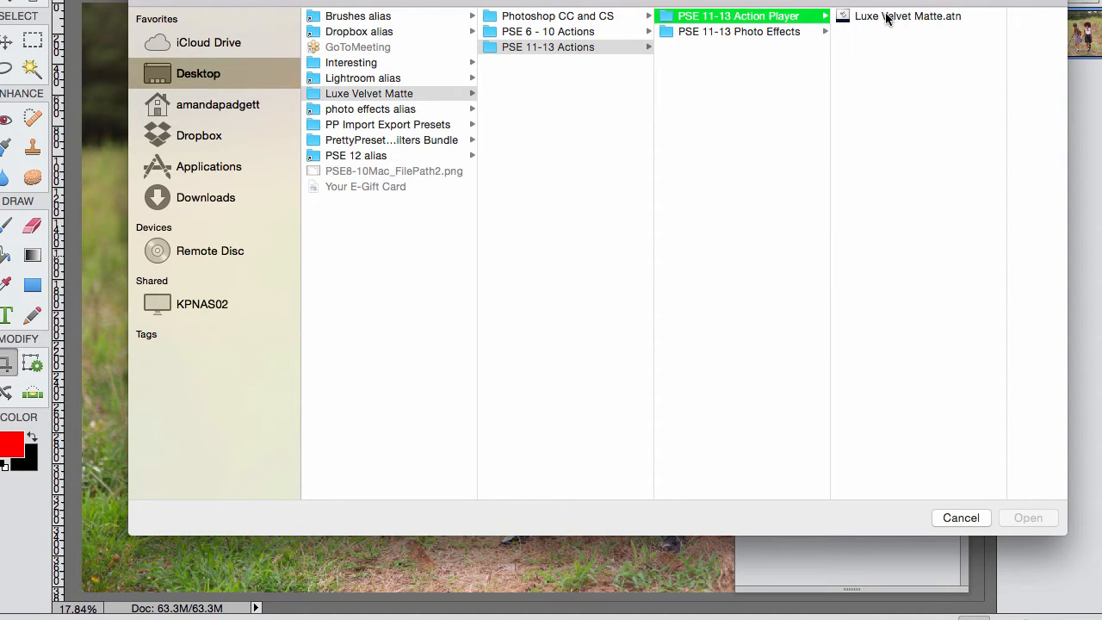
pyautogui.click(906, 16)
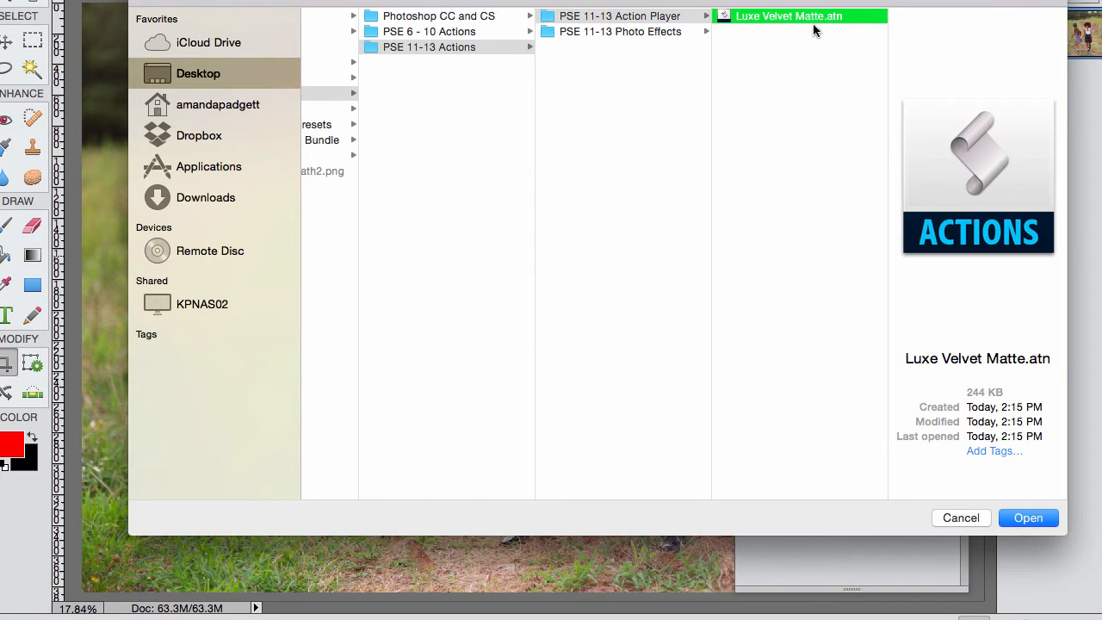
pyautogui.moveTo(844, 33)
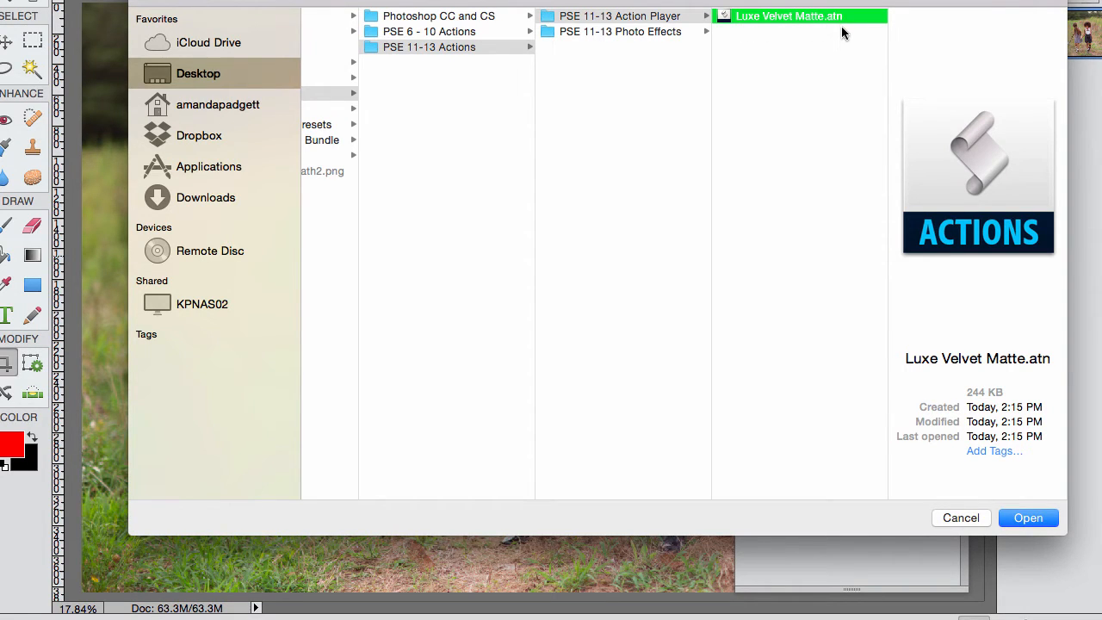
pyautogui.moveTo(840, 38)
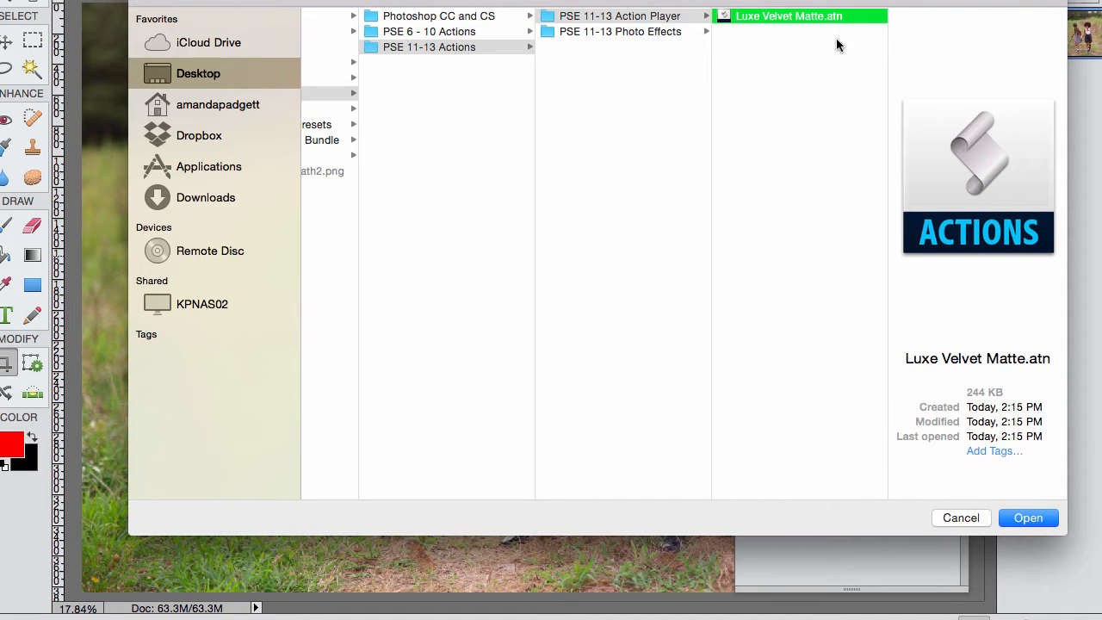
pyautogui.moveTo(808, 62)
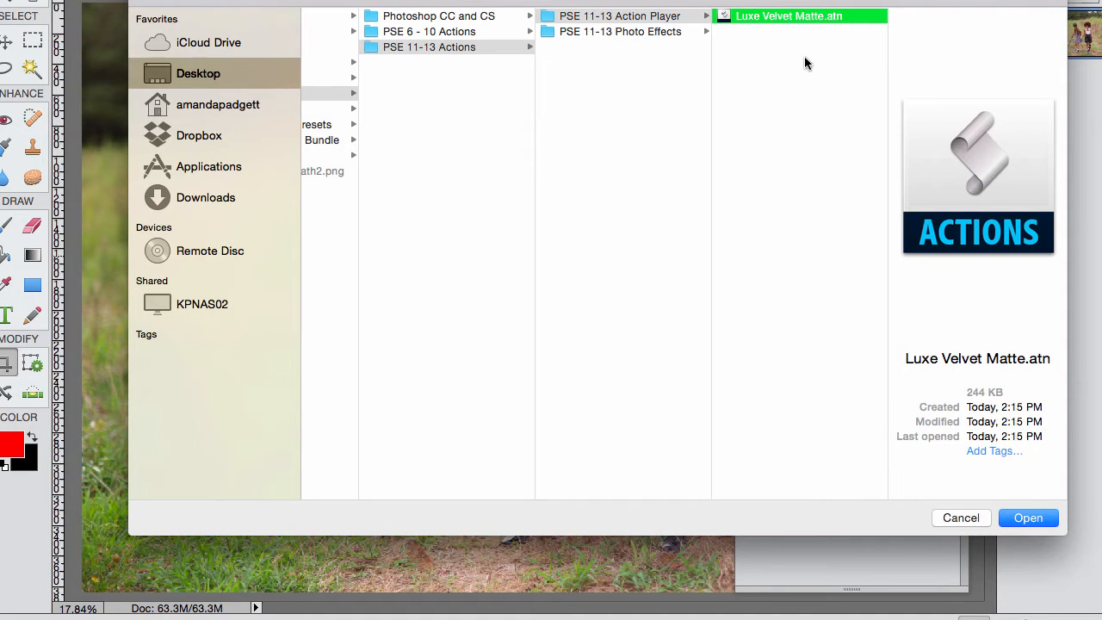
pyautogui.moveTo(566, 134)
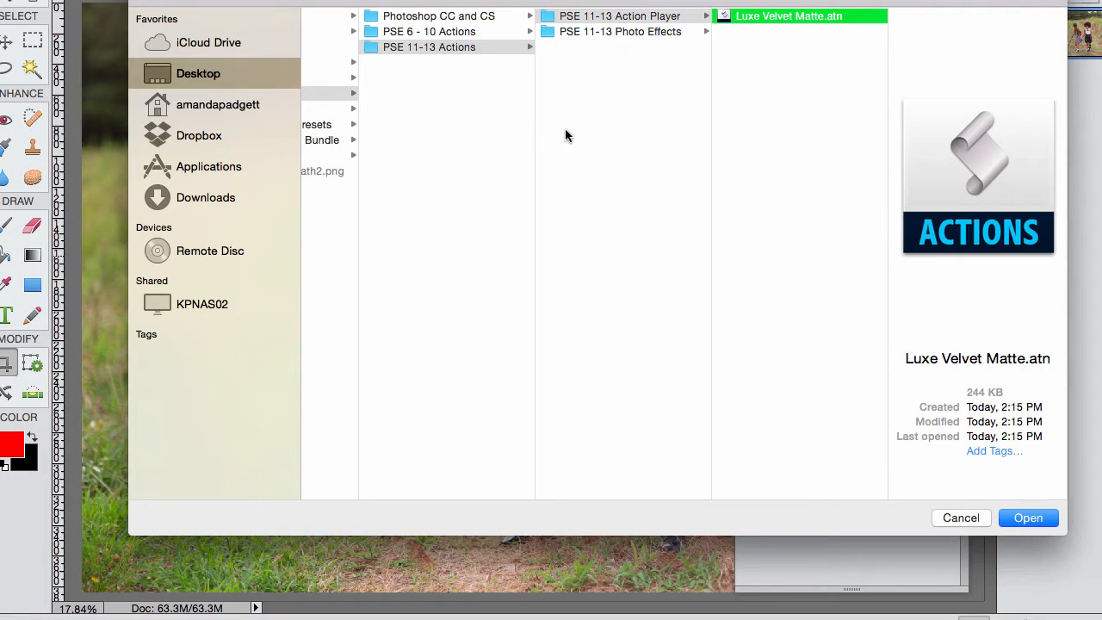
pyautogui.moveTo(542, 52)
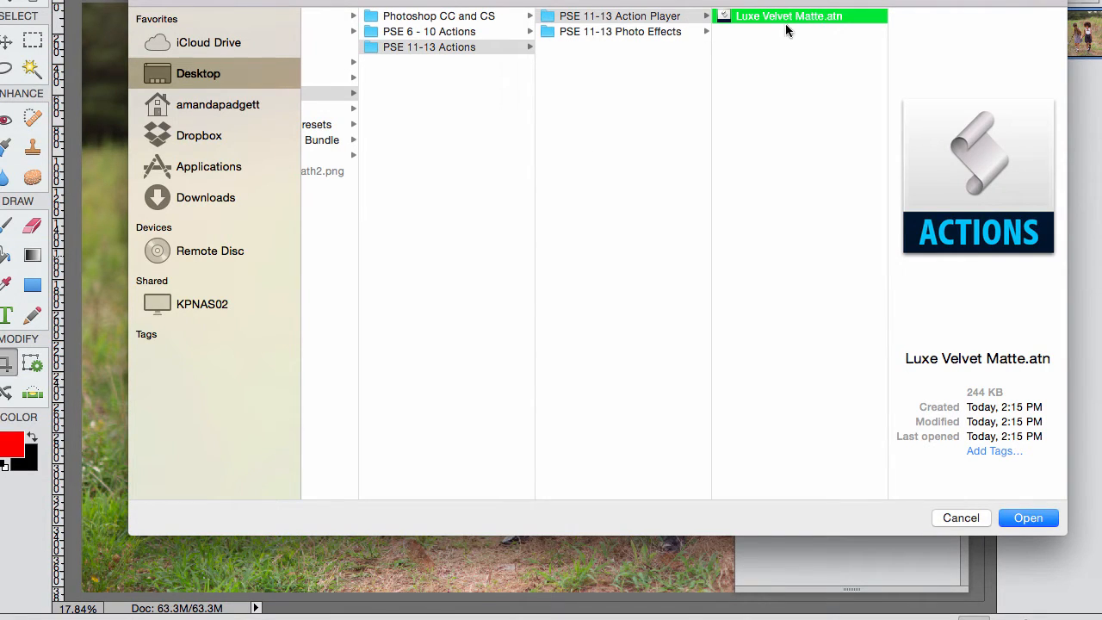
# Step: Load the Luxe Velvet Matte action set and run its Chateau action on the photo
pyautogui.click(1028, 517)
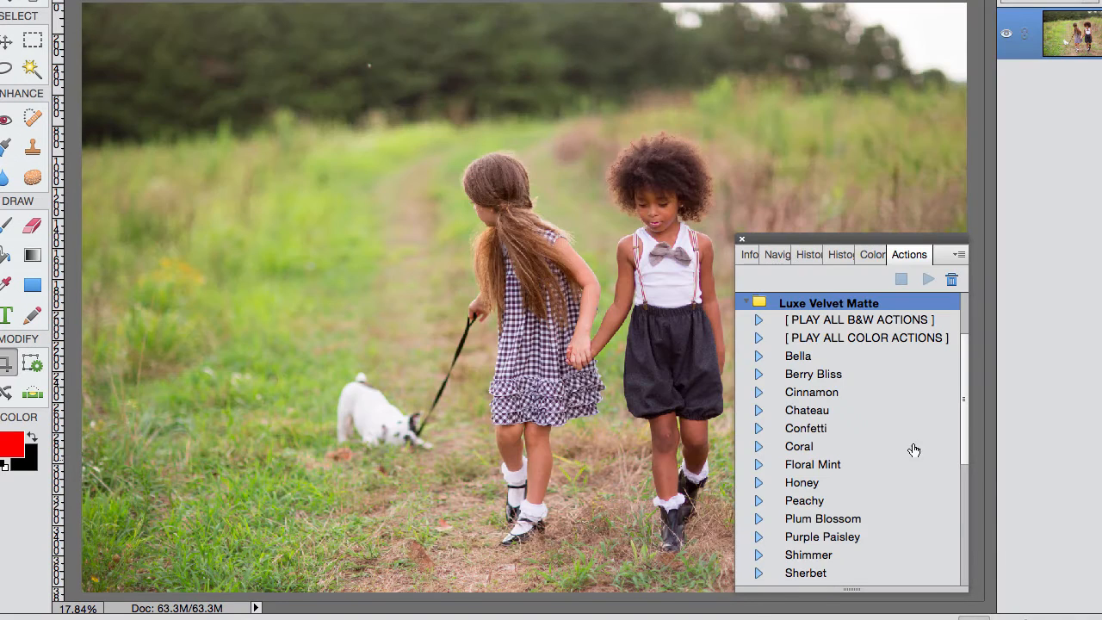
pyautogui.click(758, 303)
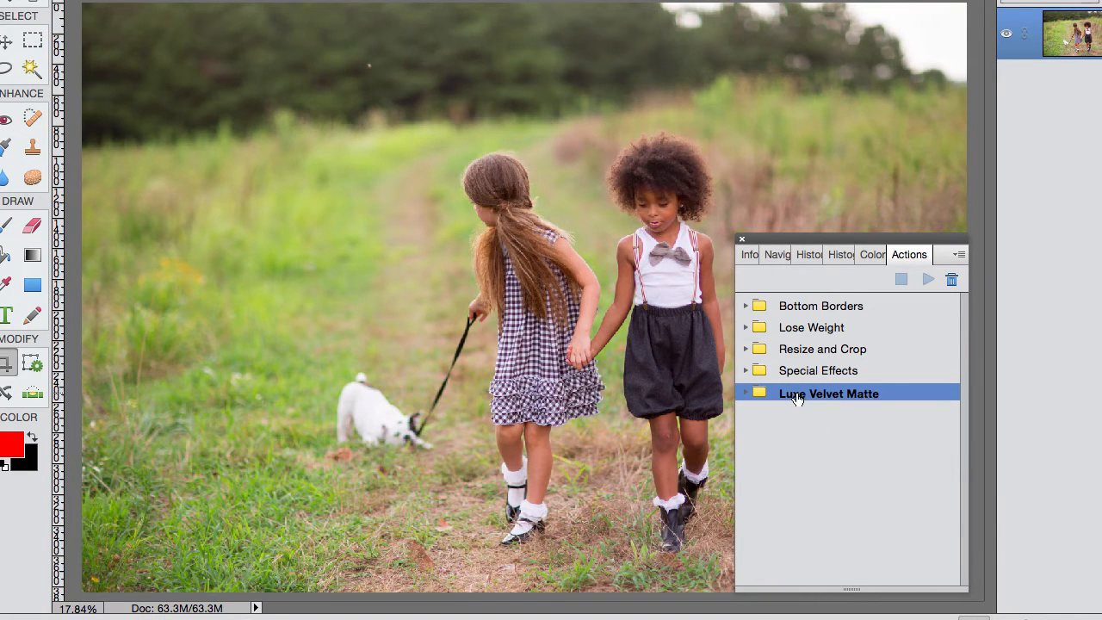
pyautogui.click(746, 392)
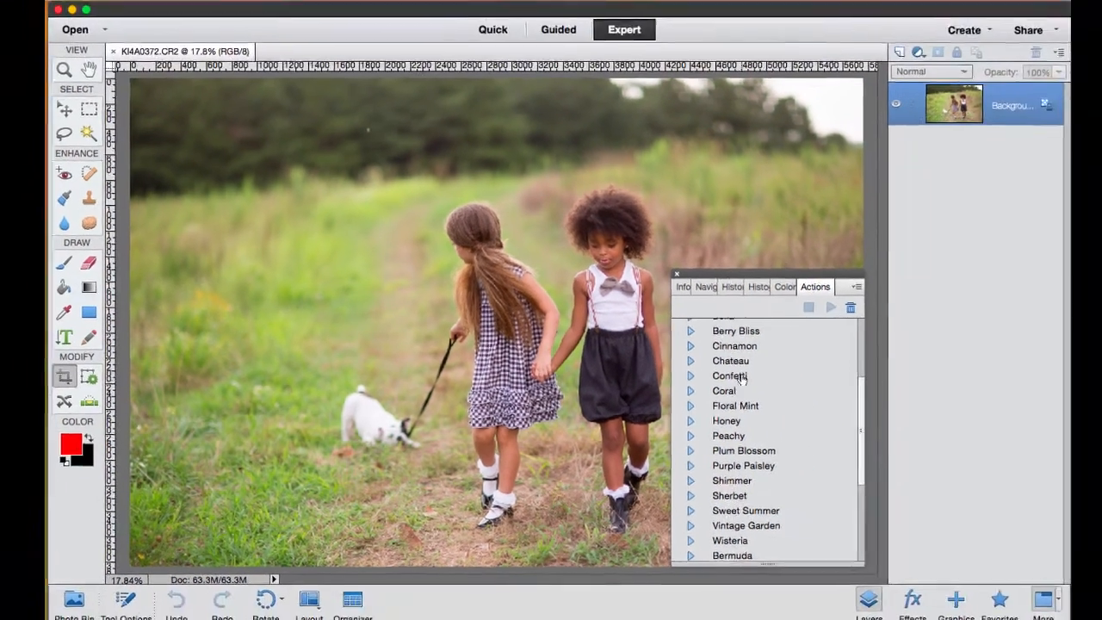
pyautogui.click(730, 362)
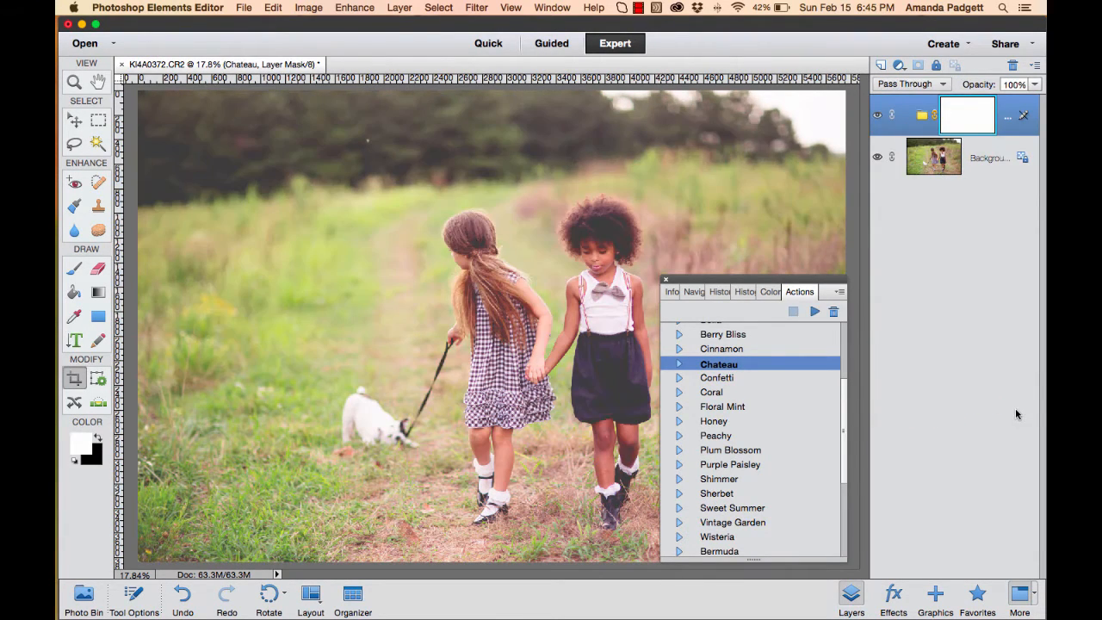
pyautogui.moveTo(902, 389)
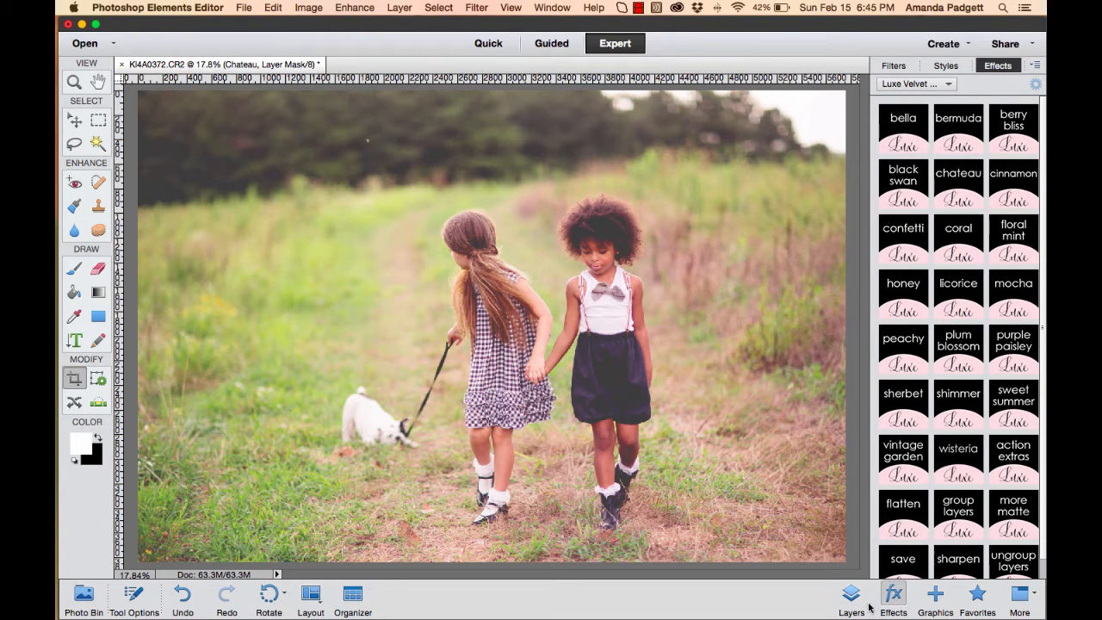
pyautogui.click(894, 66)
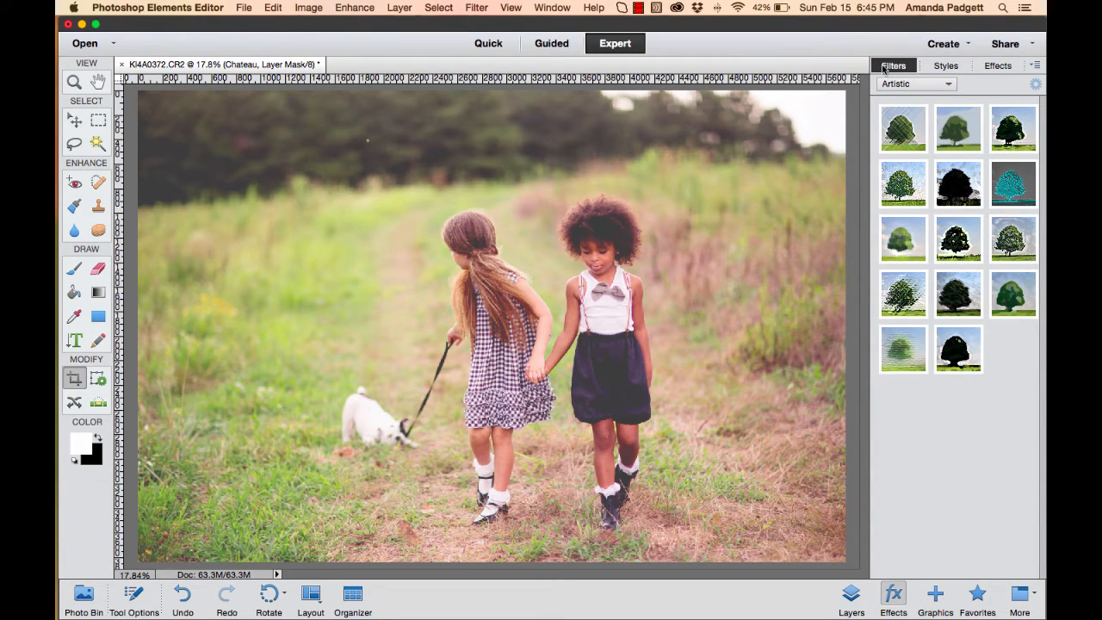
pyautogui.click(997, 65)
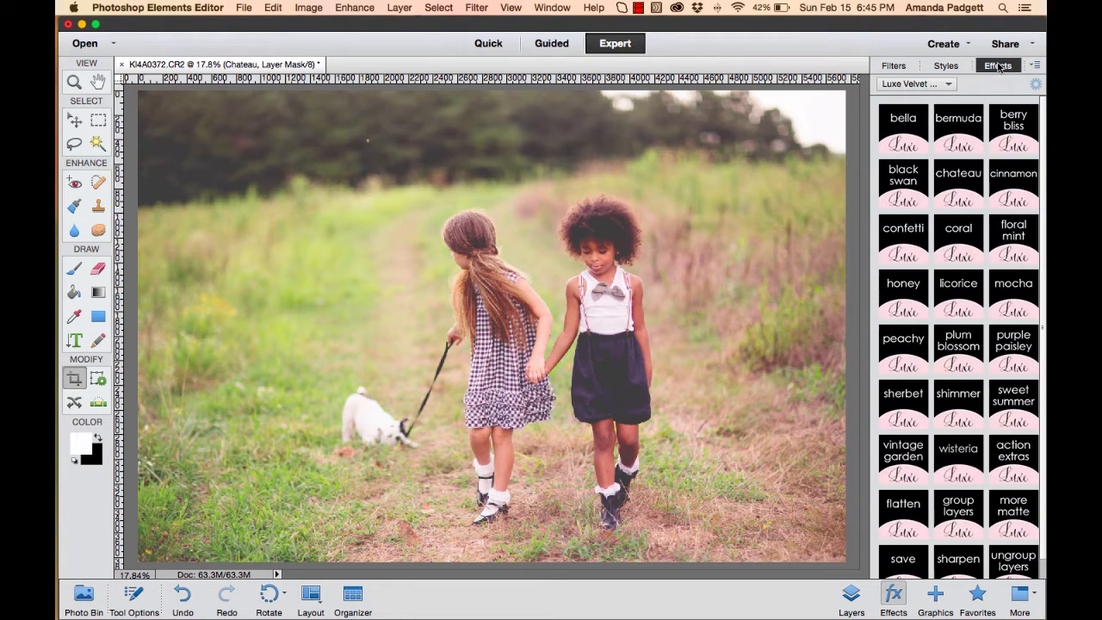
pyautogui.moveTo(1025, 164)
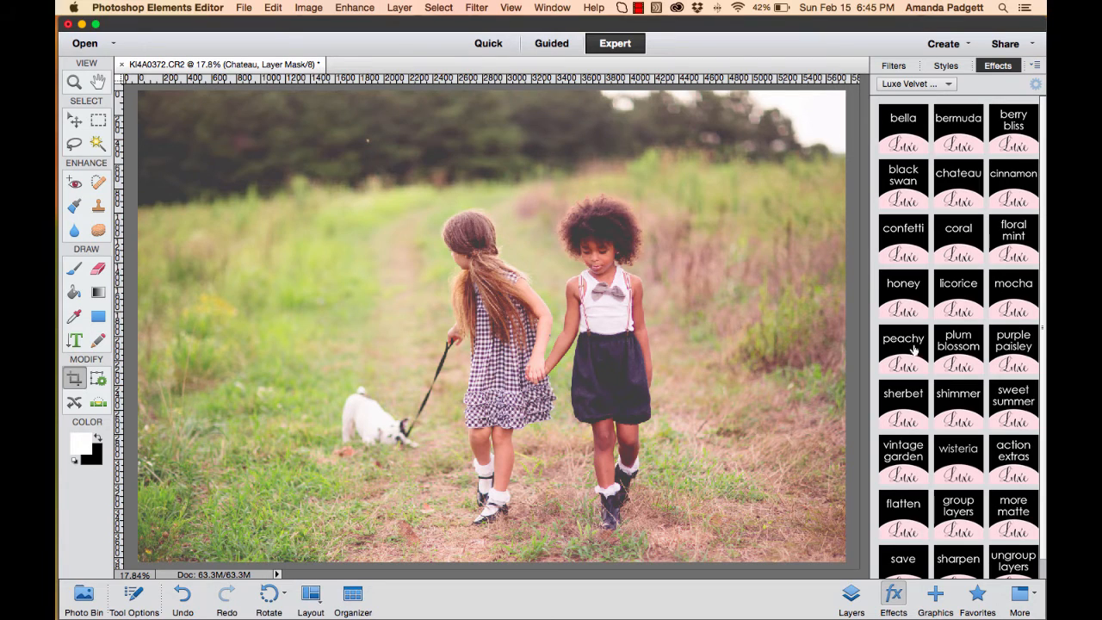
pyautogui.moveTo(958, 198)
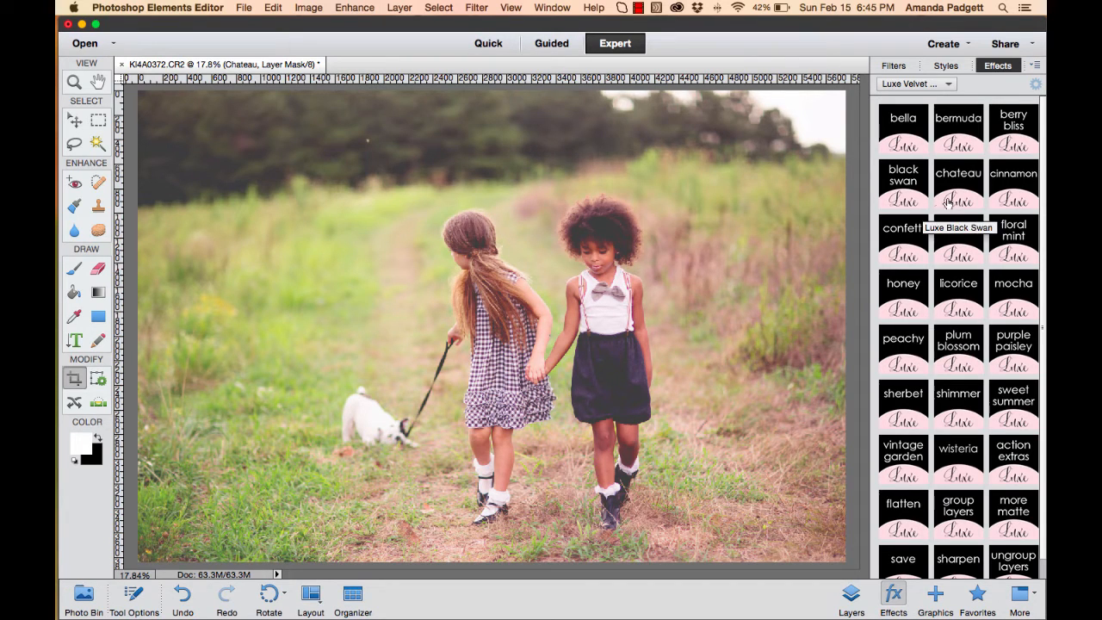
pyautogui.moveTo(958, 198)
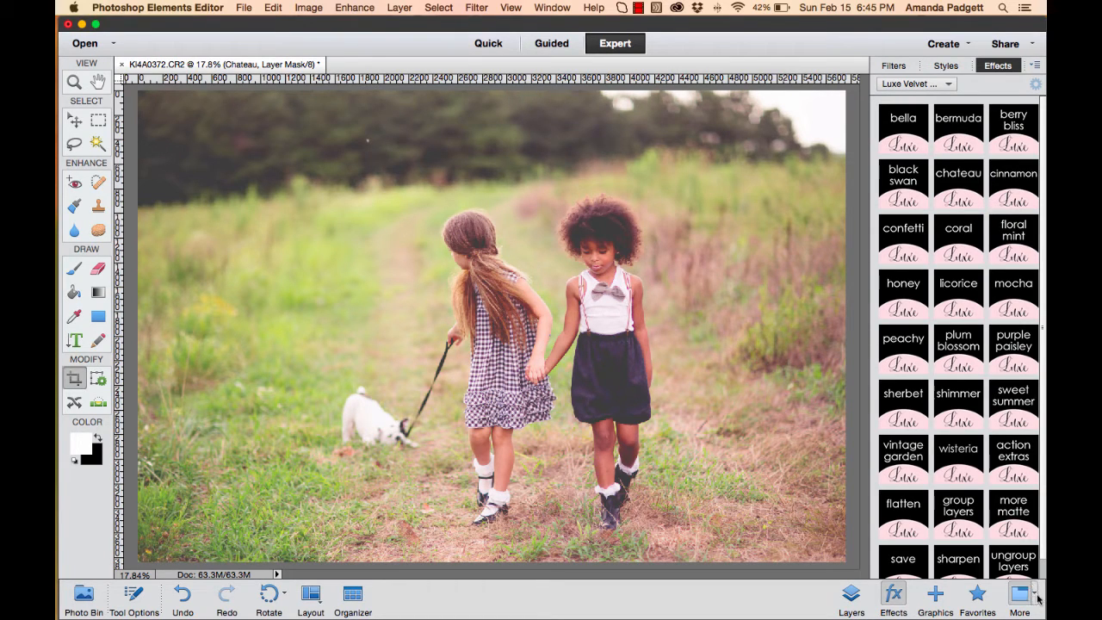
pyautogui.click(1019, 594)
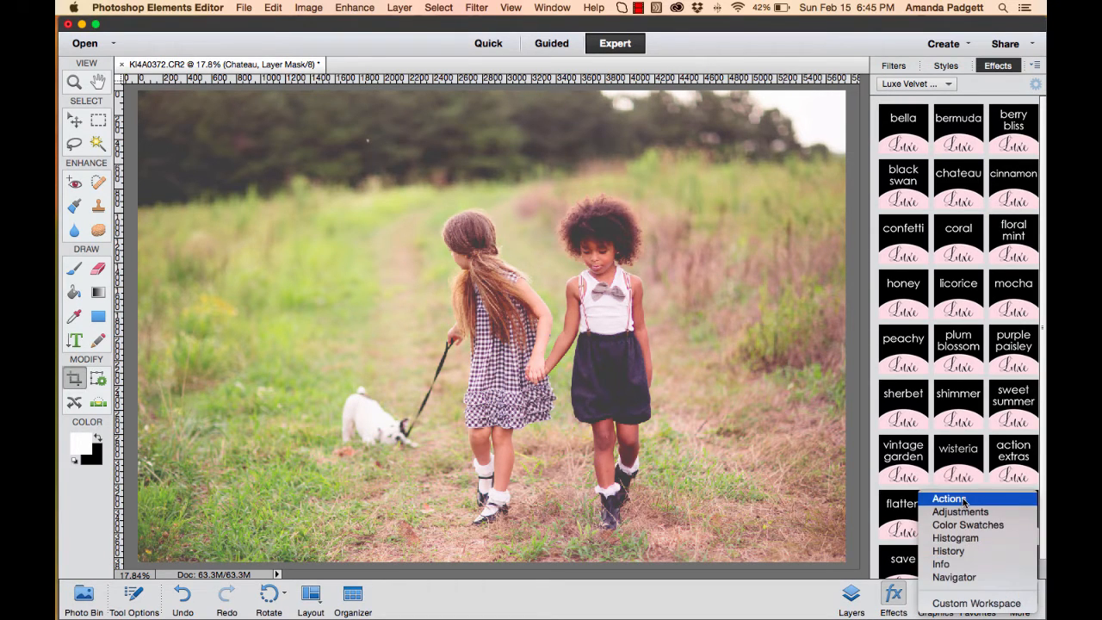
pyautogui.click(947, 499)
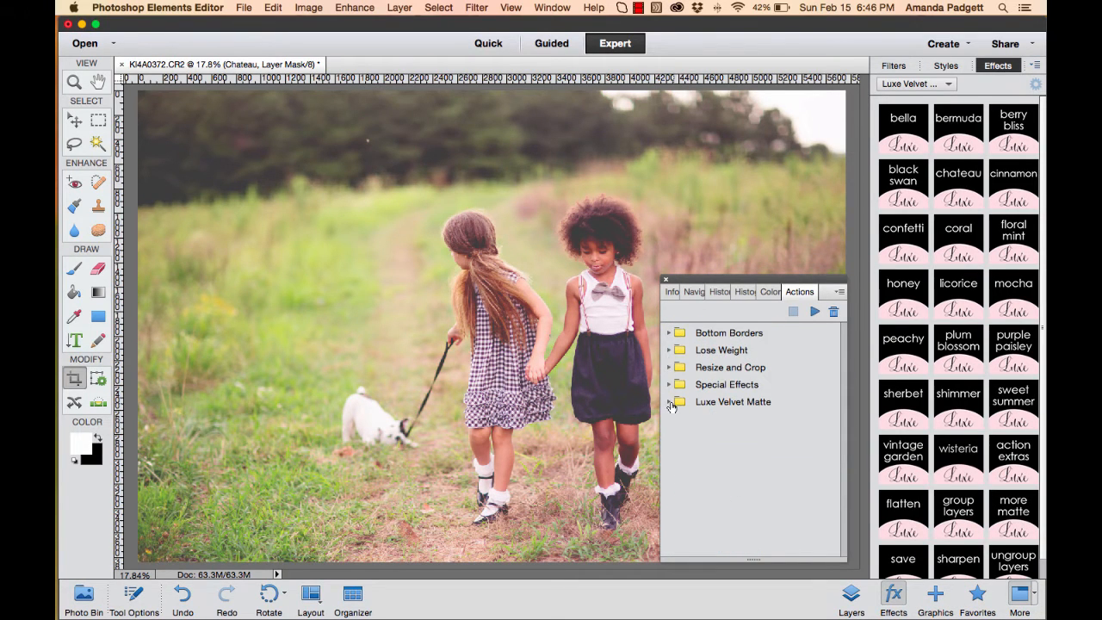
pyautogui.click(671, 403)
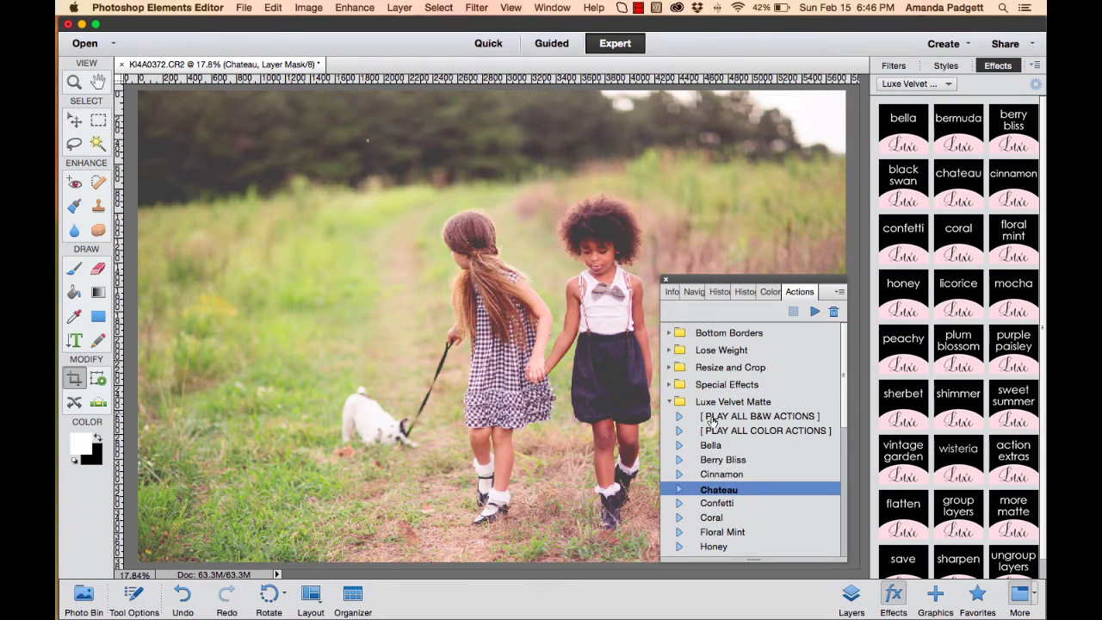
pyautogui.scroll(-3)
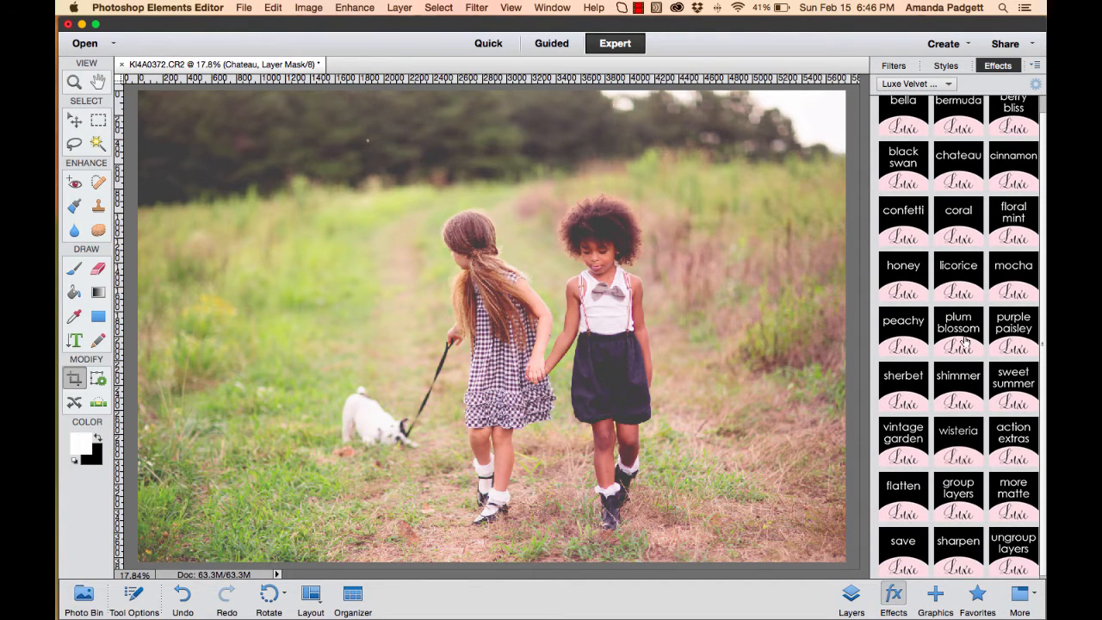
pyautogui.moveTo(958, 331)
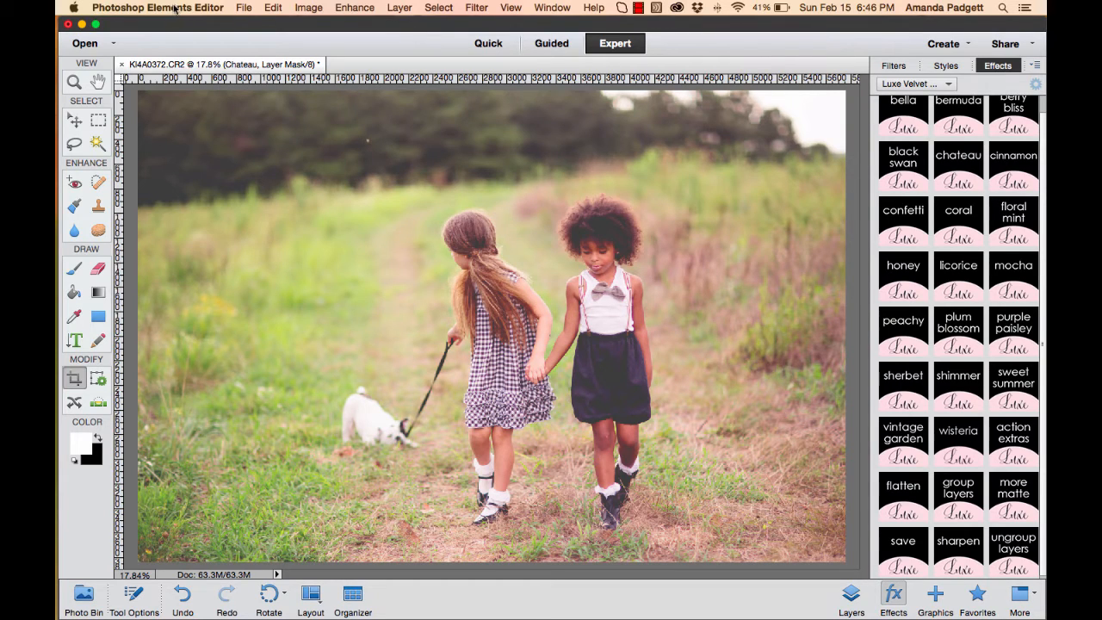
# Step: Quit Photoshop Elements without saving the changes to the photo
pyautogui.click(158, 7)
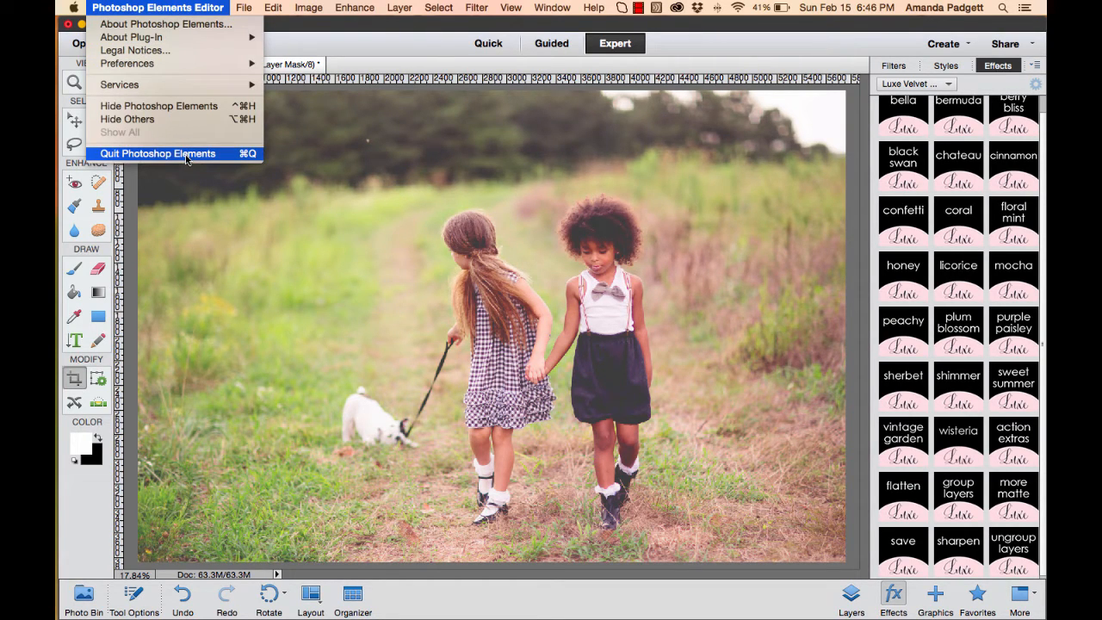
pyautogui.click(158, 154)
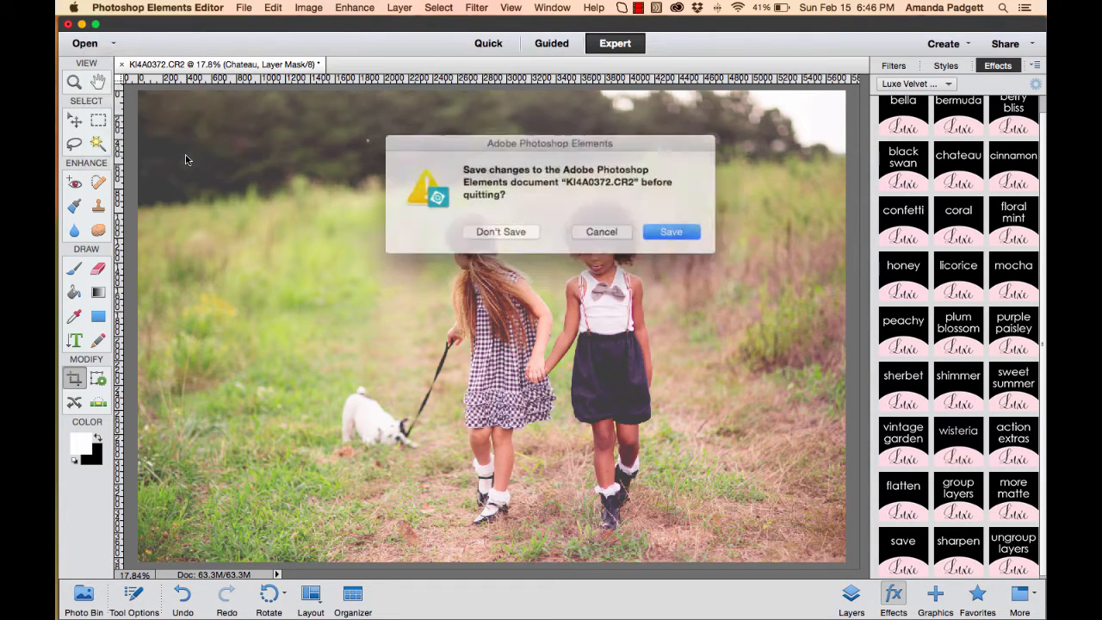
pyautogui.click(500, 231)
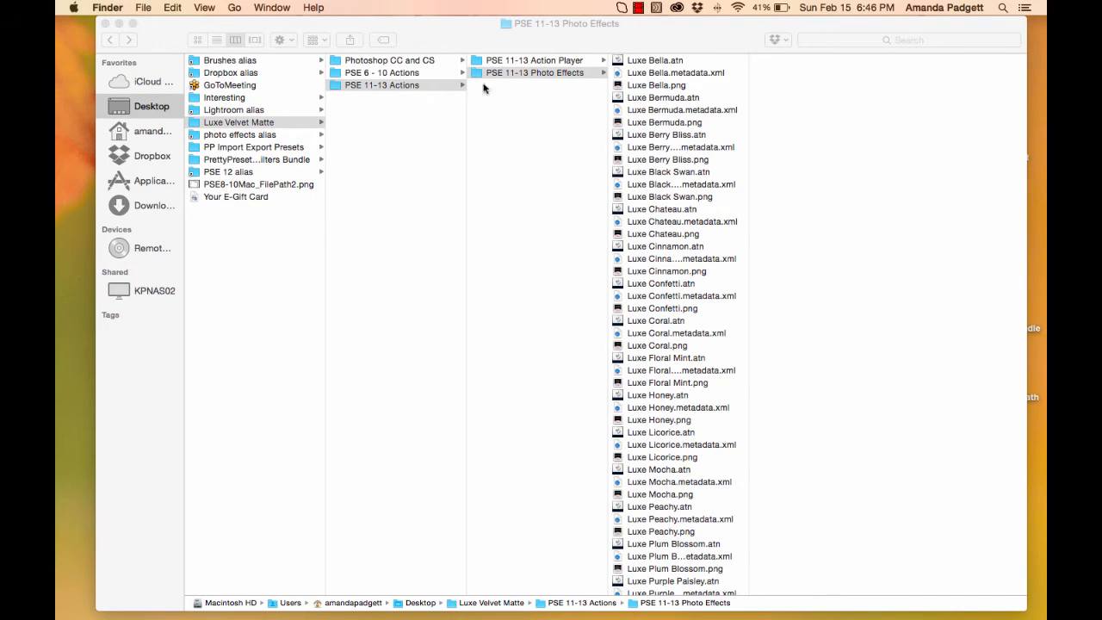
# Step: Browse into the PSE 11-13 Photo Effects folder and preview the Luxe Berry Bliss metadata file
pyautogui.click(534, 72)
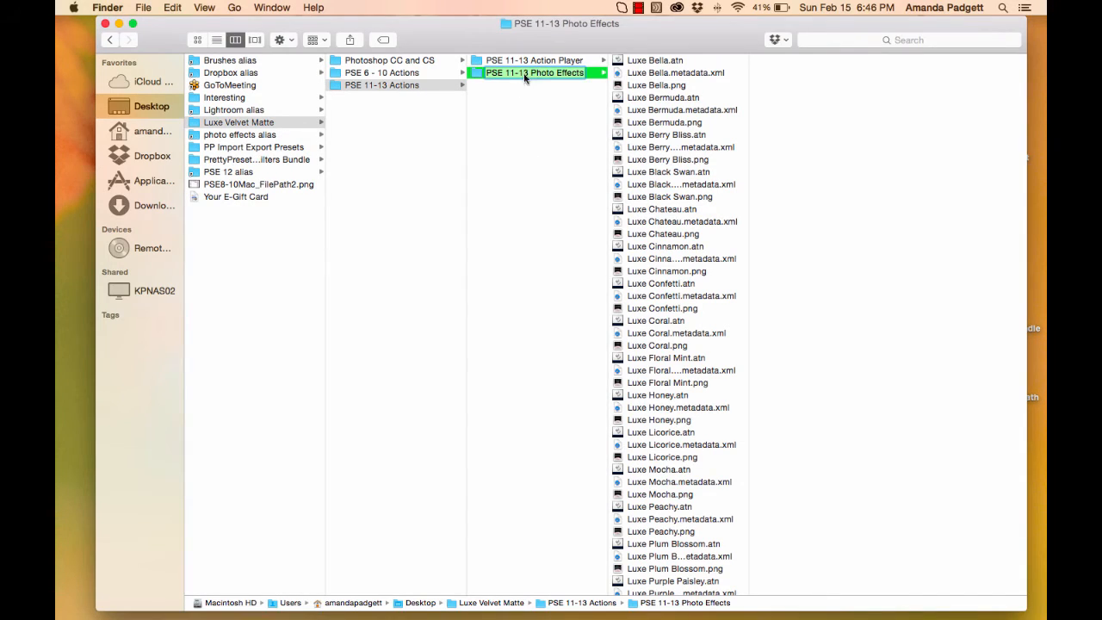
pyautogui.click(383, 84)
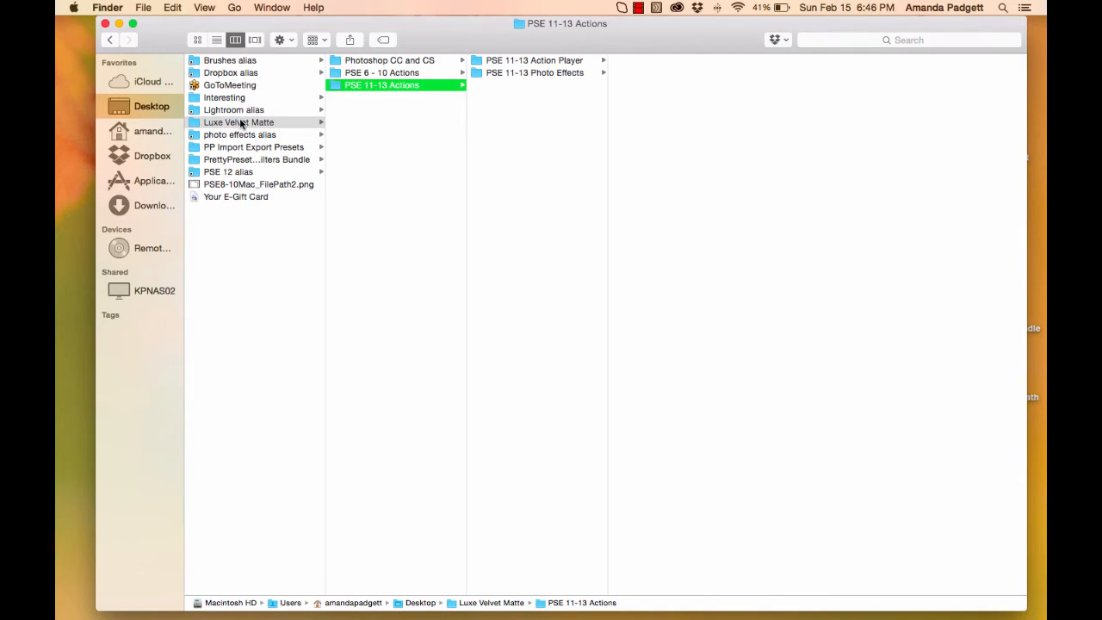
pyautogui.moveTo(273, 123)
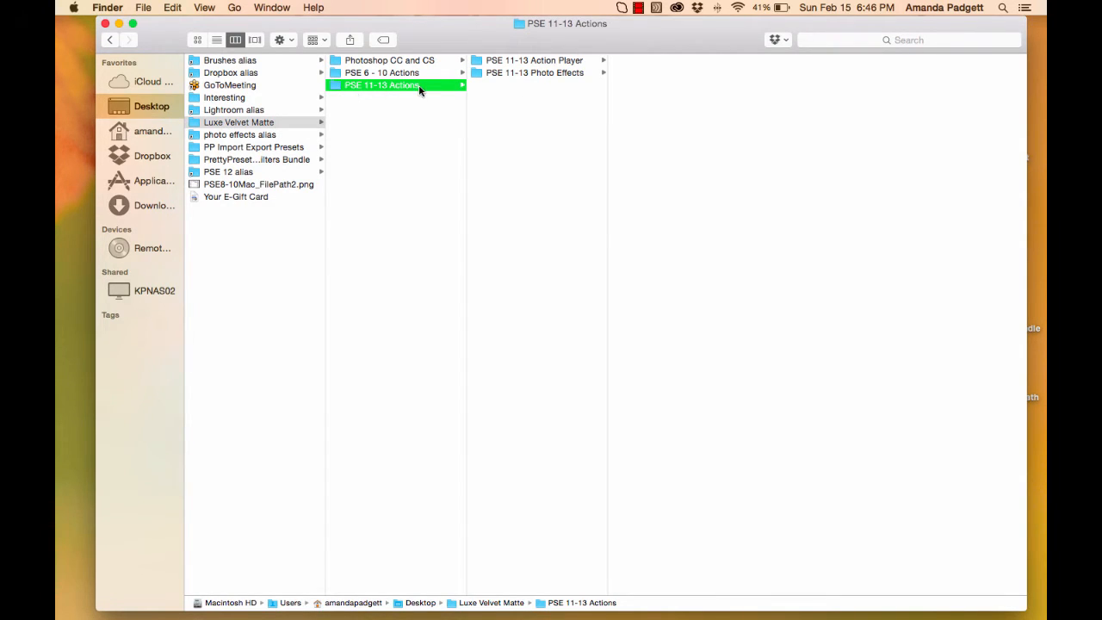
pyautogui.click(534, 72)
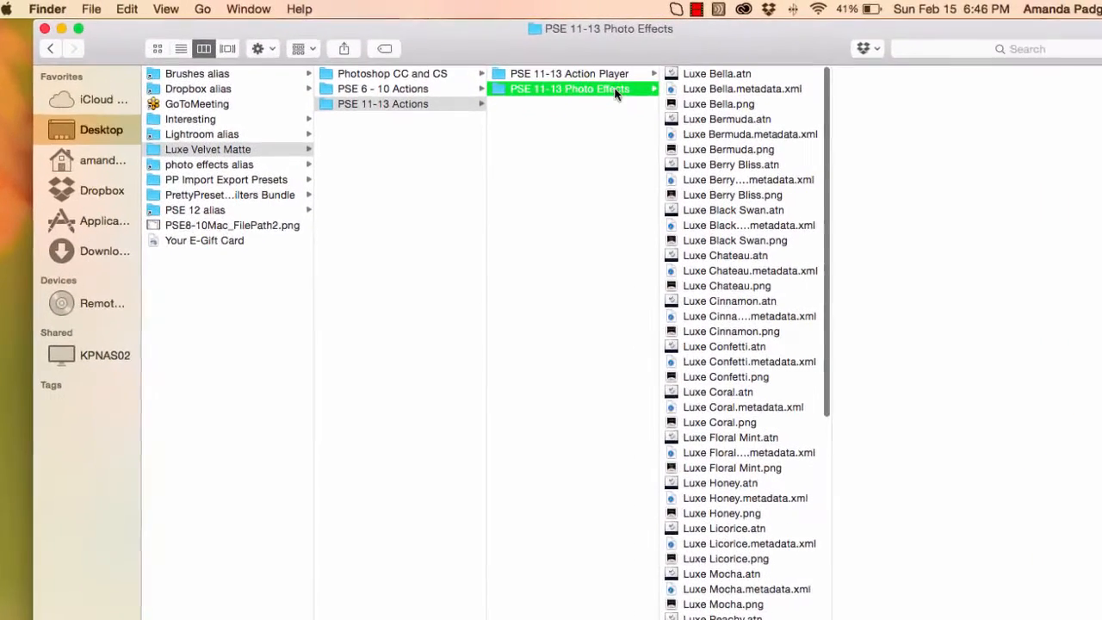
pyautogui.click(755, 182)
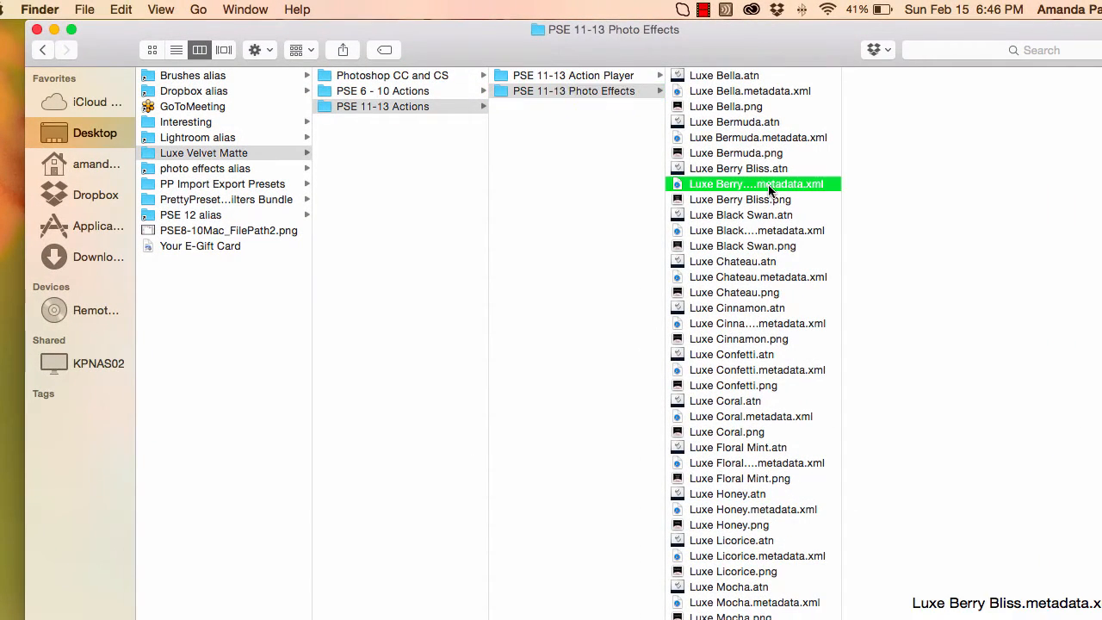
pyautogui.click(758, 182)
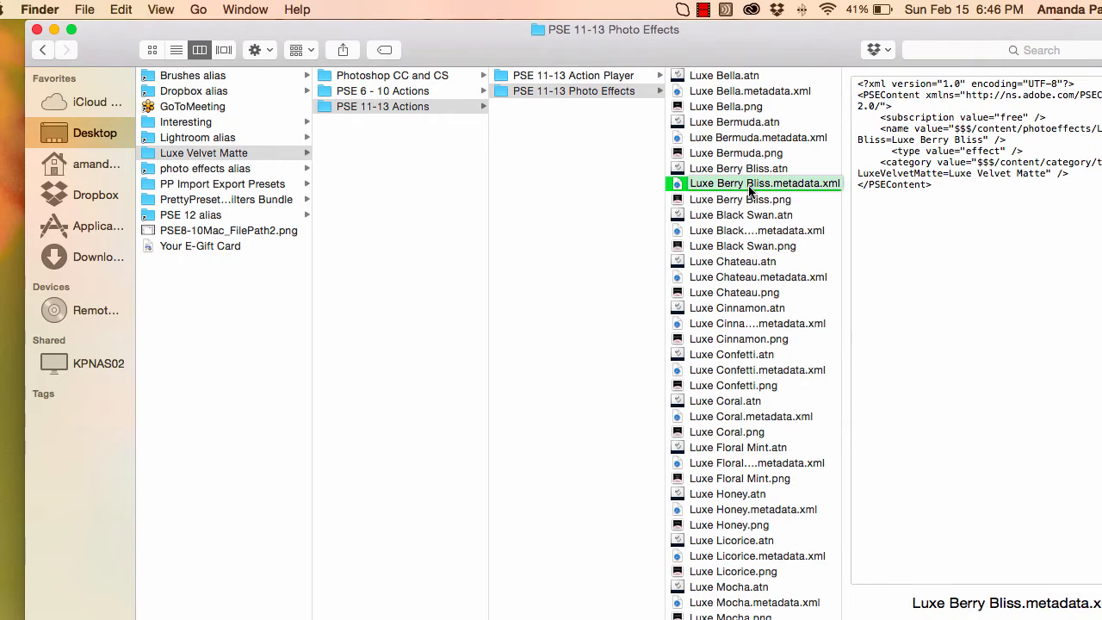
# Step: Select all 82 Luxe effect files and copy them via Edit > Copy 82 Items
pyautogui.press('cmd+a')
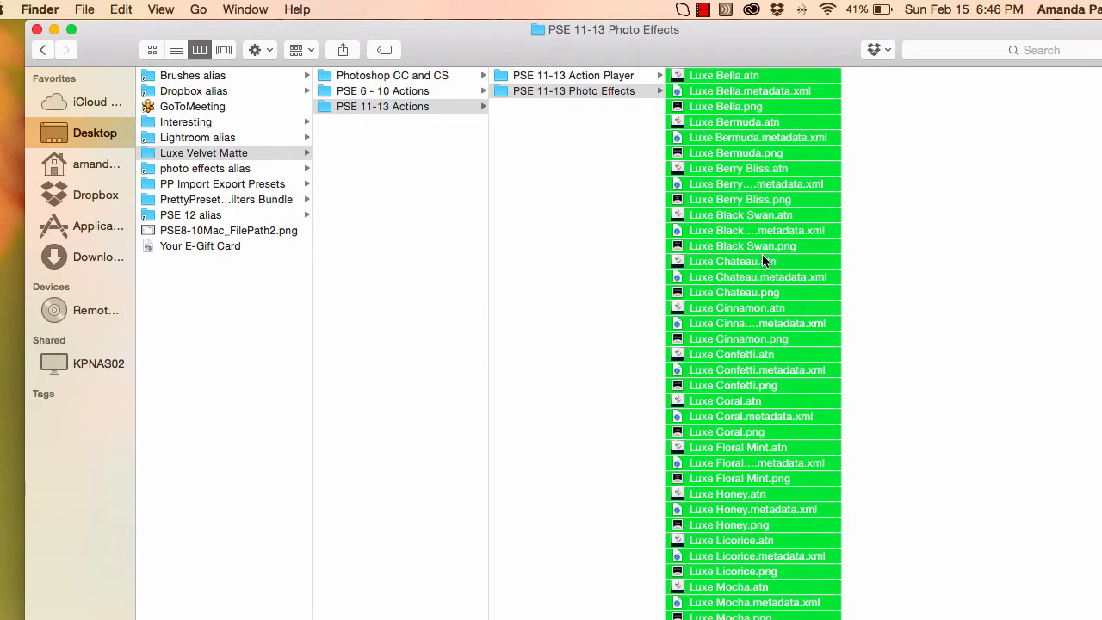
pyautogui.click(121, 10)
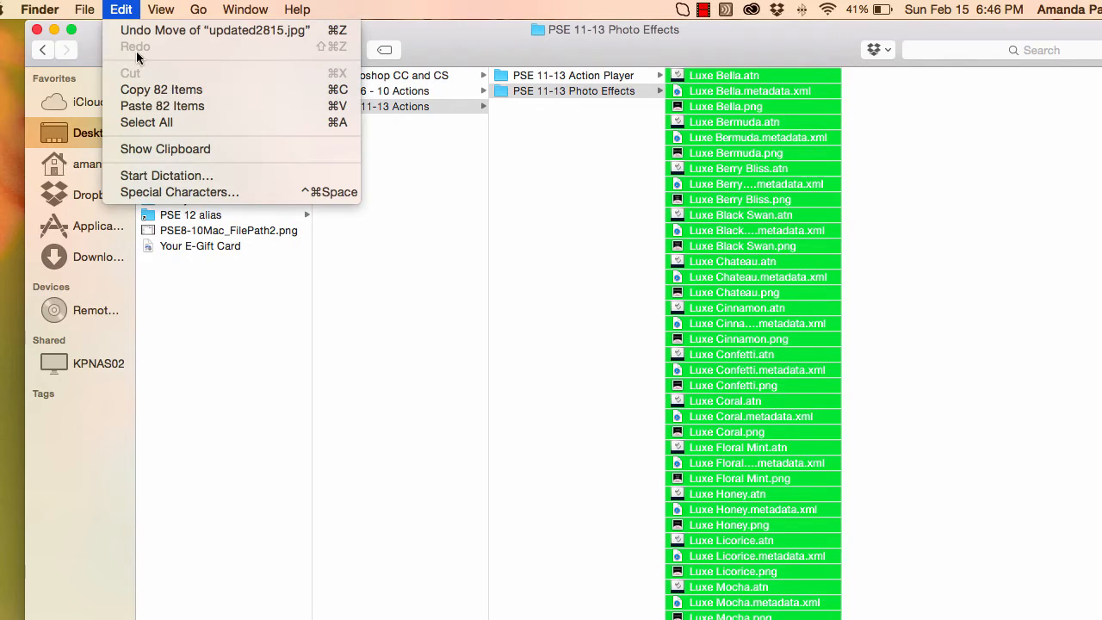
pyautogui.moveTo(625, 138)
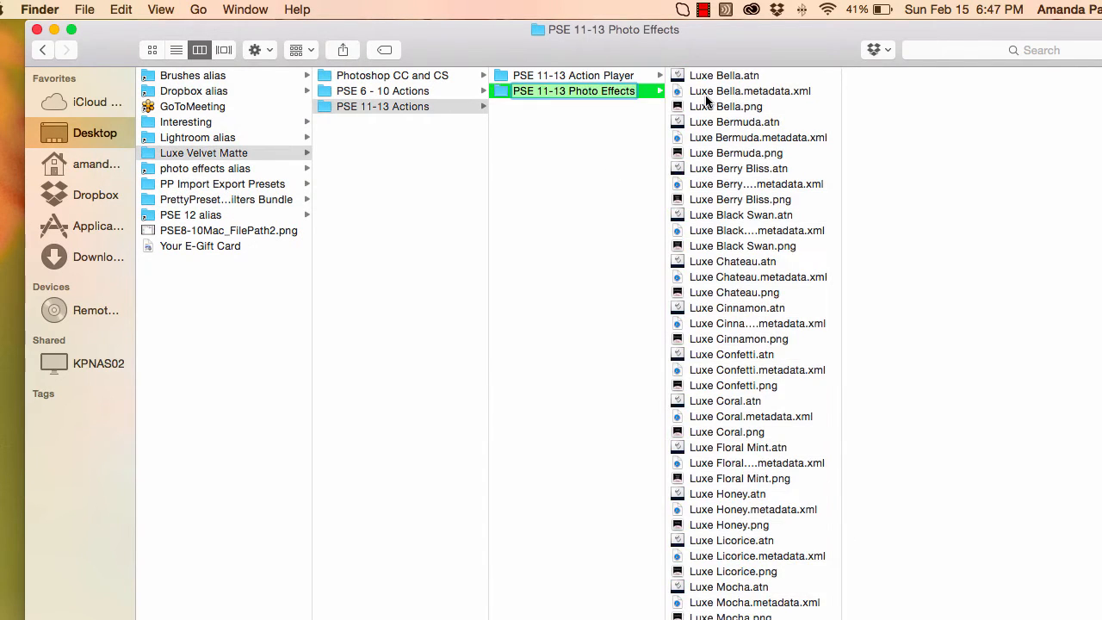
pyautogui.click(734, 121)
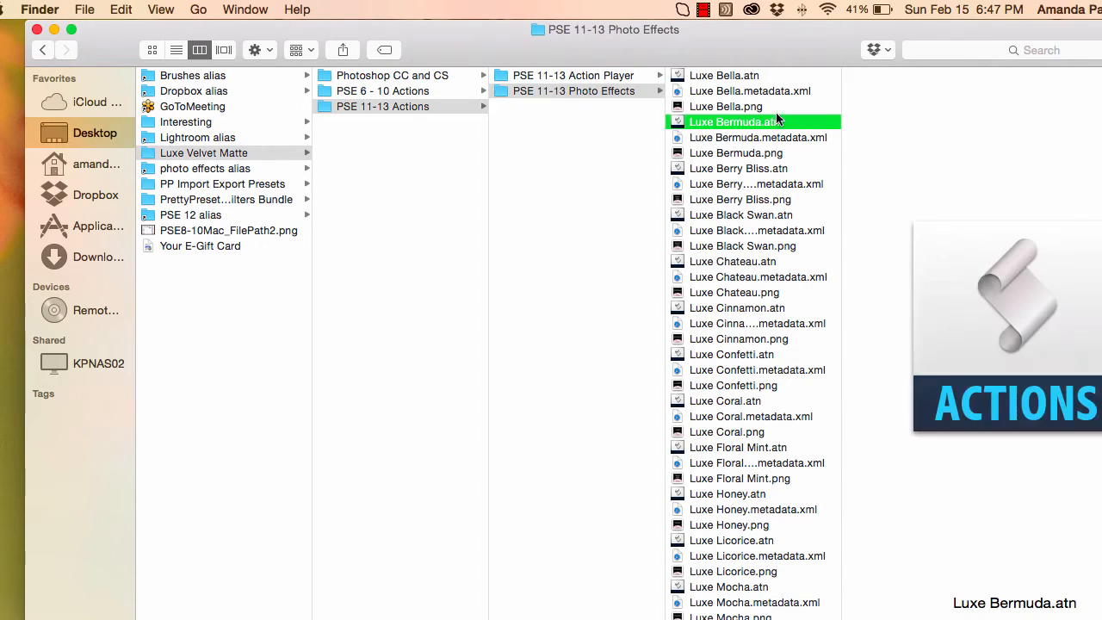
pyautogui.click(121, 9)
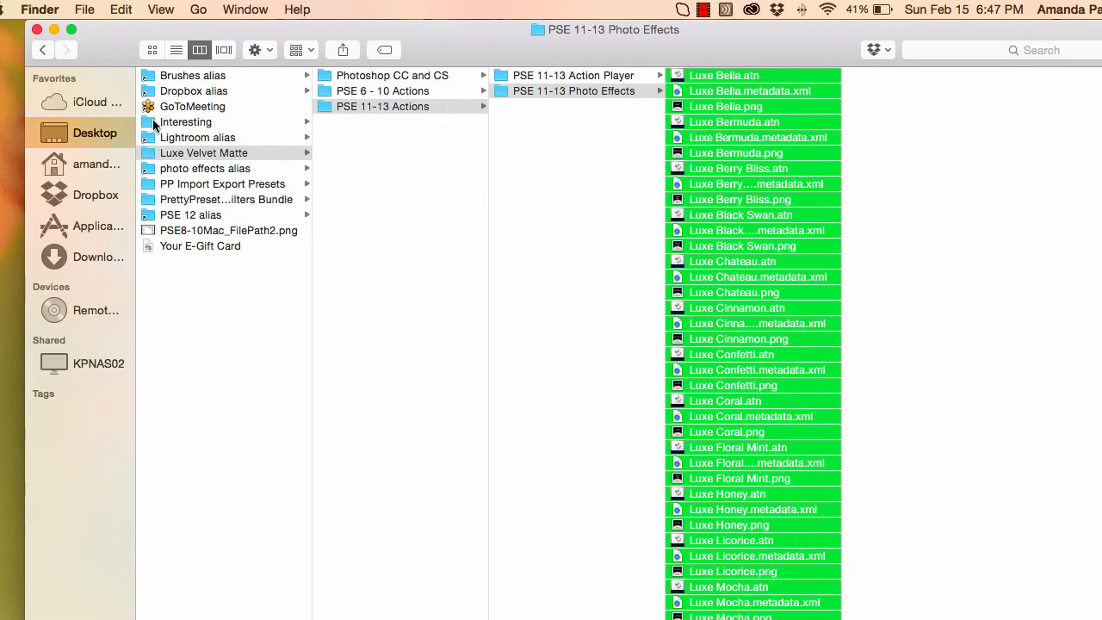
pyautogui.moveTo(120, 10)
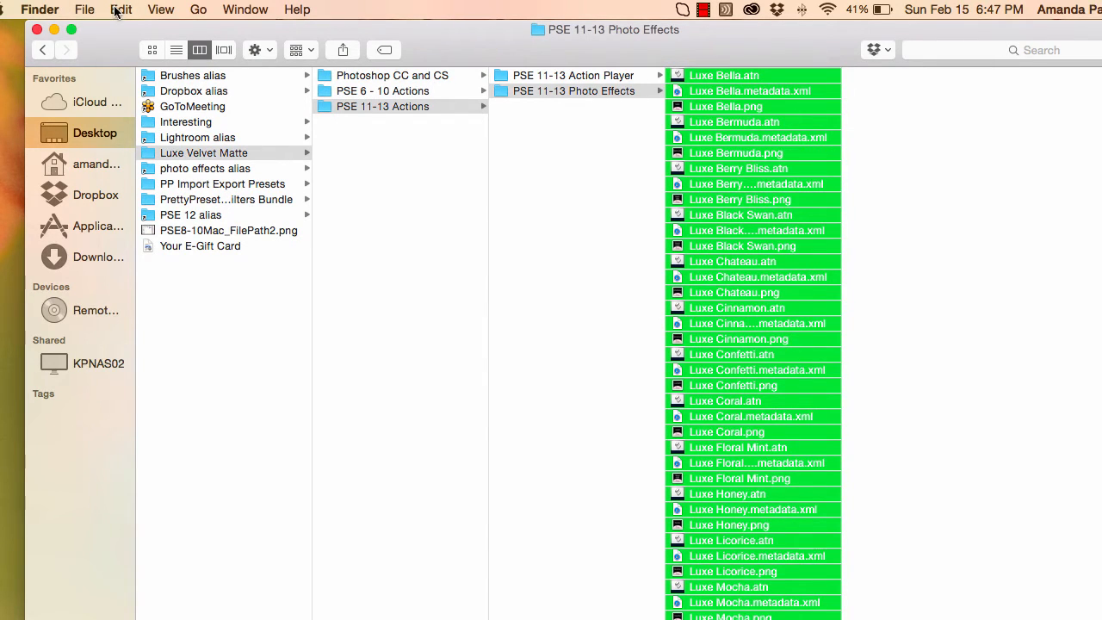
pyautogui.moveTo(799, 339)
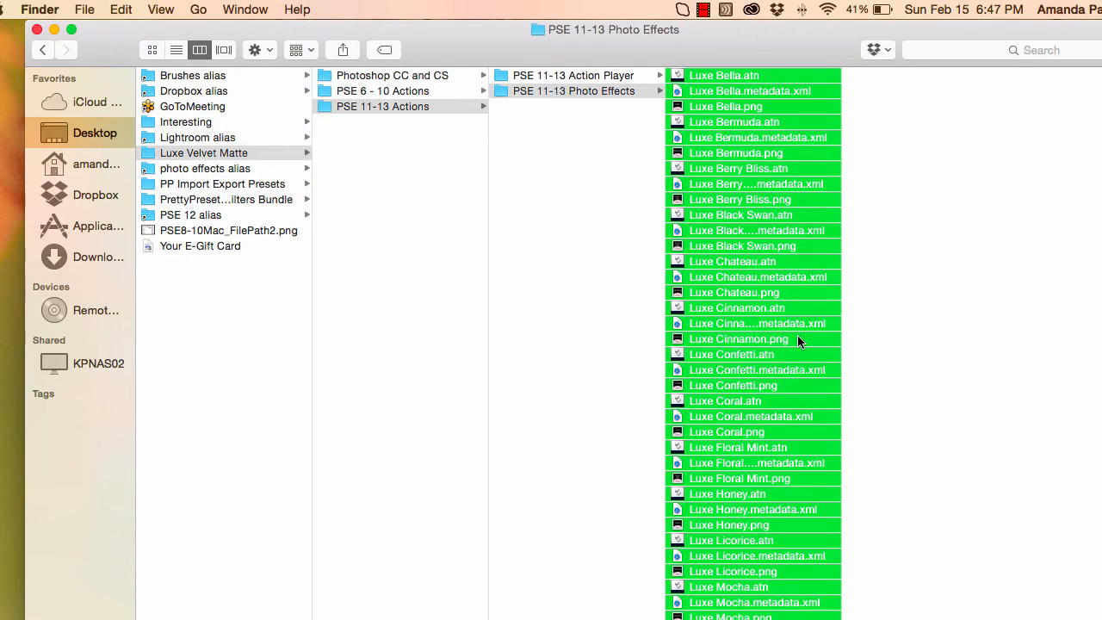
pyautogui.moveTo(789, 341)
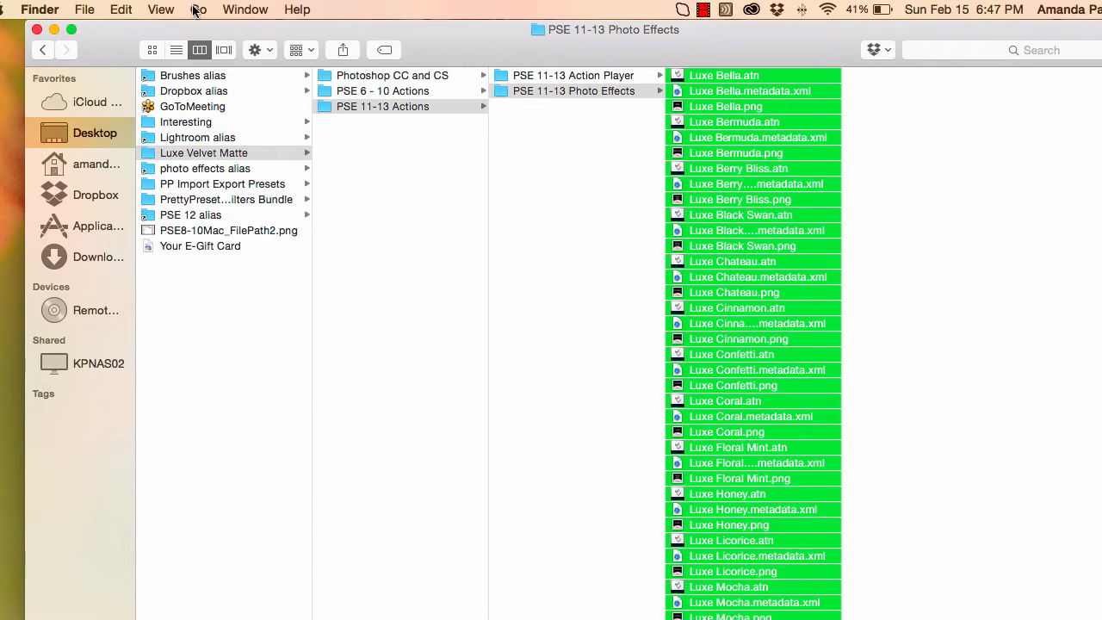
pyautogui.moveTo(198, 11)
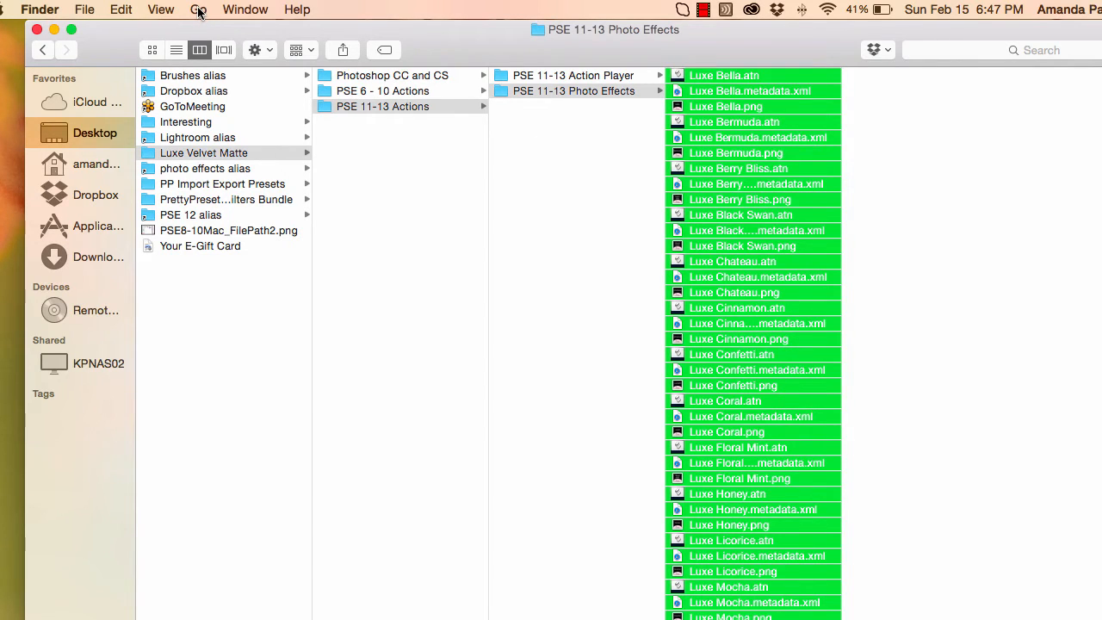
# Step: Go to the computer's top level and open Macintosh HD > Library
pyautogui.click(245, 10)
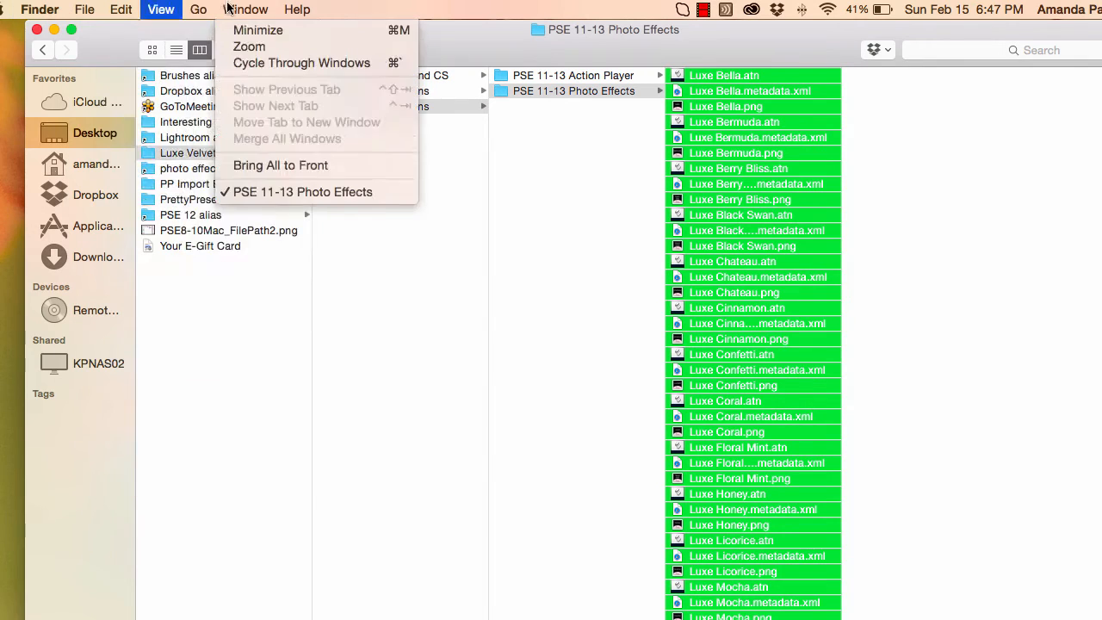
pyautogui.click(200, 11)
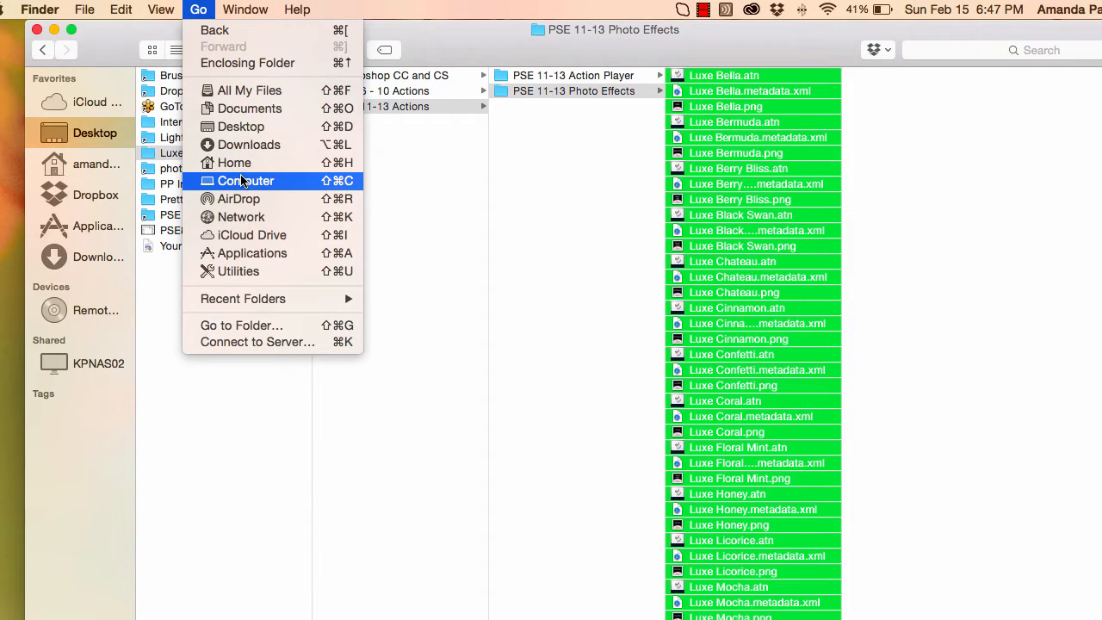
pyautogui.click(245, 181)
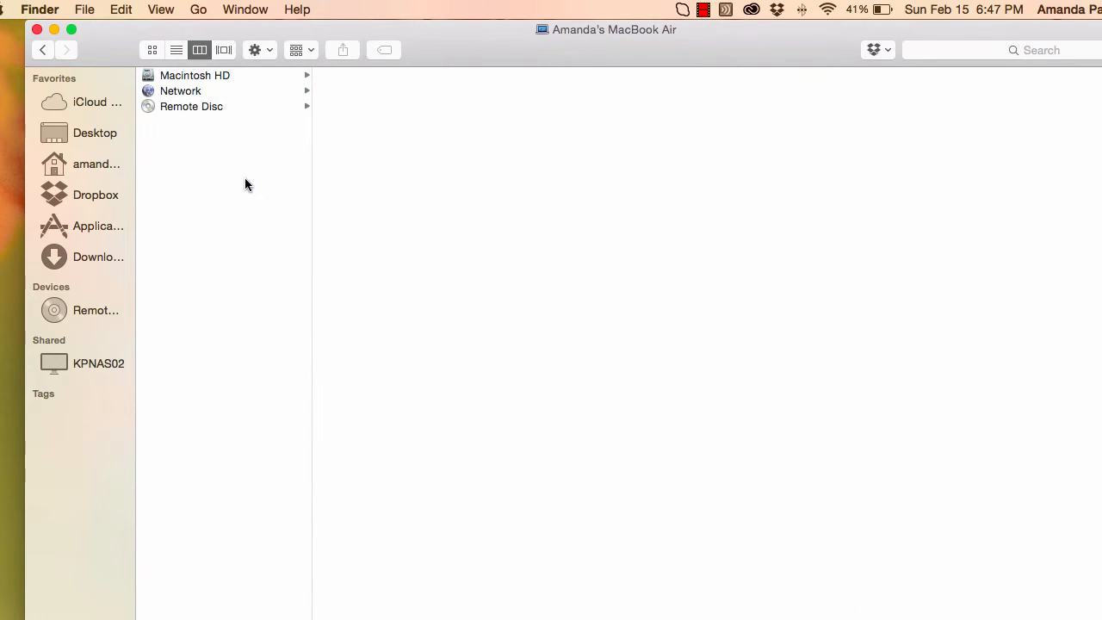
pyautogui.click(194, 76)
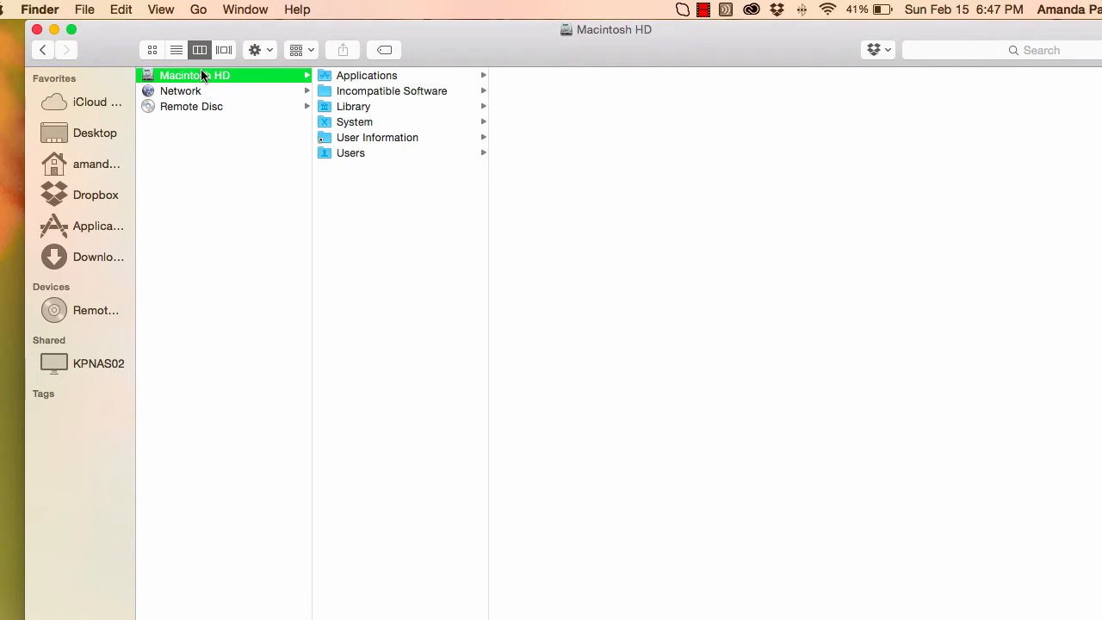
pyautogui.moveTo(353, 106)
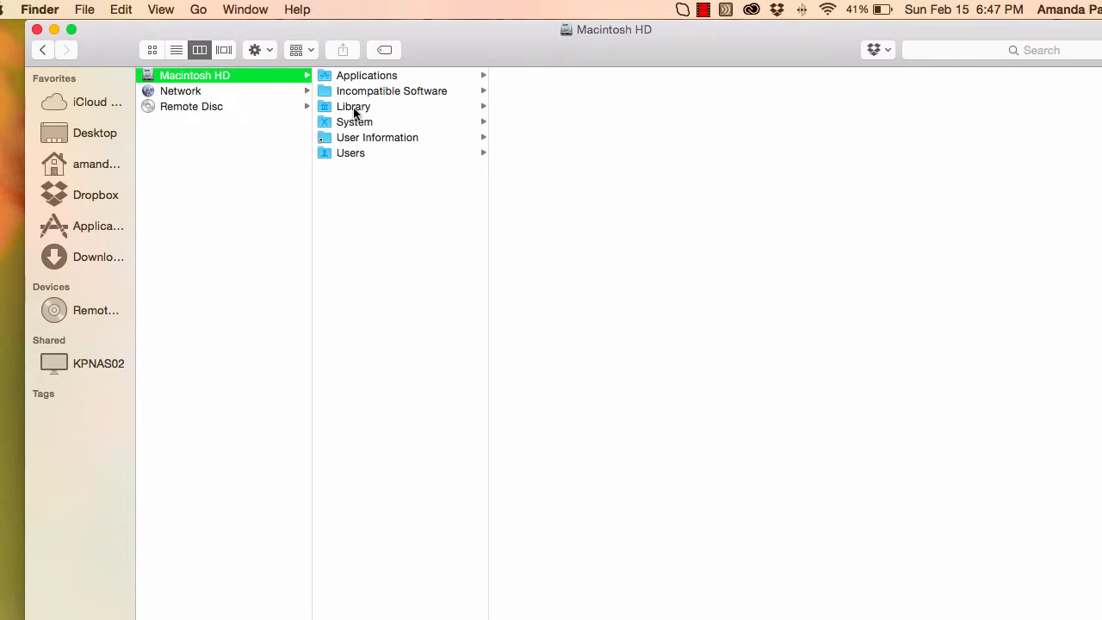
pyautogui.click(353, 106)
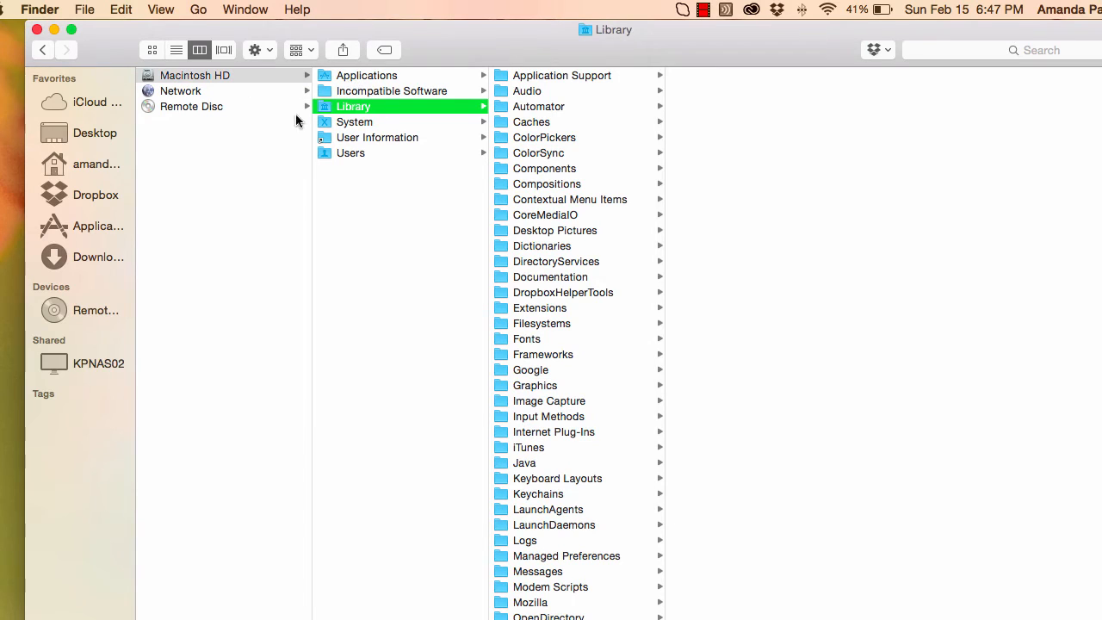
# Step: Cycle the Library folder through icon, list and cover flow views, ending back in column view
pyautogui.click(152, 48)
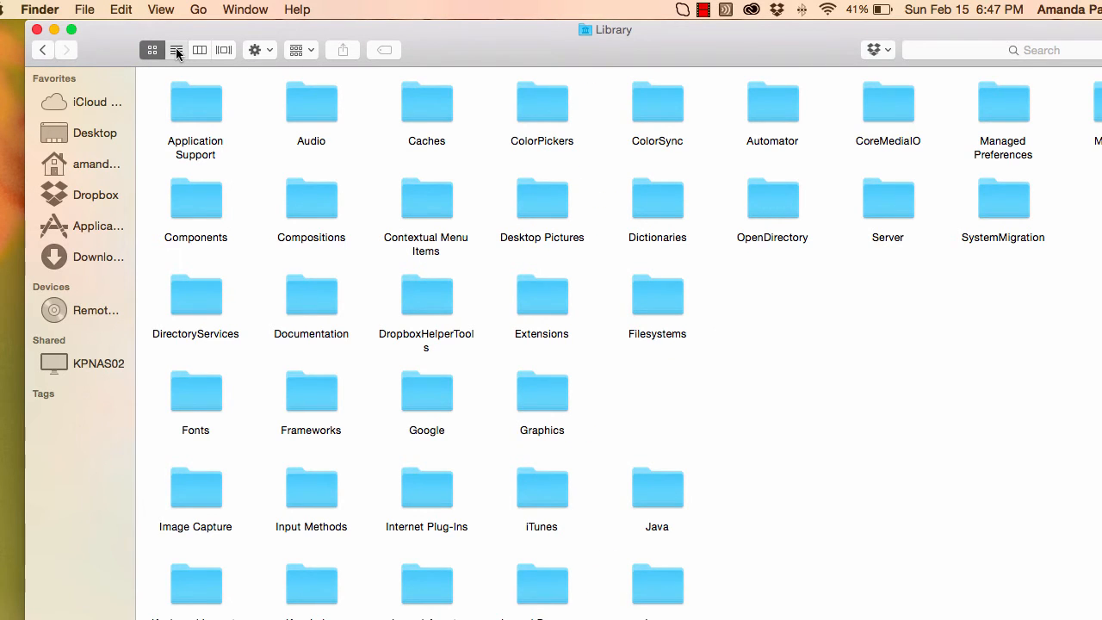
pyautogui.click(175, 48)
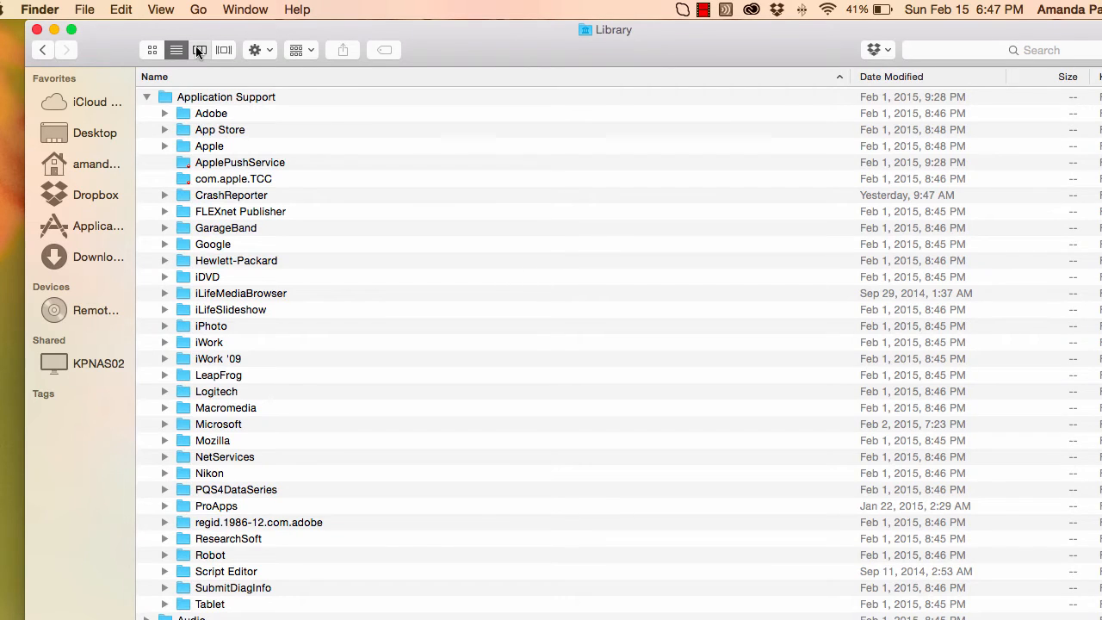
pyautogui.click(224, 49)
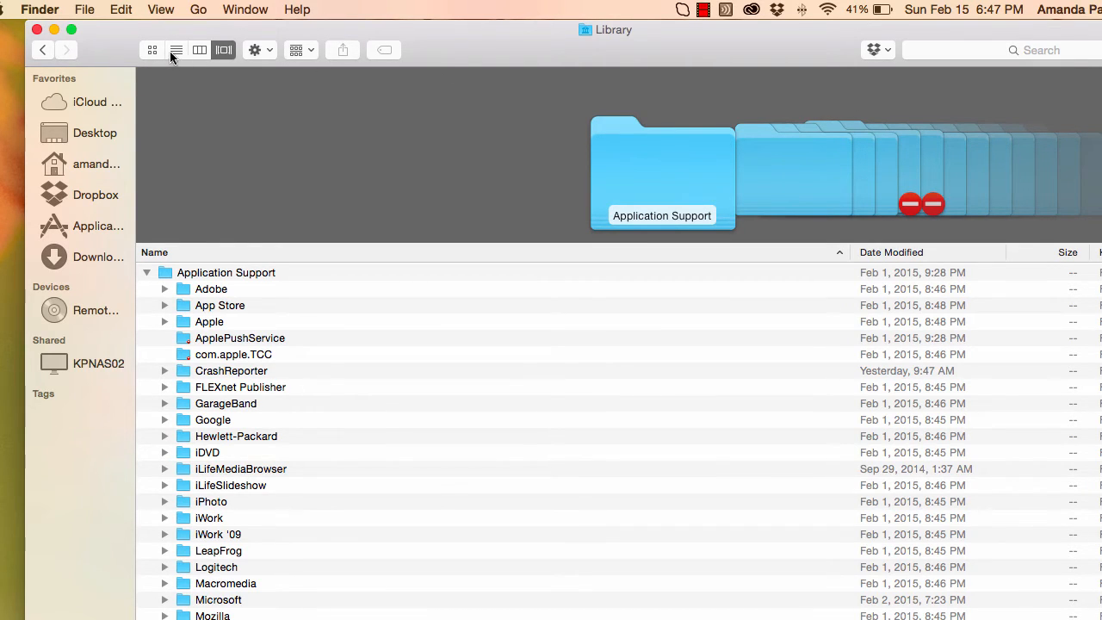
pyautogui.click(175, 48)
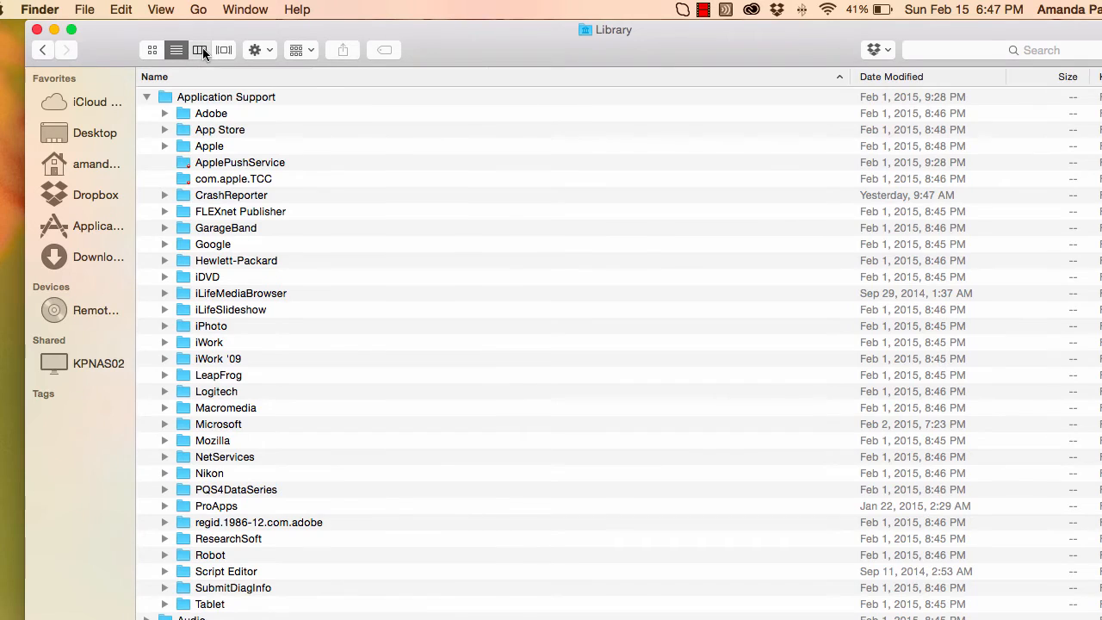
pyautogui.click(200, 48)
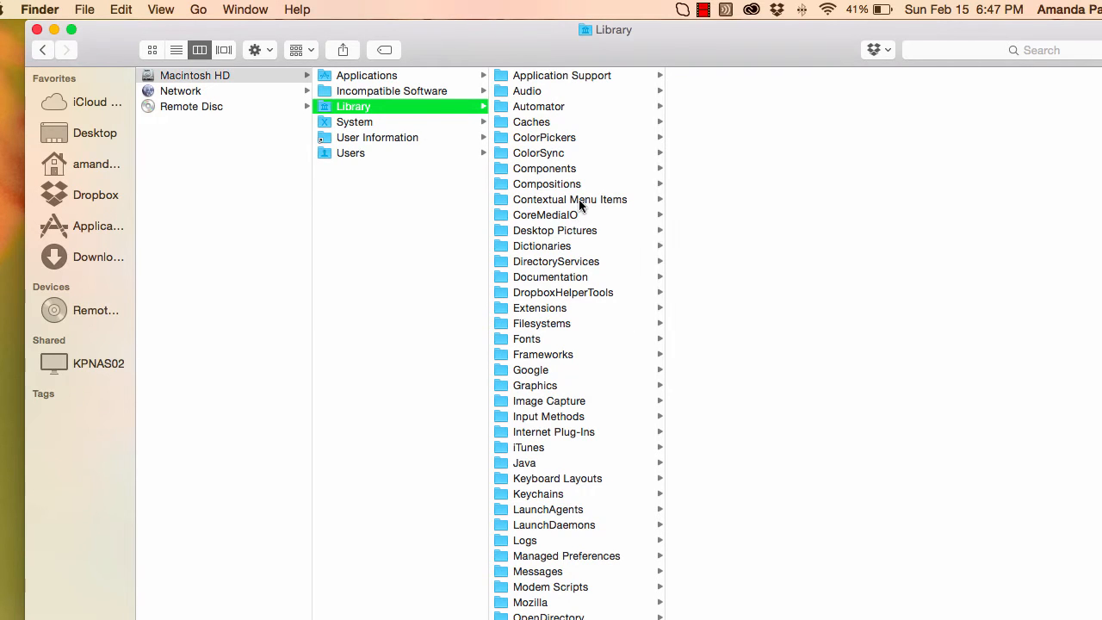
pyautogui.moveTo(328, 106)
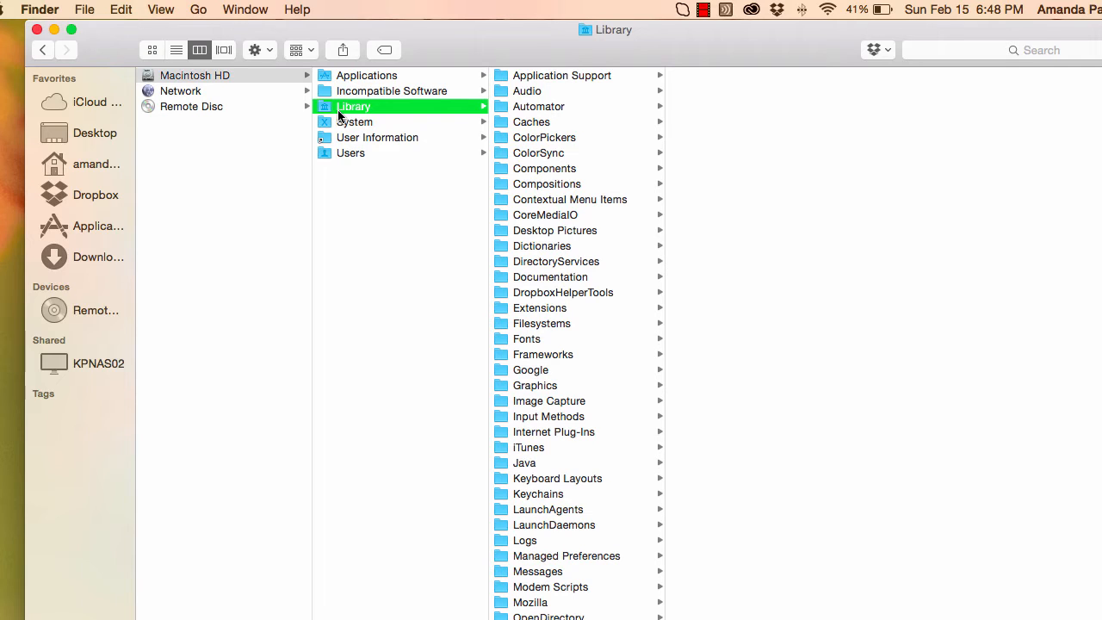
pyautogui.moveTo(220, 79)
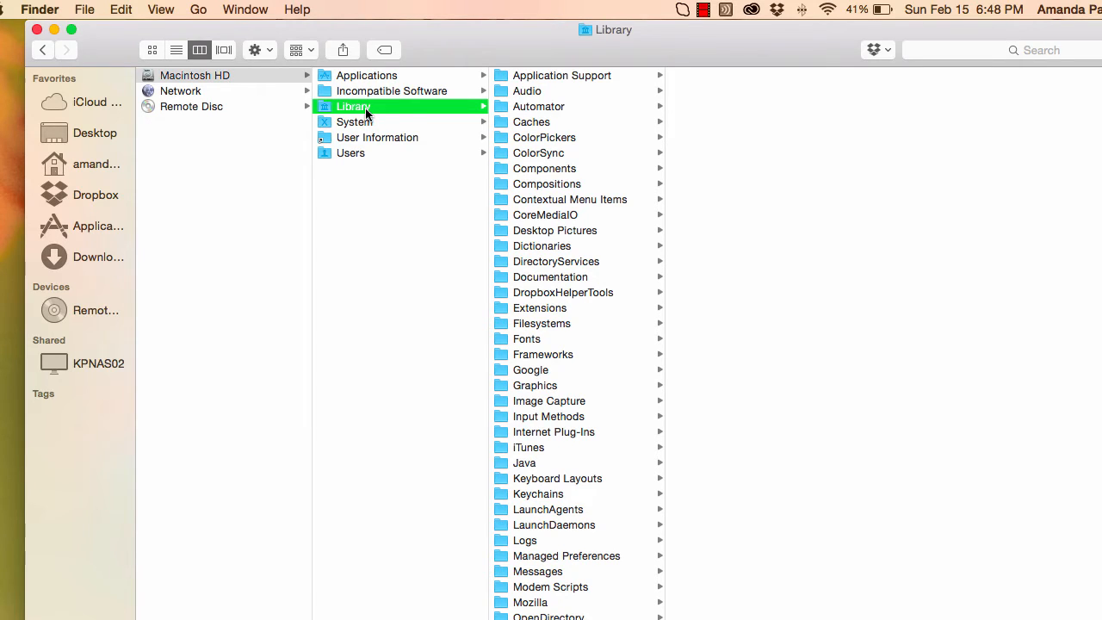
# Step: Open Application Support > Adobe > Photoshop Elements, stop the duplicate Luxe Bella.atn replace prompt, and select ThumbDatabase.db3
pyautogui.click(561, 76)
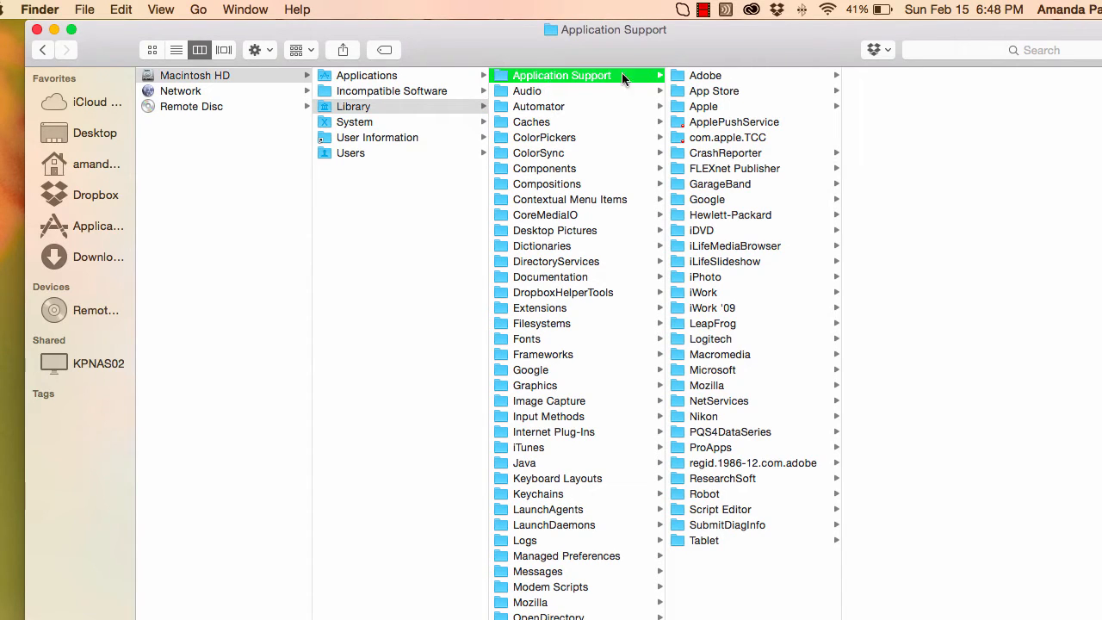
pyautogui.click(704, 76)
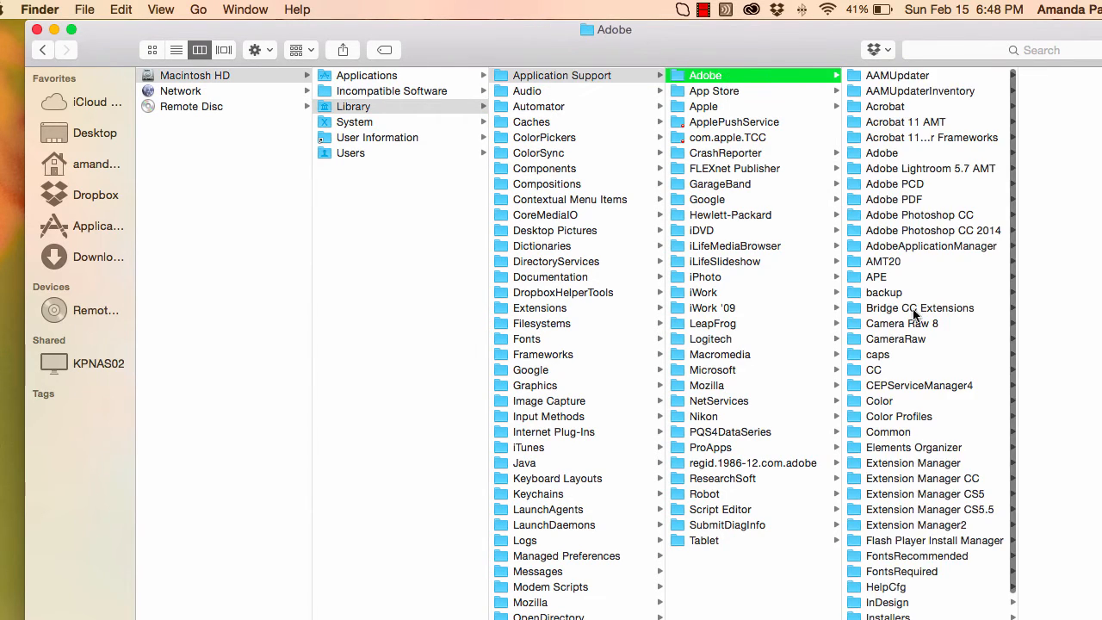
pyautogui.scroll(-3)
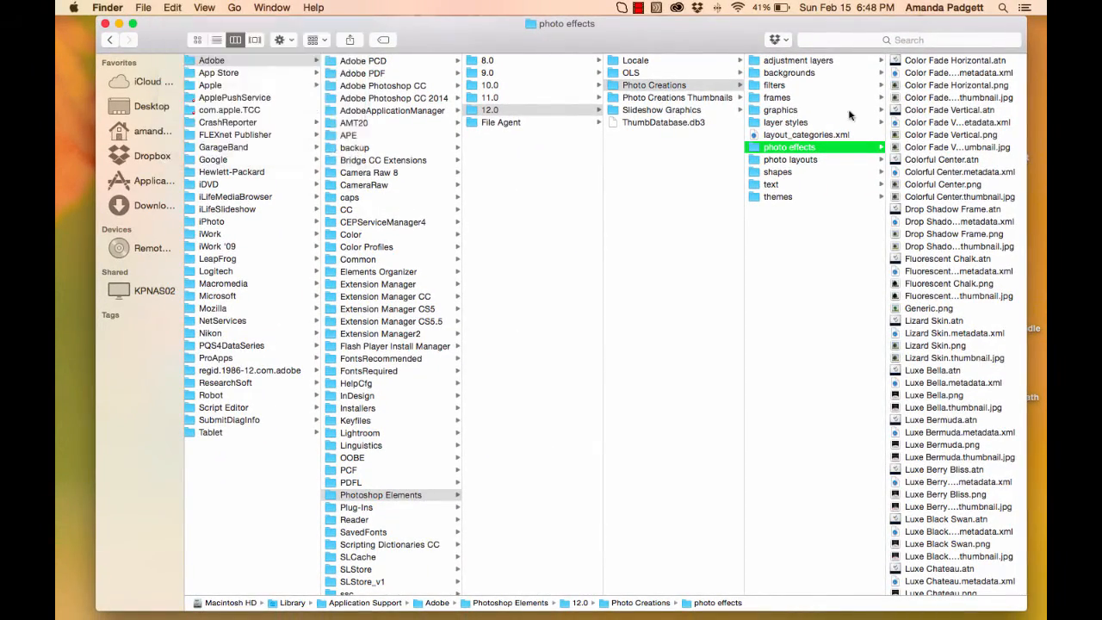
pyautogui.moveTo(960, 166)
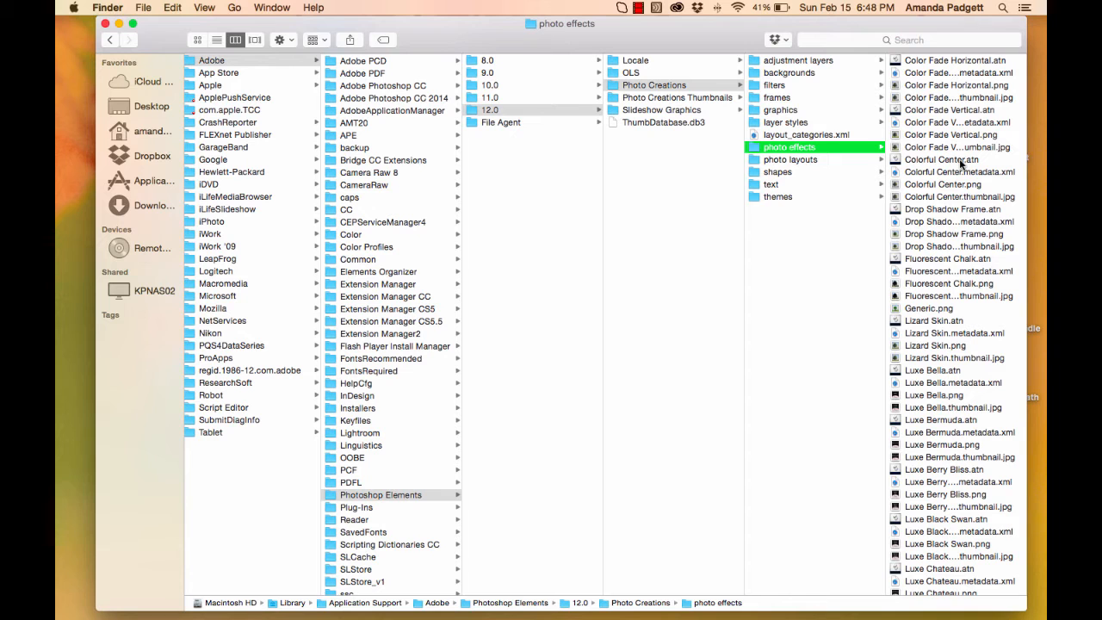
pyautogui.moveTo(927, 173)
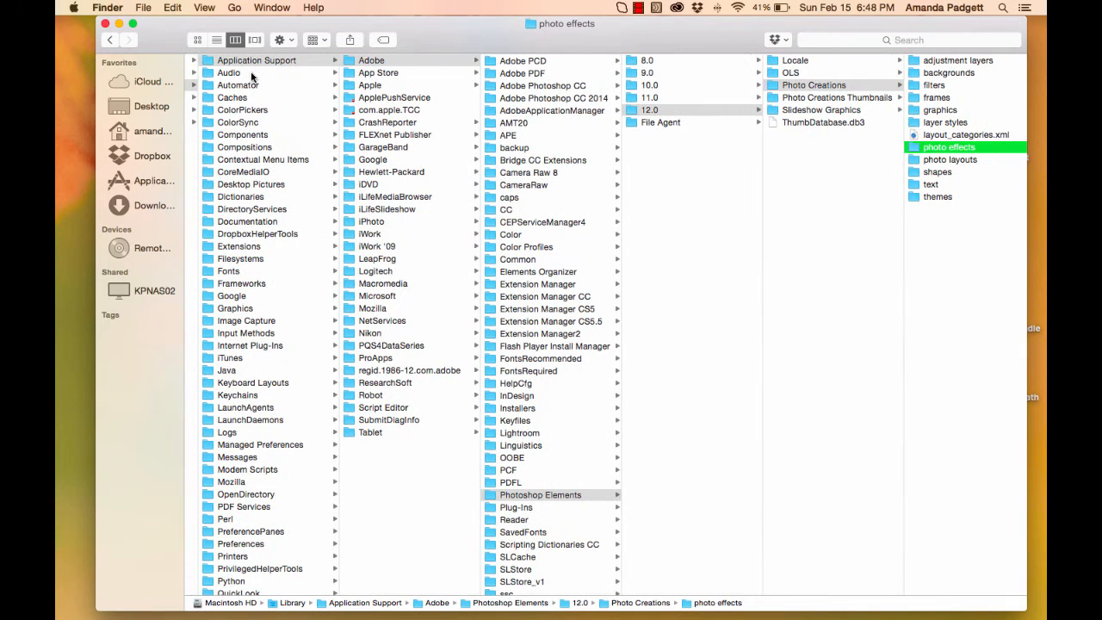
pyautogui.moveTo(978, 182)
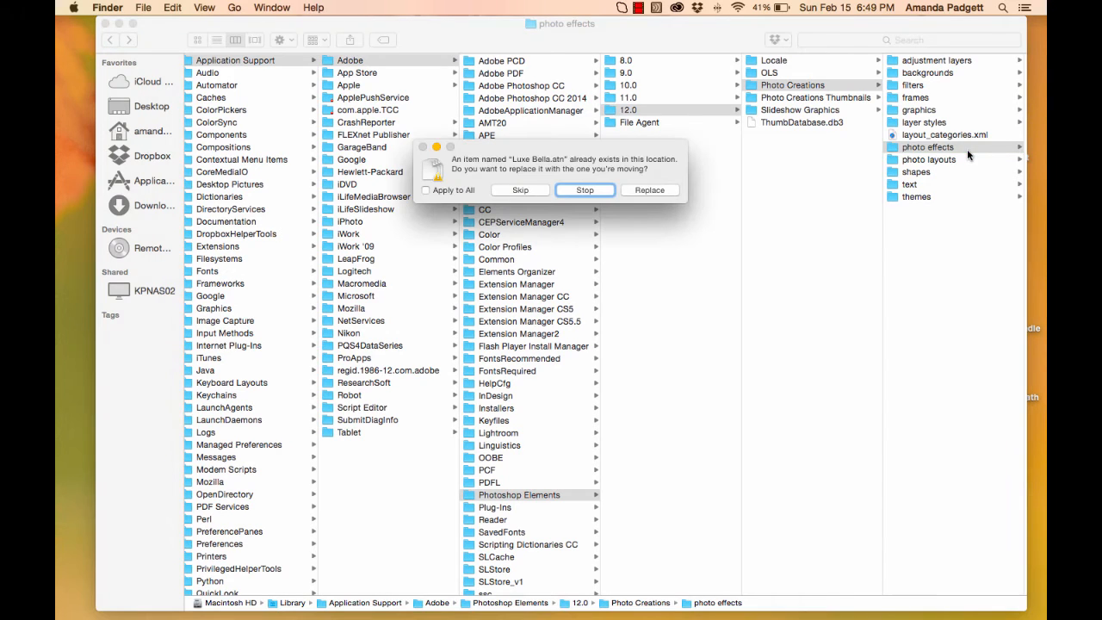
pyautogui.moveTo(737, 173)
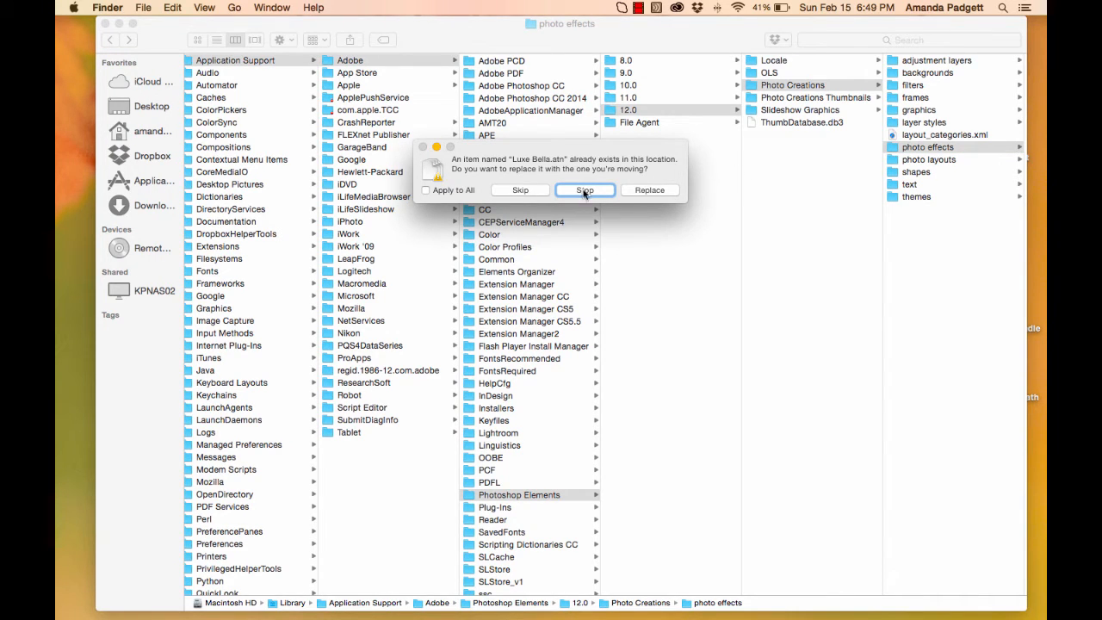
pyautogui.click(585, 189)
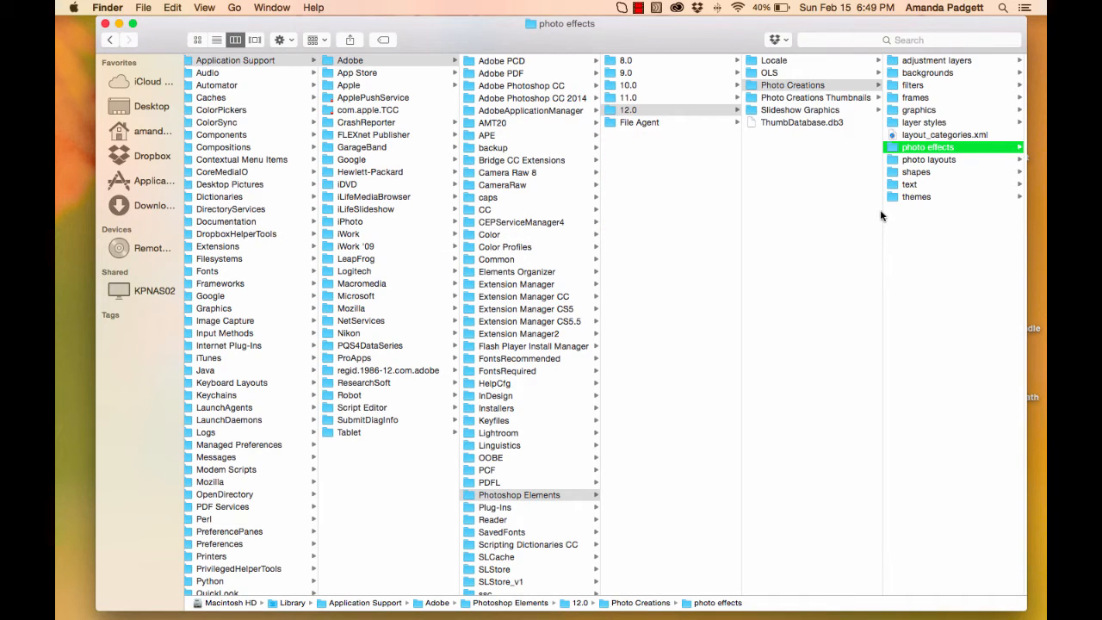
pyautogui.moveTo(880, 217)
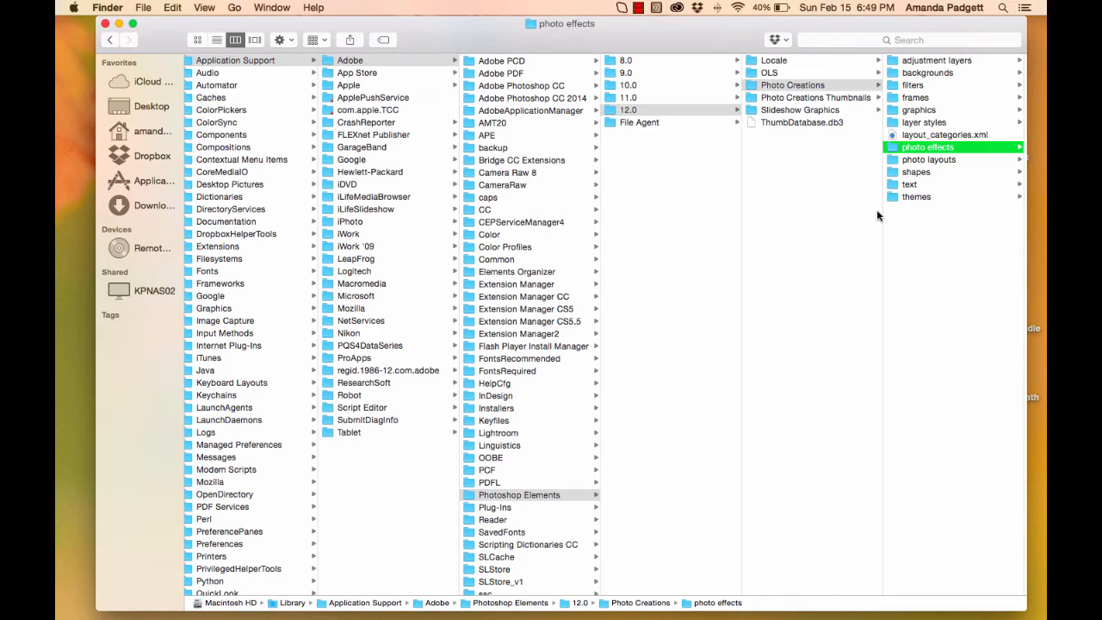
pyautogui.moveTo(896, 241)
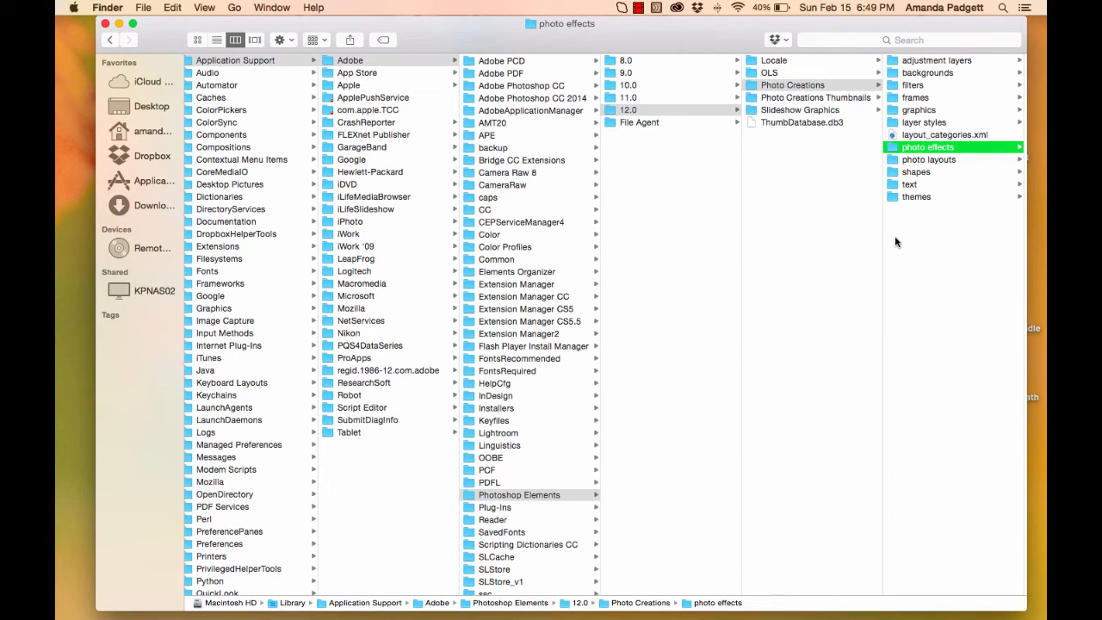
pyautogui.moveTo(933, 215)
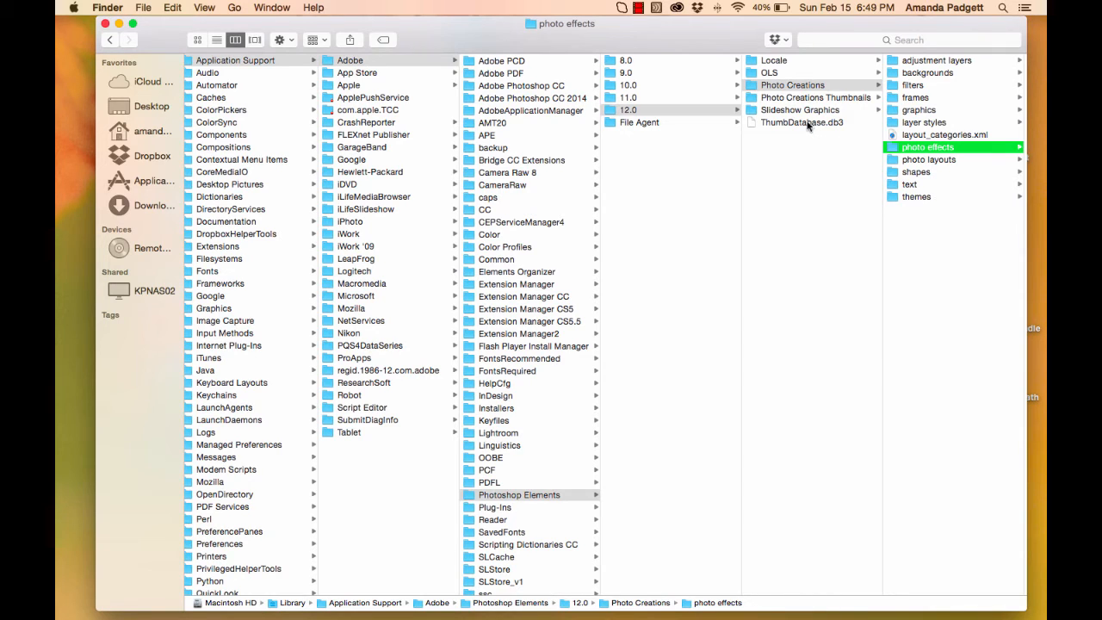
pyautogui.click(802, 122)
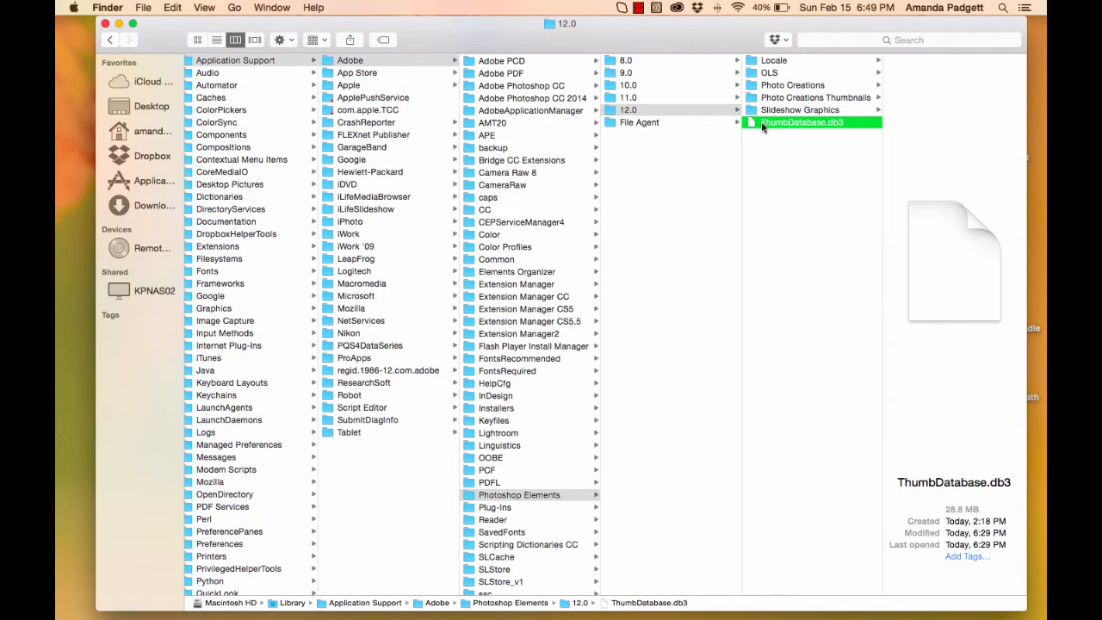
pyautogui.moveTo(851, 127)
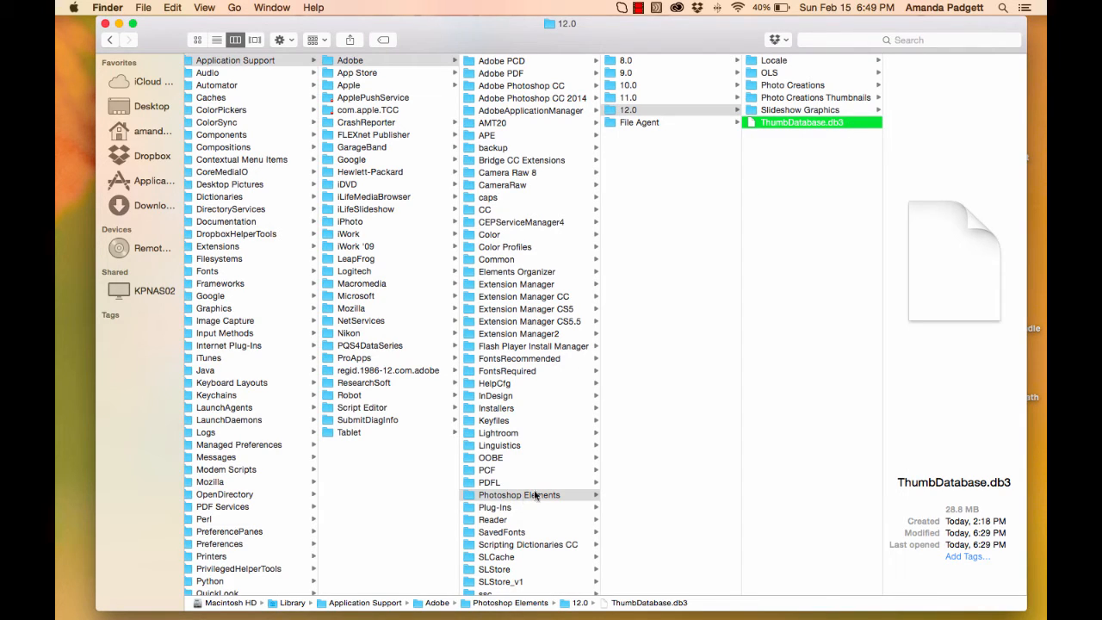
pyautogui.moveTo(703, 98)
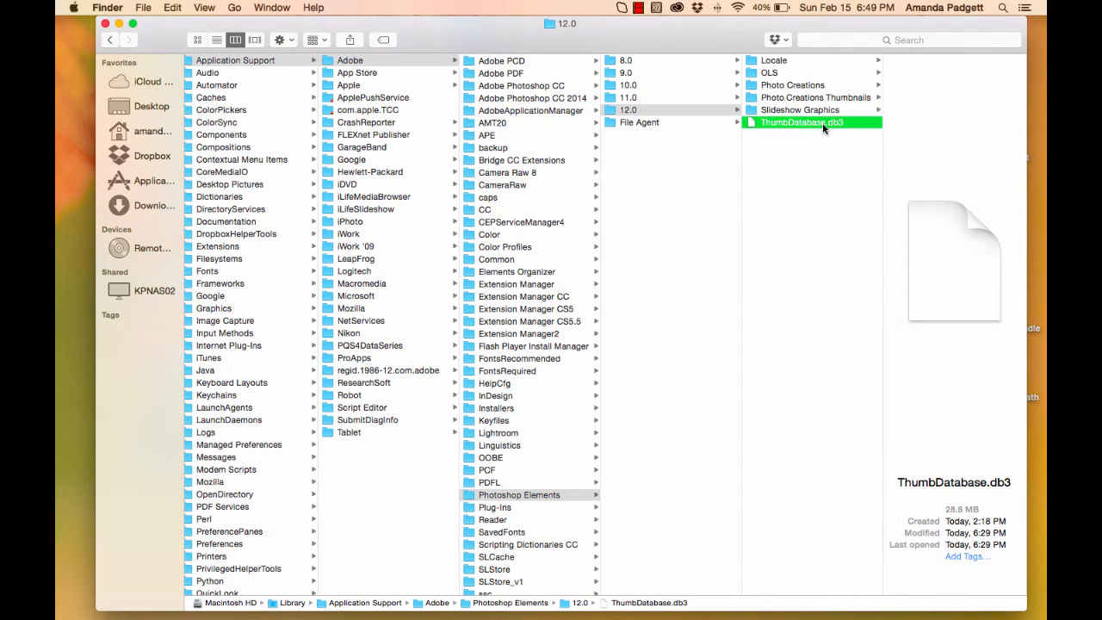
# Step: Open 12.0 > Locale > en_US, trash MediaDatabase.db3 and open the Photo Creations folder
pyautogui.click(629, 110)
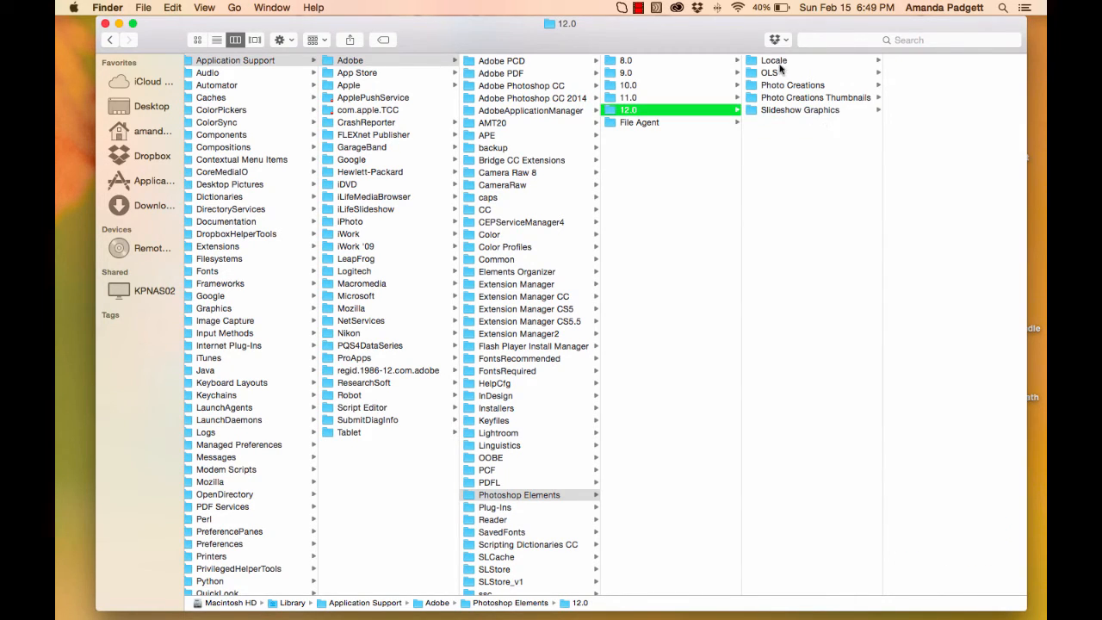
pyautogui.click(775, 60)
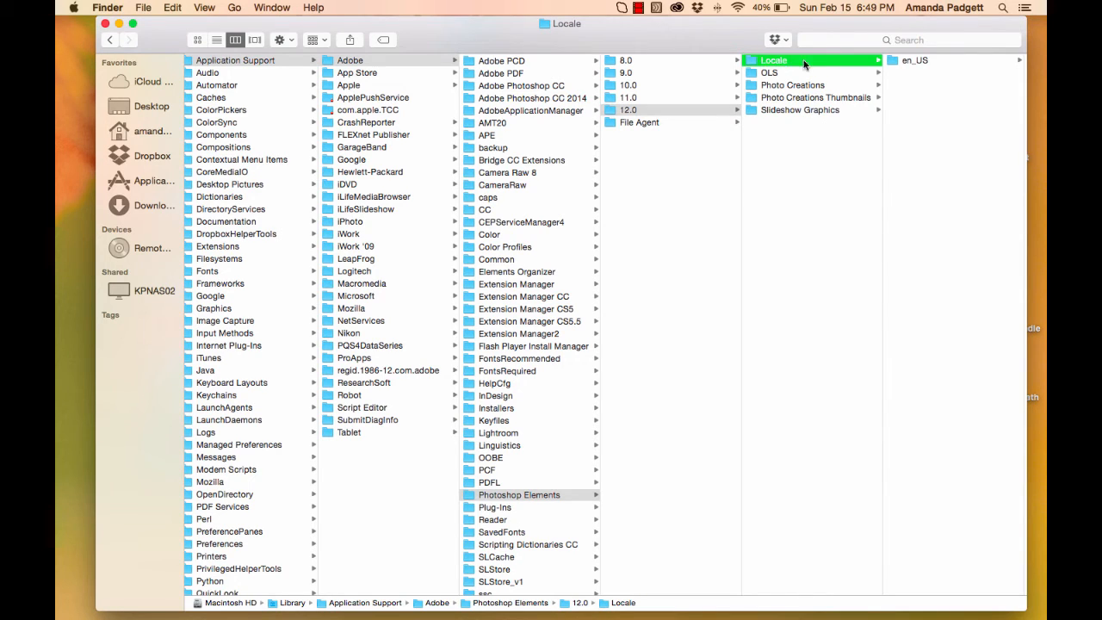
pyautogui.click(916, 60)
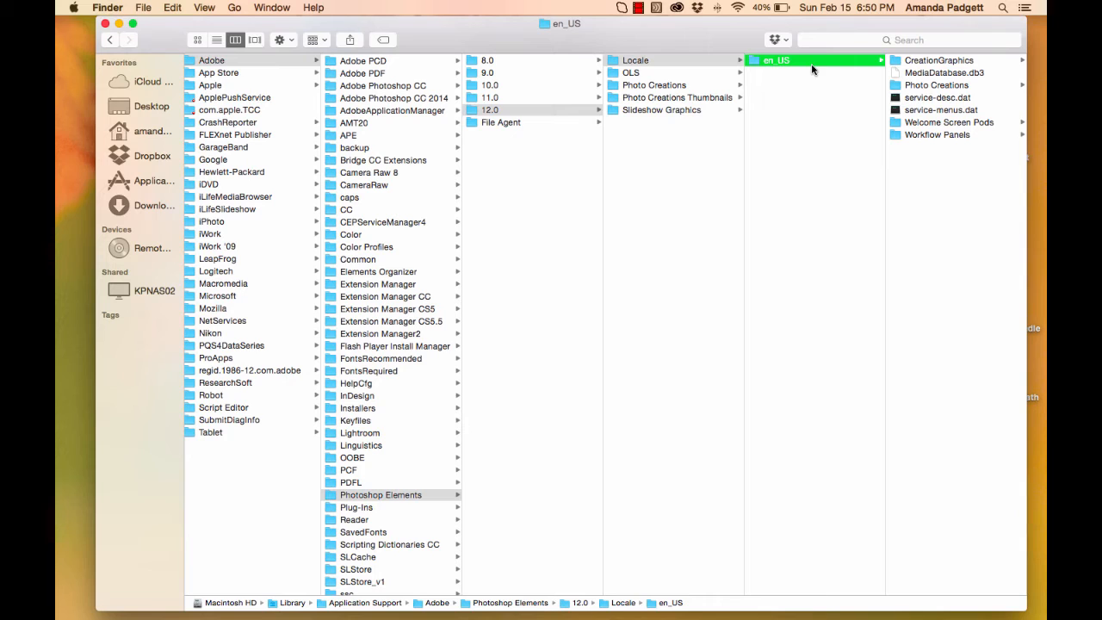
pyautogui.moveTo(818, 406)
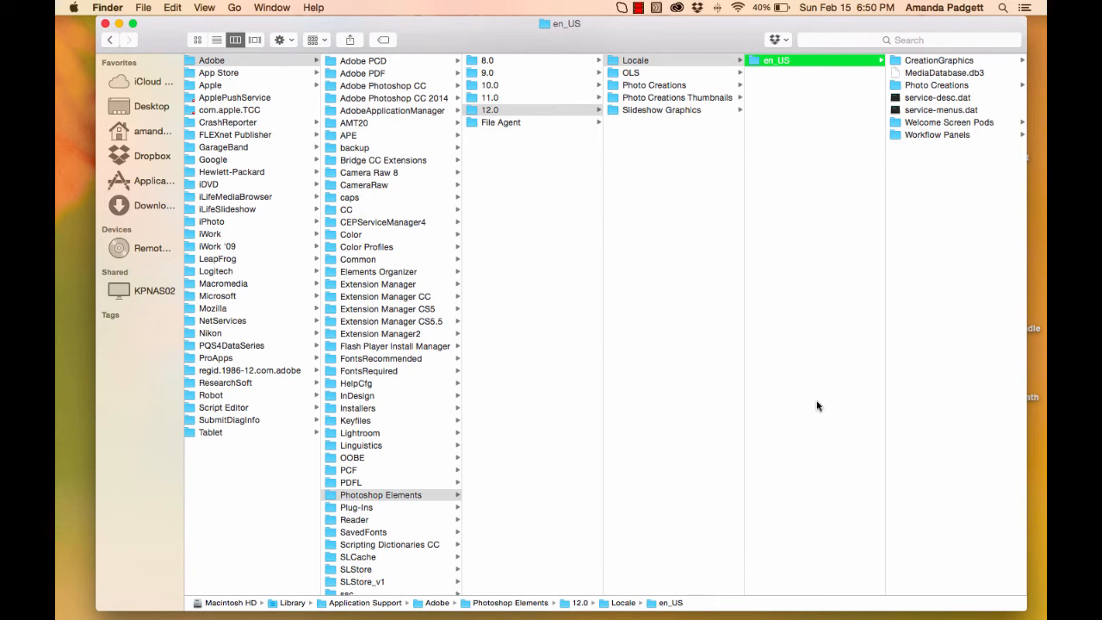
pyautogui.moveTo(766, 76)
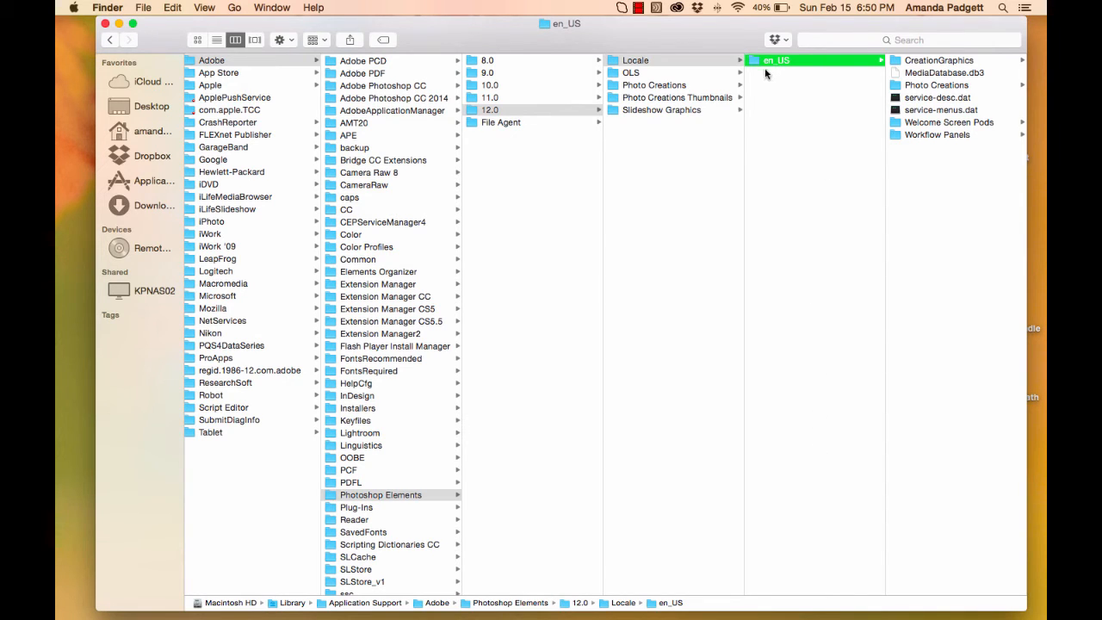
pyautogui.moveTo(802, 95)
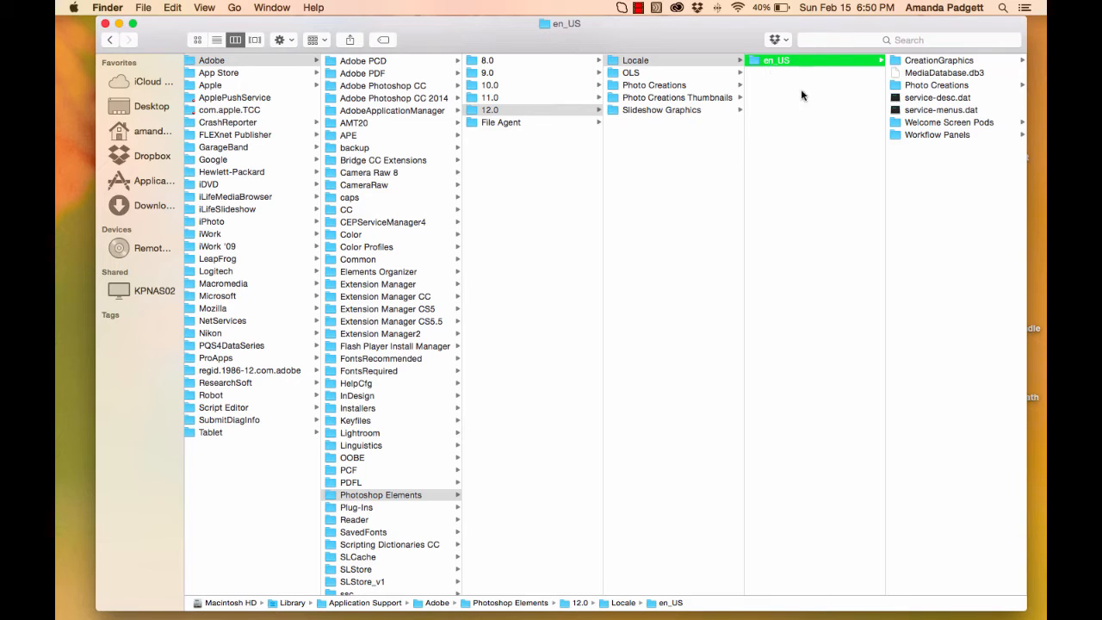
pyautogui.moveTo(816, 170)
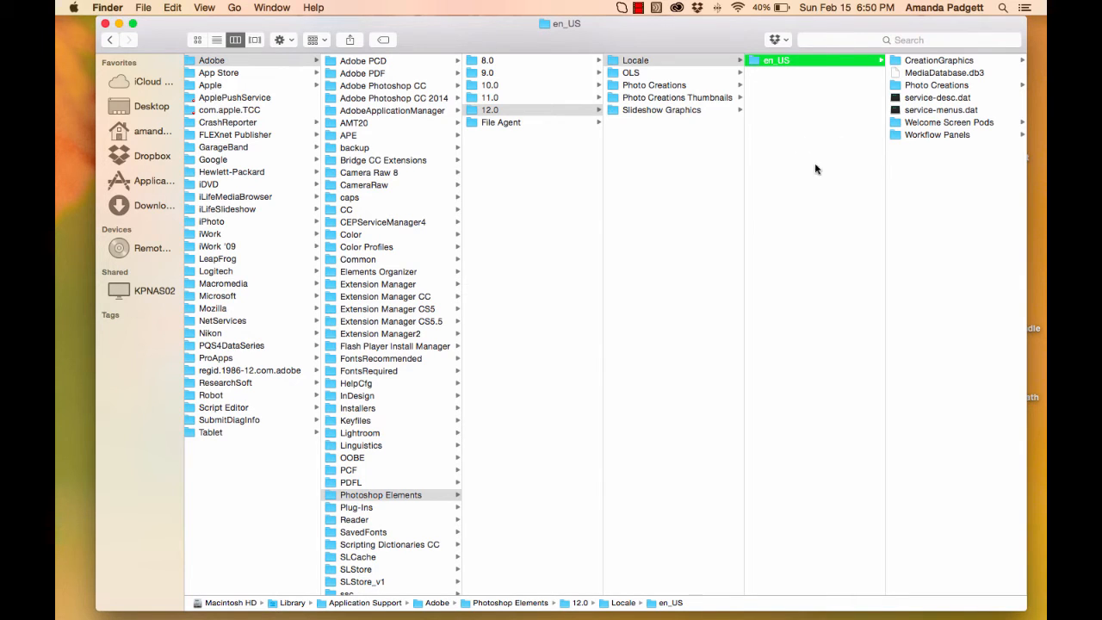
pyautogui.moveTo(793, 208)
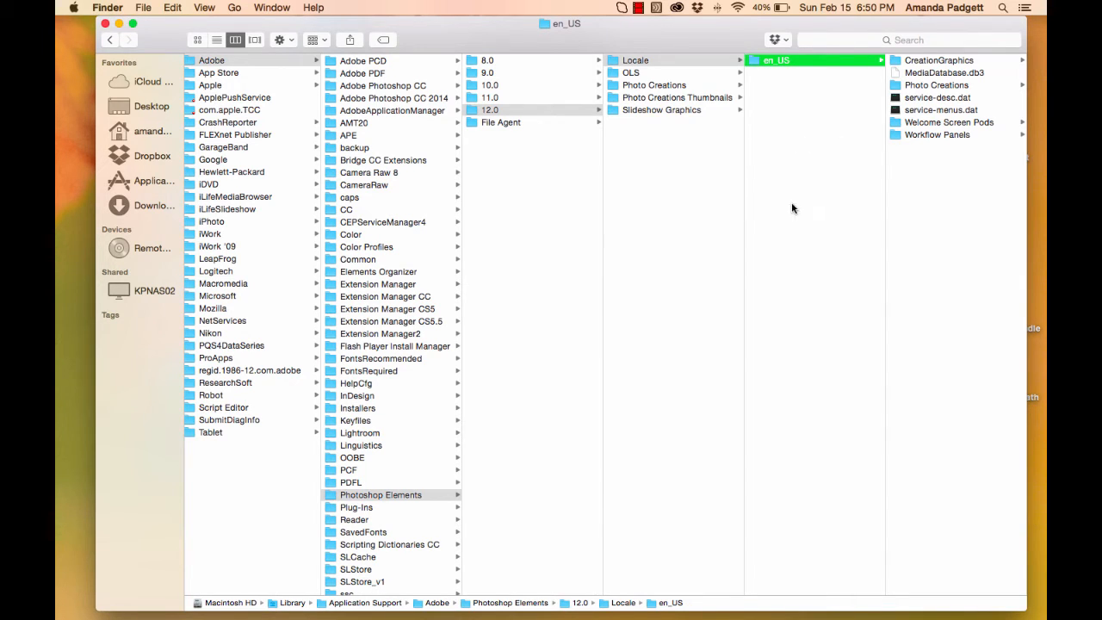
pyautogui.moveTo(789, 319)
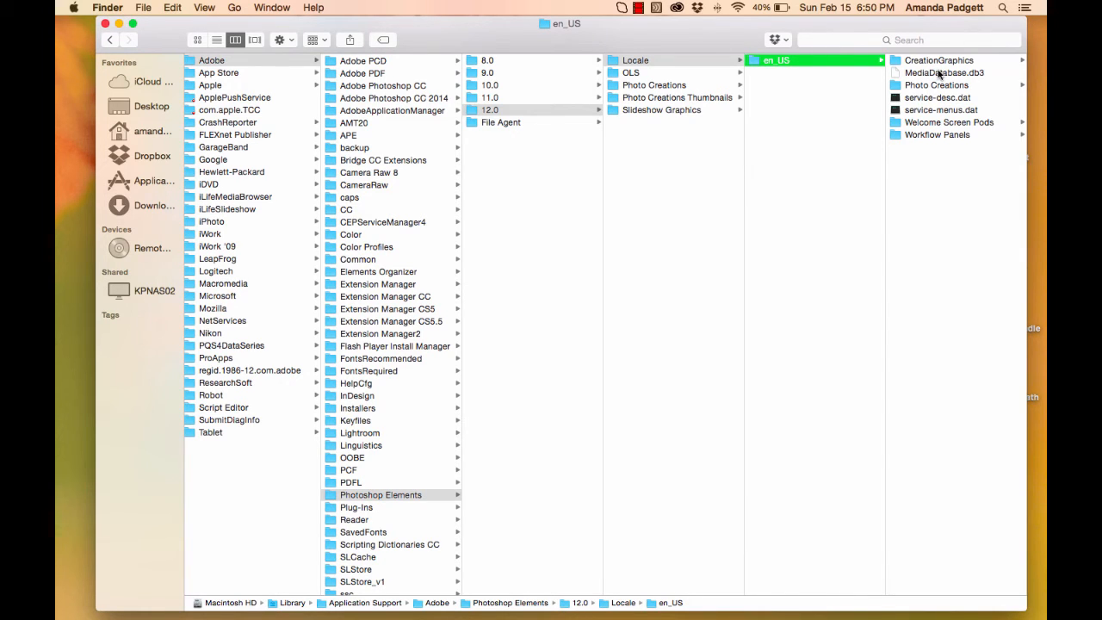
pyautogui.moveTo(823, 74)
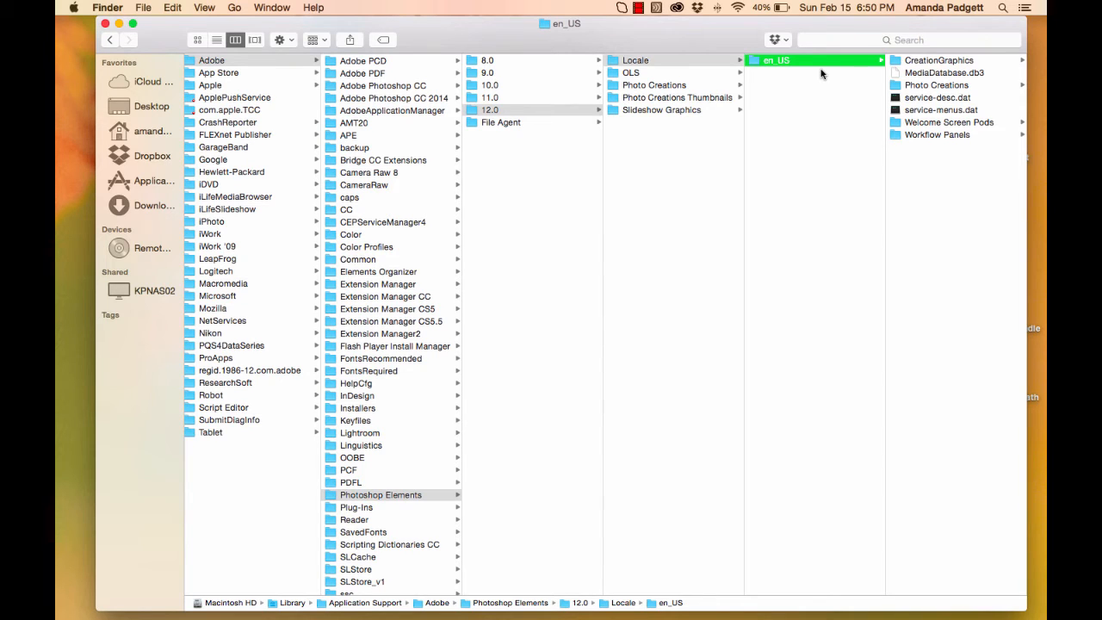
pyautogui.click(799, 72)
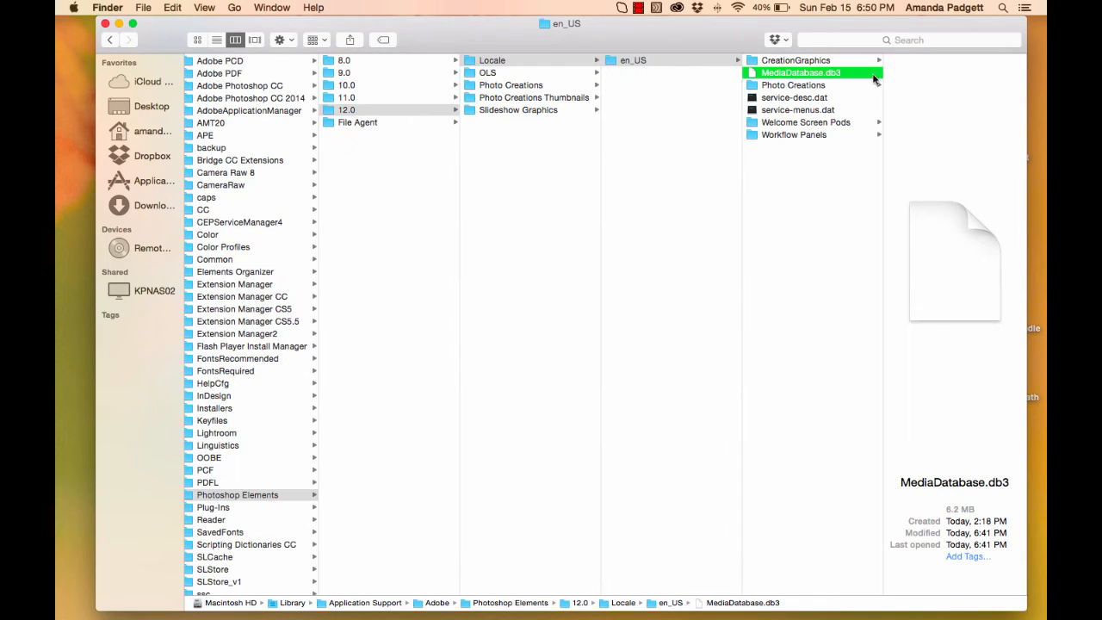
pyautogui.moveTo(844, 78)
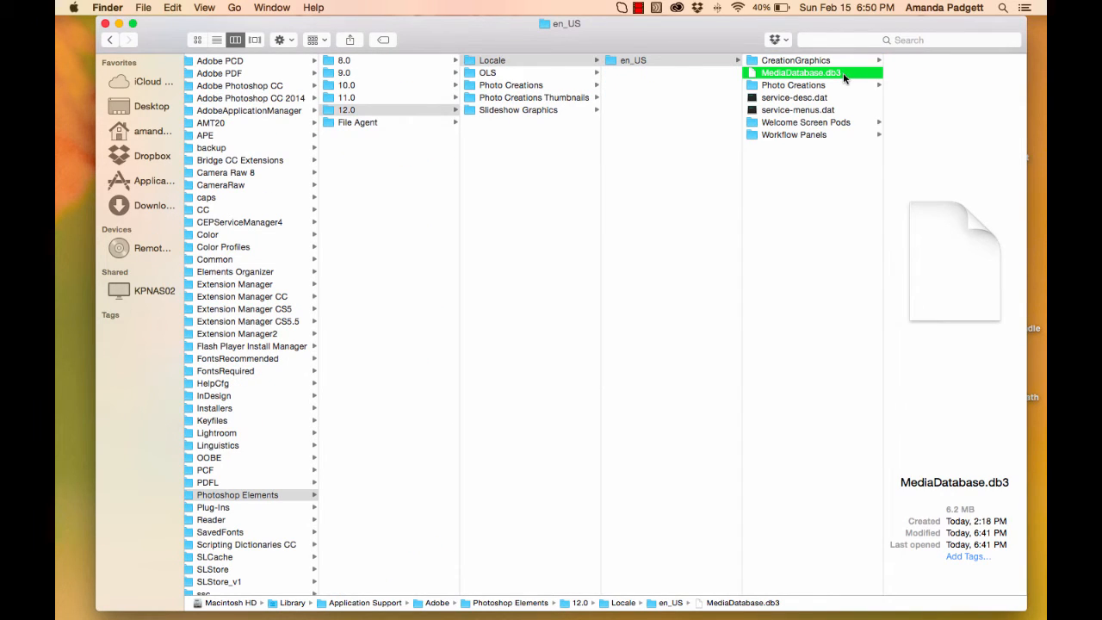
pyautogui.click(793, 73)
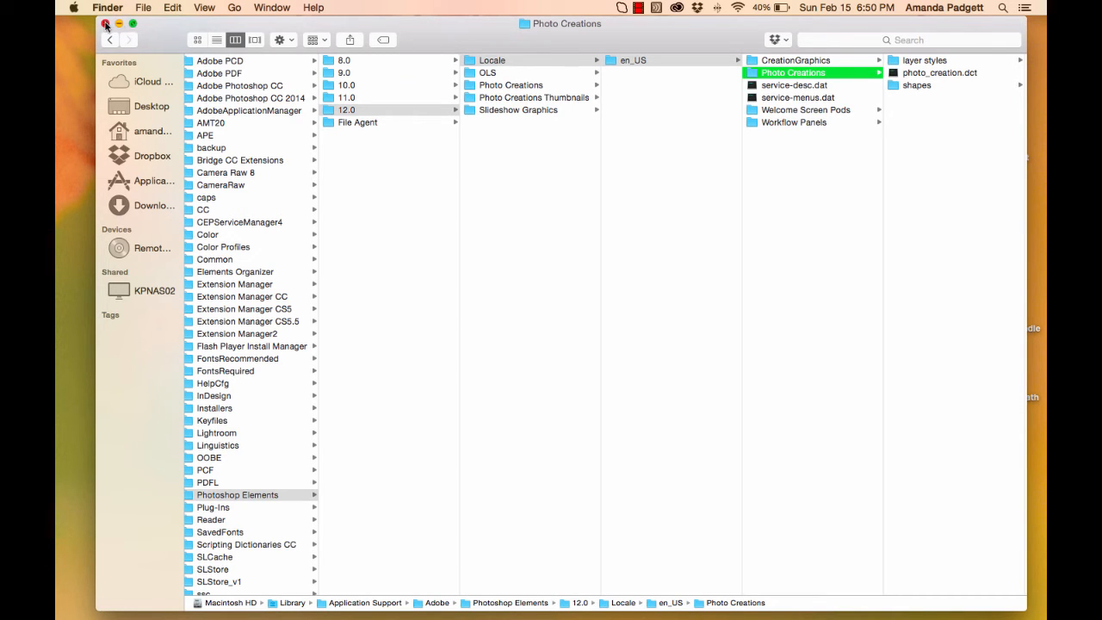
# Step: Close the Finder window and open the Luxe Velvet Matte folder on the desktop
pyautogui.click(105, 24)
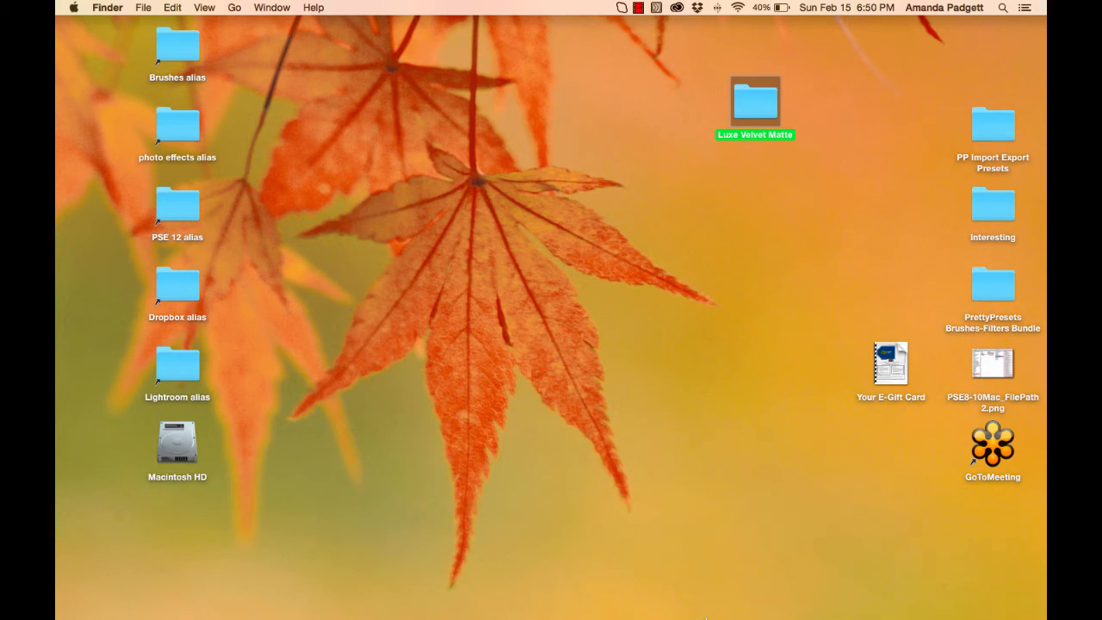
pyautogui.doubleClick(754, 100)
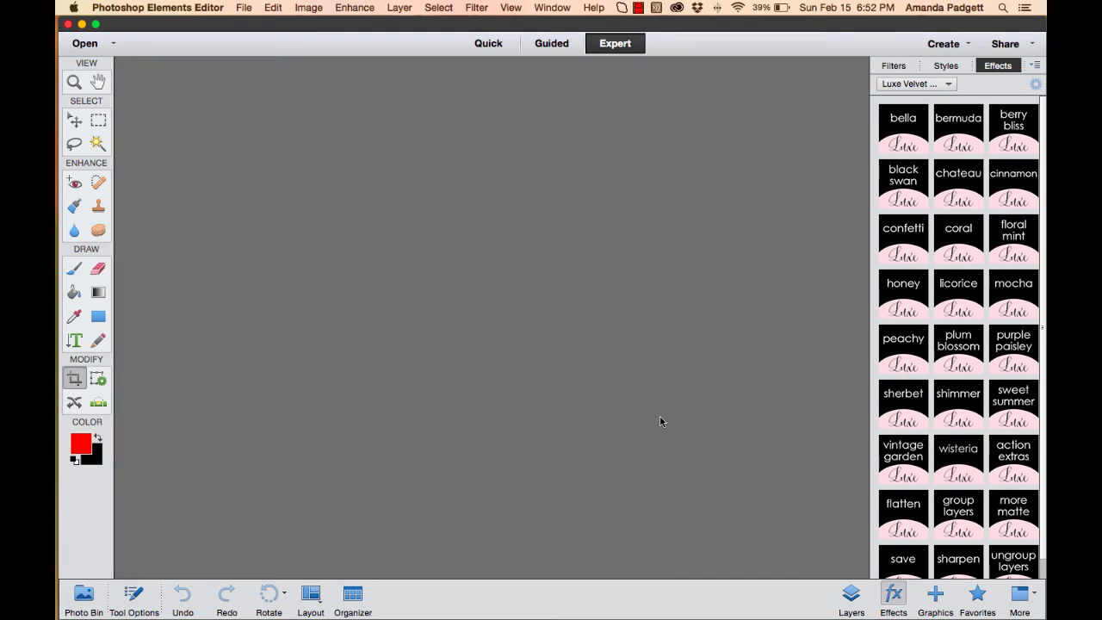
pyautogui.moveTo(763, 341)
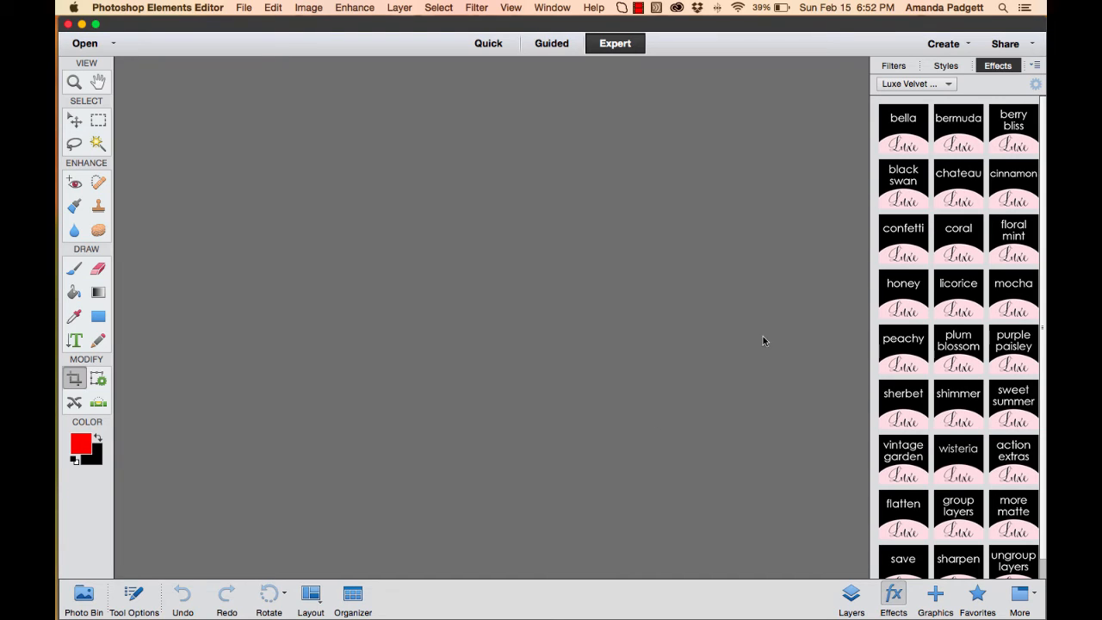
pyautogui.click(892, 65)
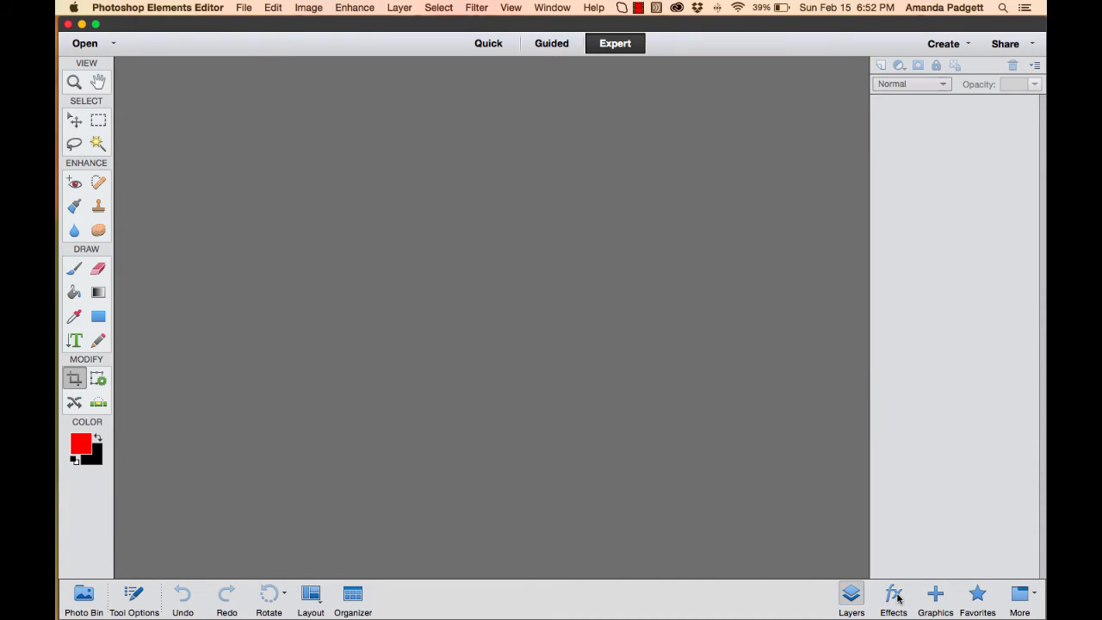
pyautogui.click(892, 599)
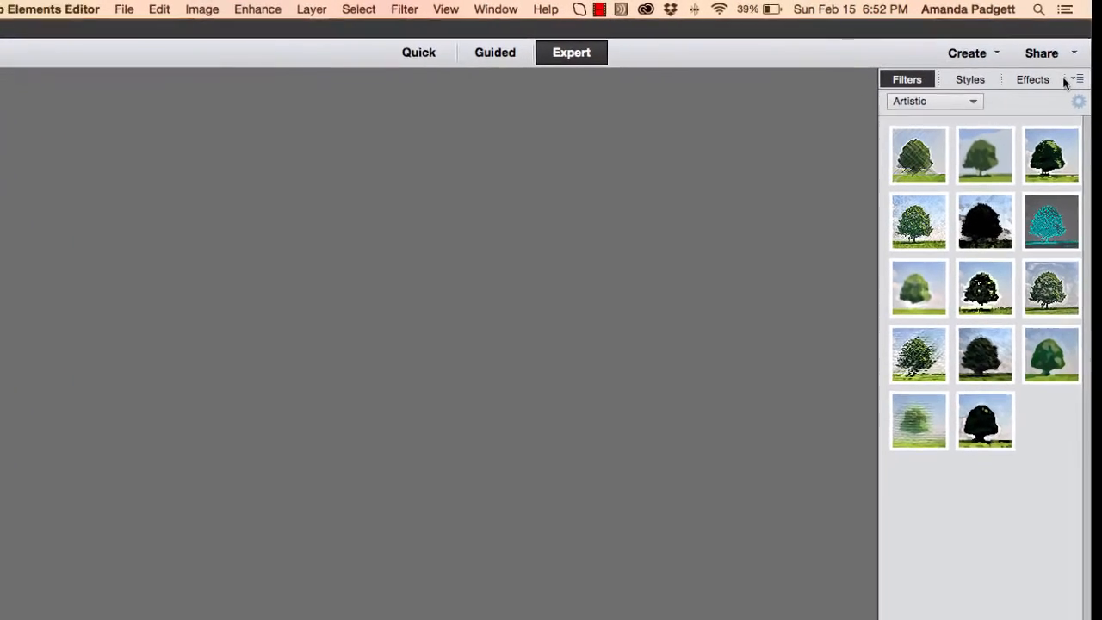
pyautogui.click(1033, 79)
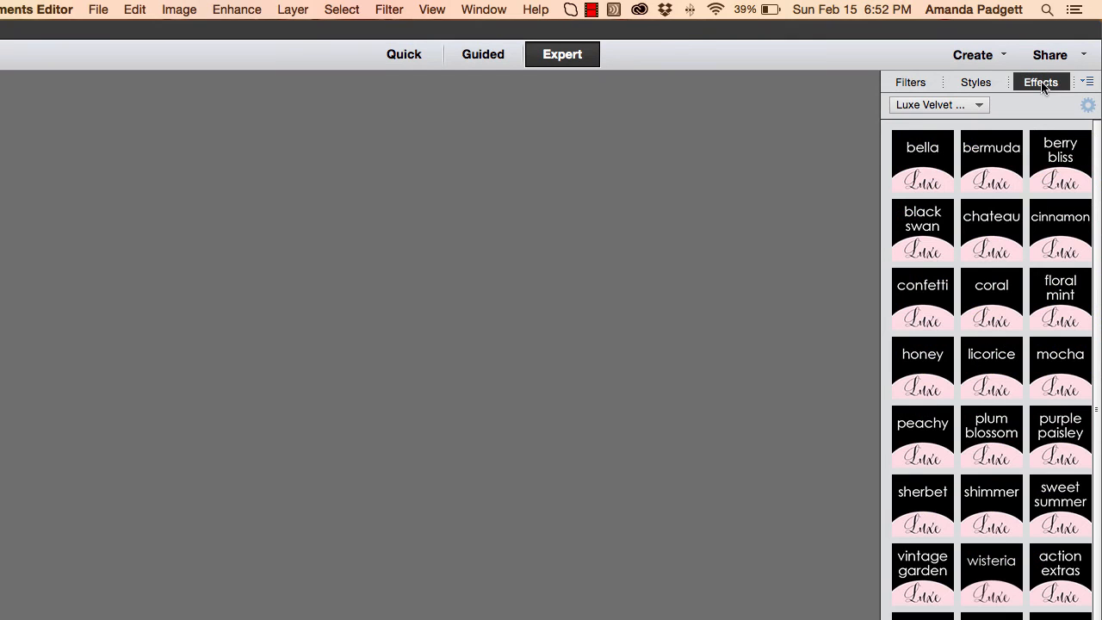
pyautogui.click(939, 105)
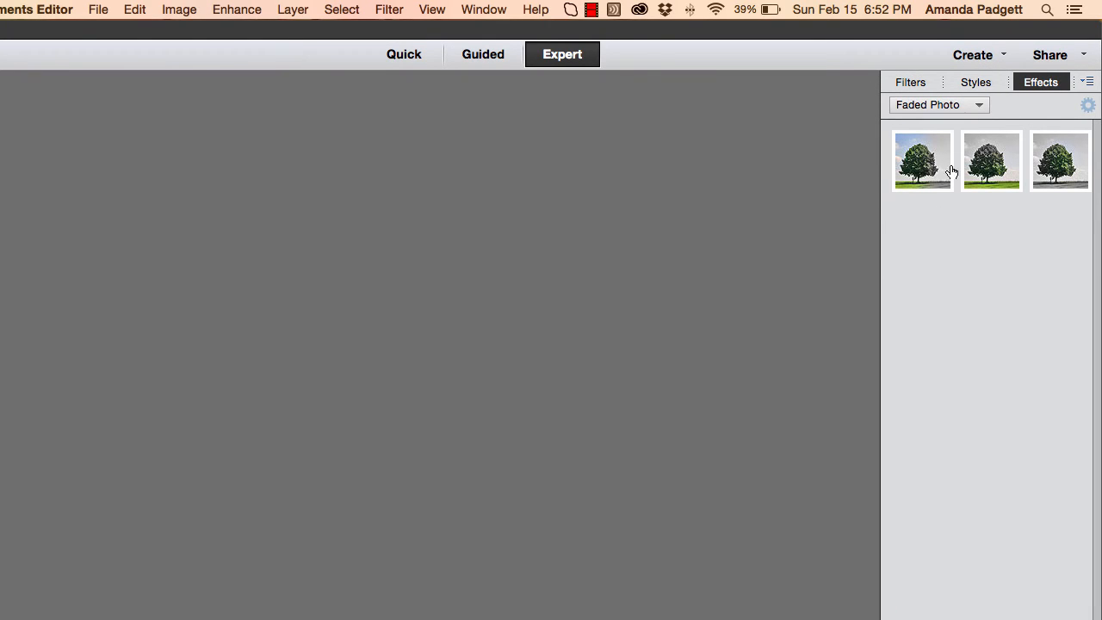
pyautogui.click(939, 105)
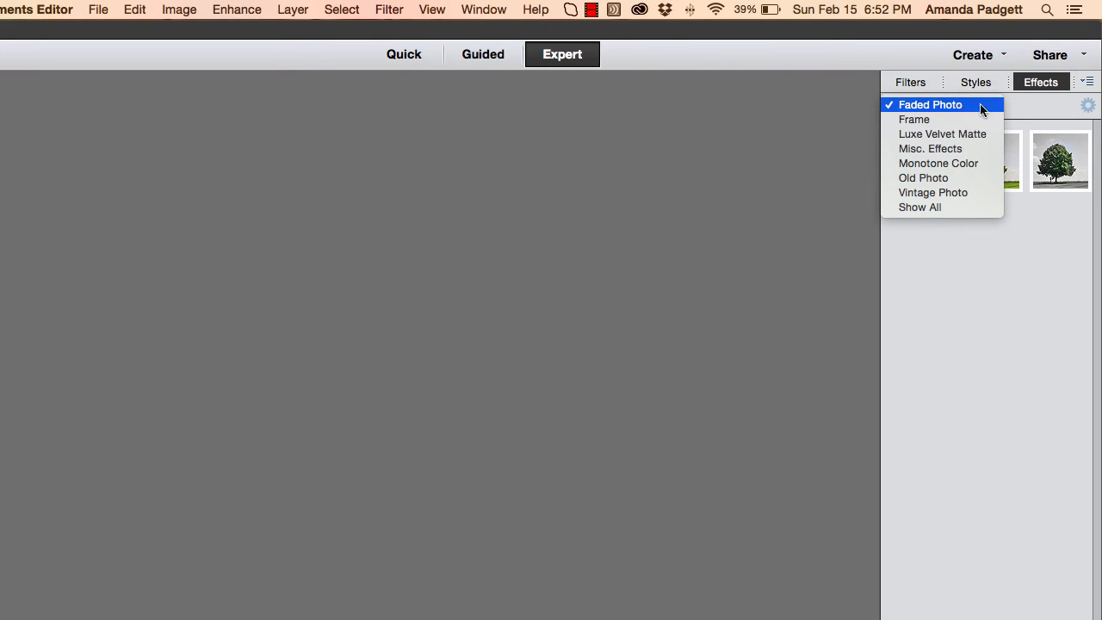
pyautogui.click(942, 134)
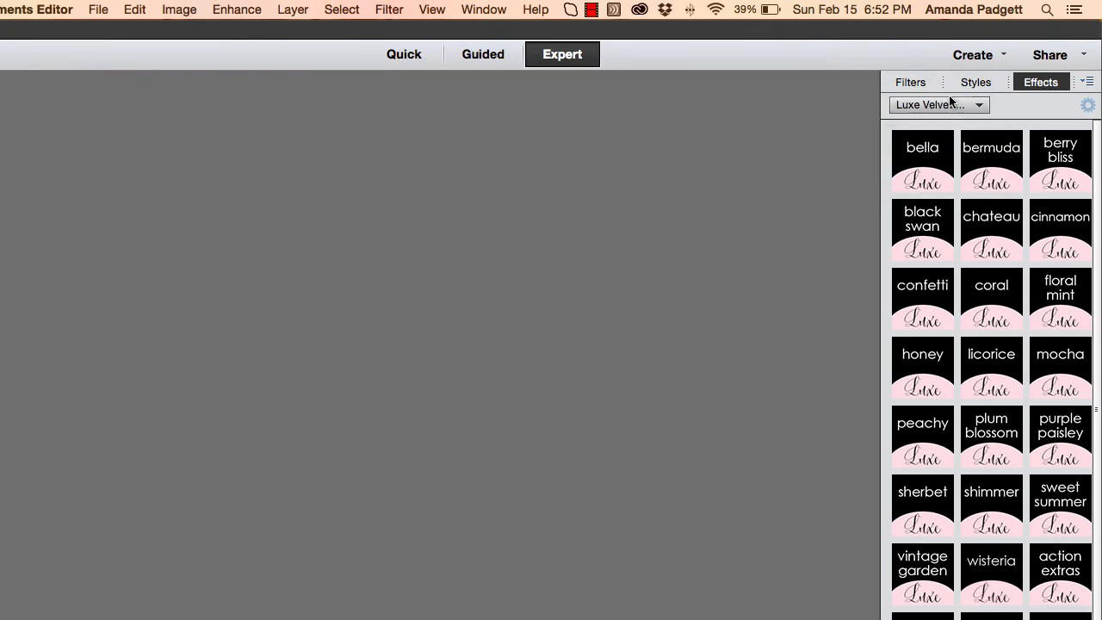
pyautogui.click(938, 105)
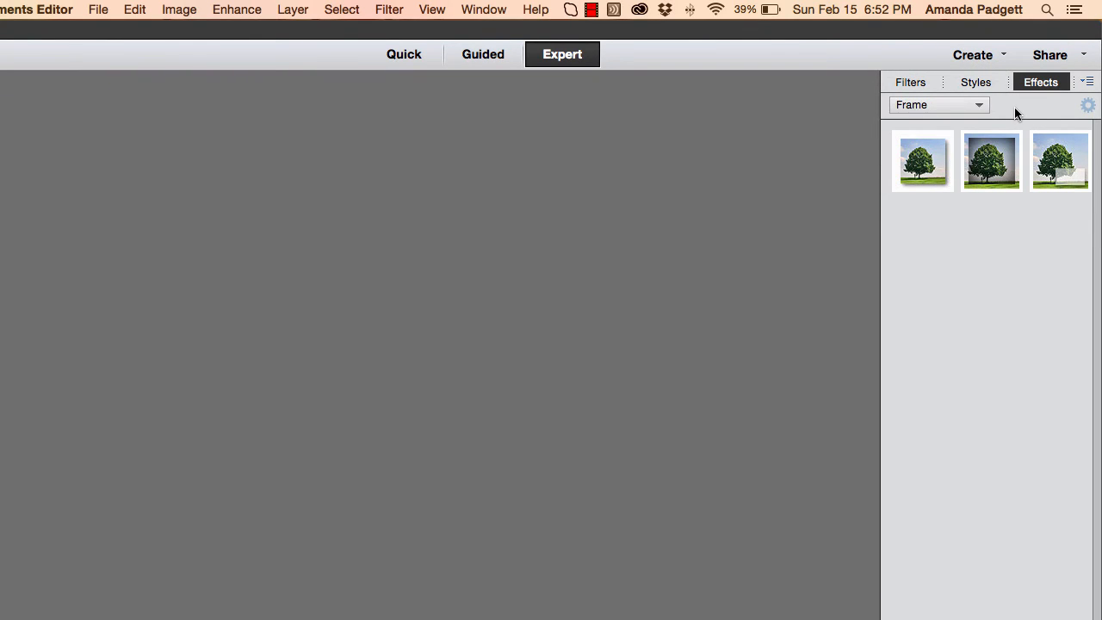
pyautogui.moveTo(995, 114)
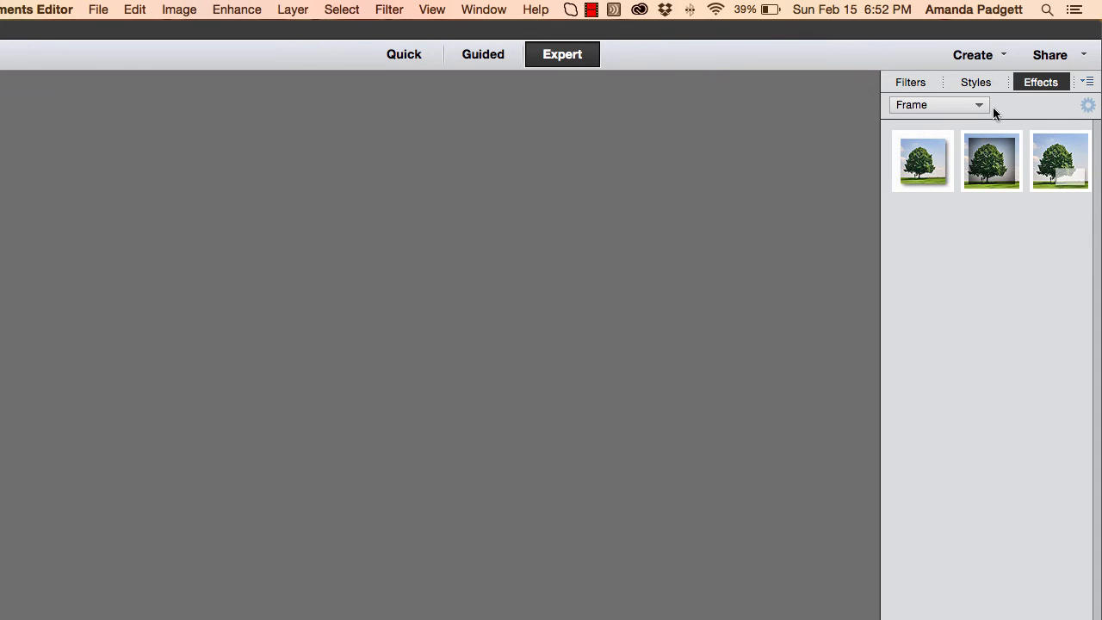
pyautogui.click(939, 105)
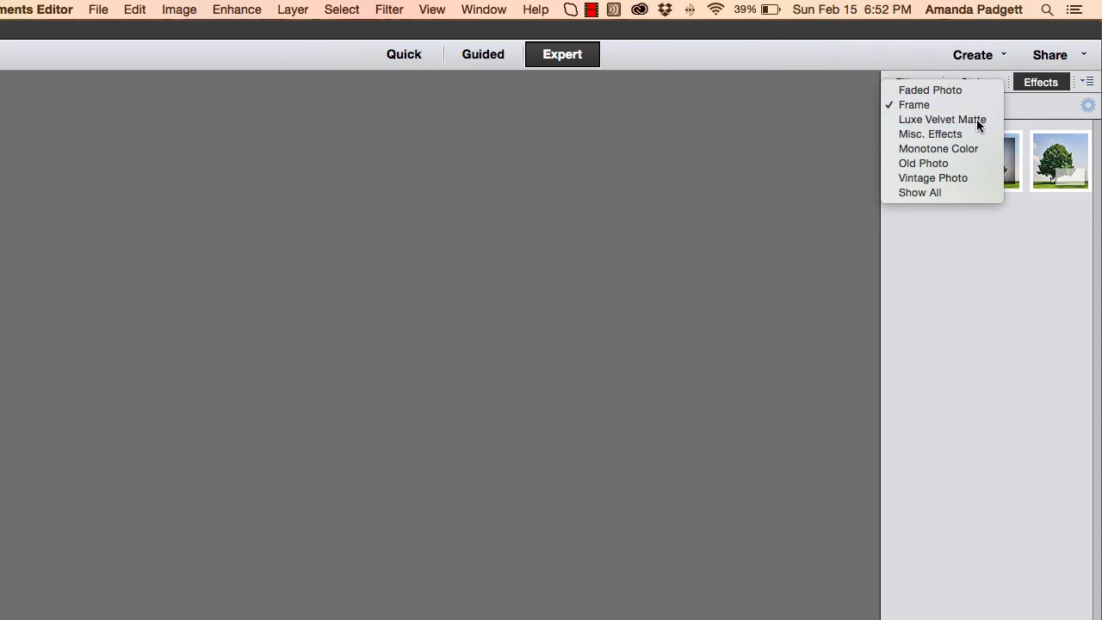
pyautogui.click(942, 118)
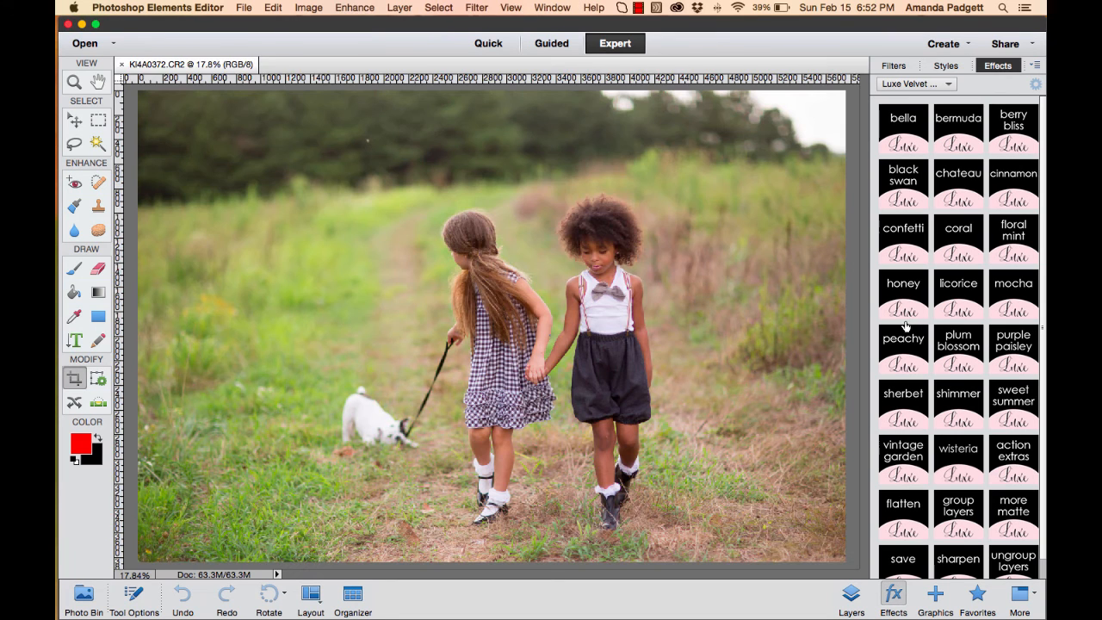
pyautogui.moveTo(902, 344)
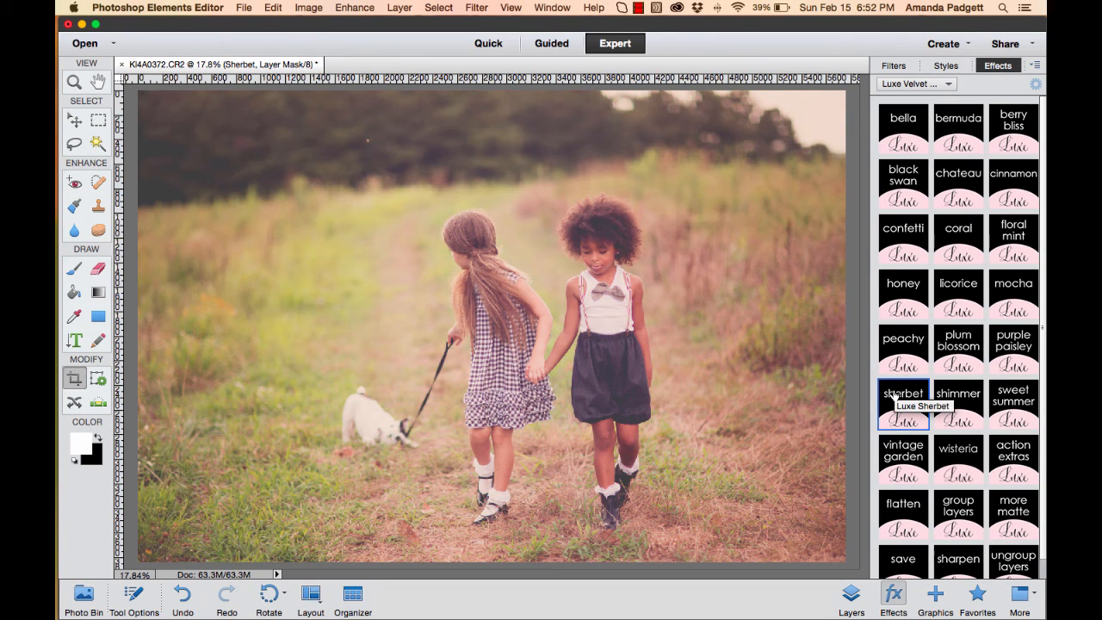
# Step: Switch to the Layers panel to see the new Sherbet effect group above the background
pyautogui.click(851, 599)
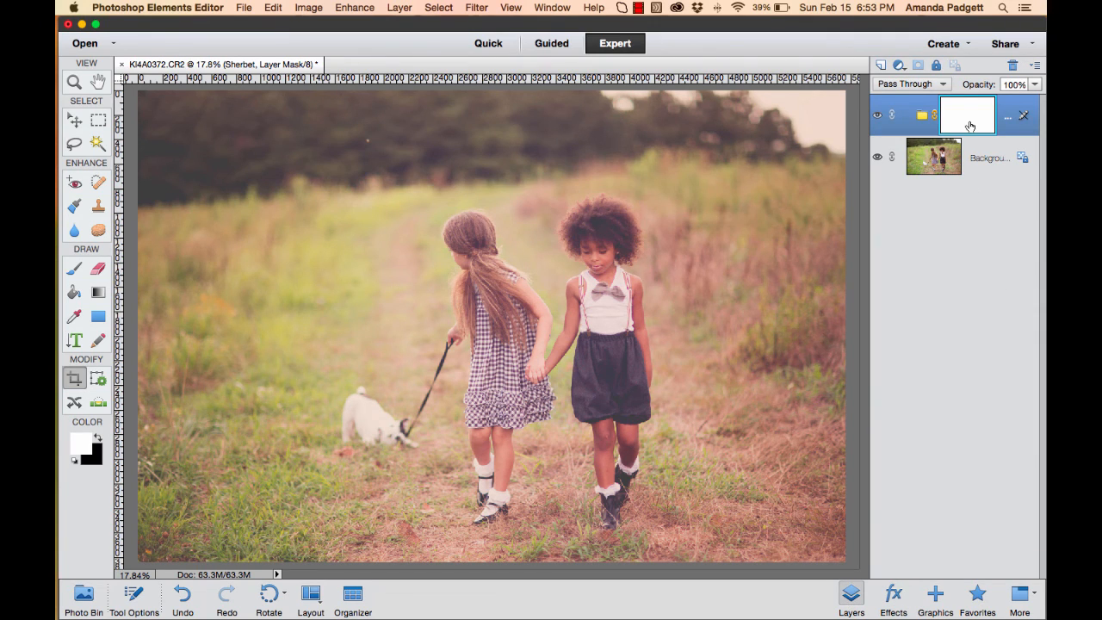
pyautogui.moveTo(1013, 128)
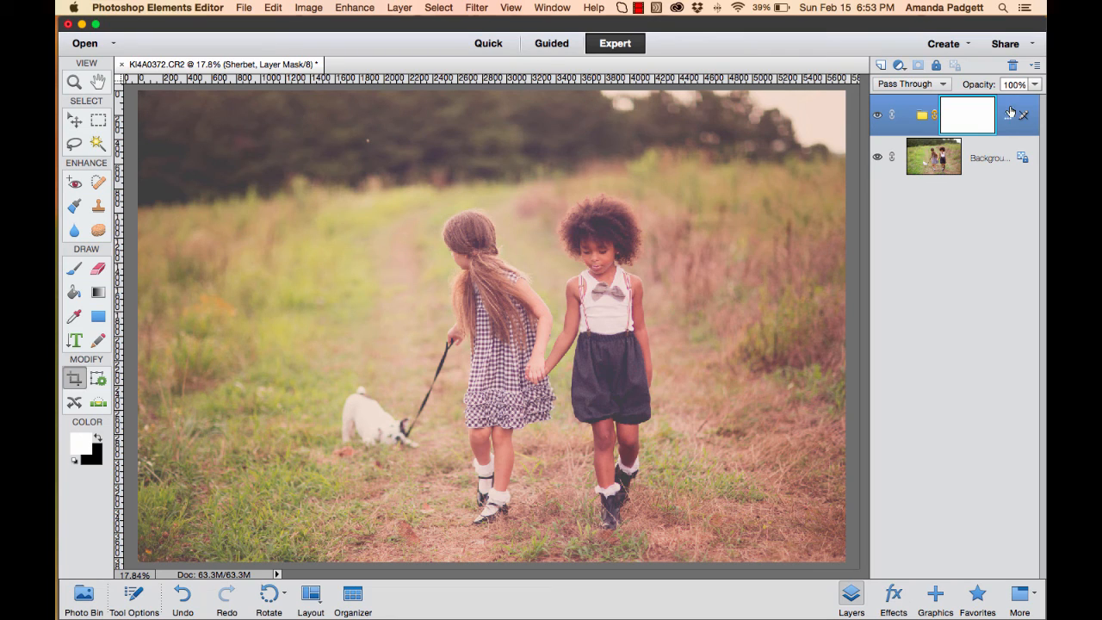
pyautogui.moveTo(1006, 105)
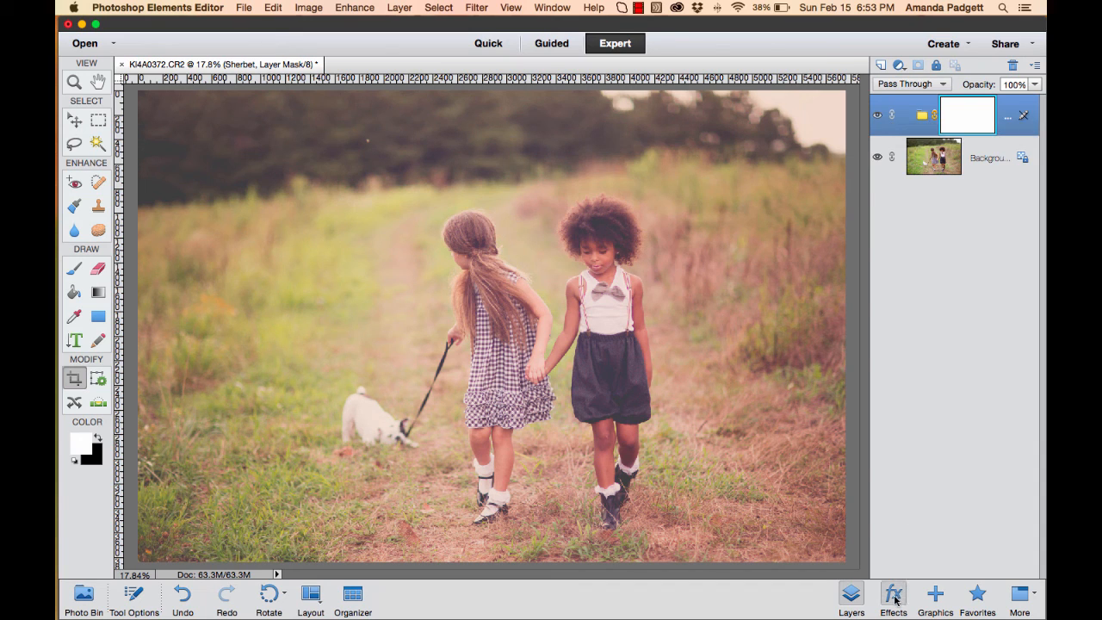
# Step: Lower the Sherbet group's opacity to 84% to soften the matte effect
pyautogui.click(892, 594)
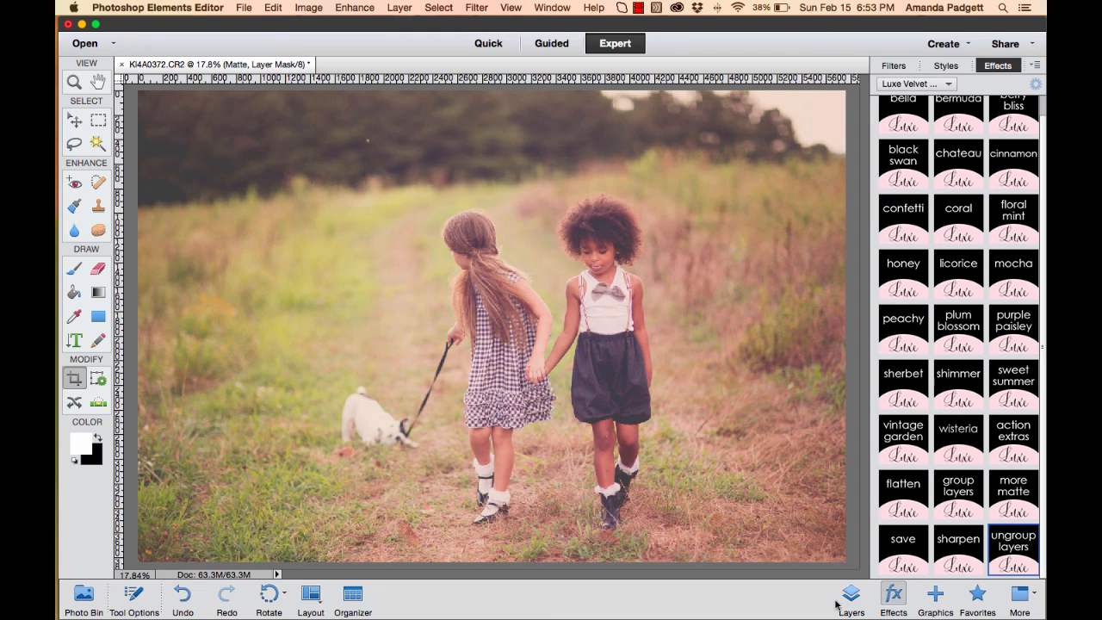
pyautogui.click(851, 594)
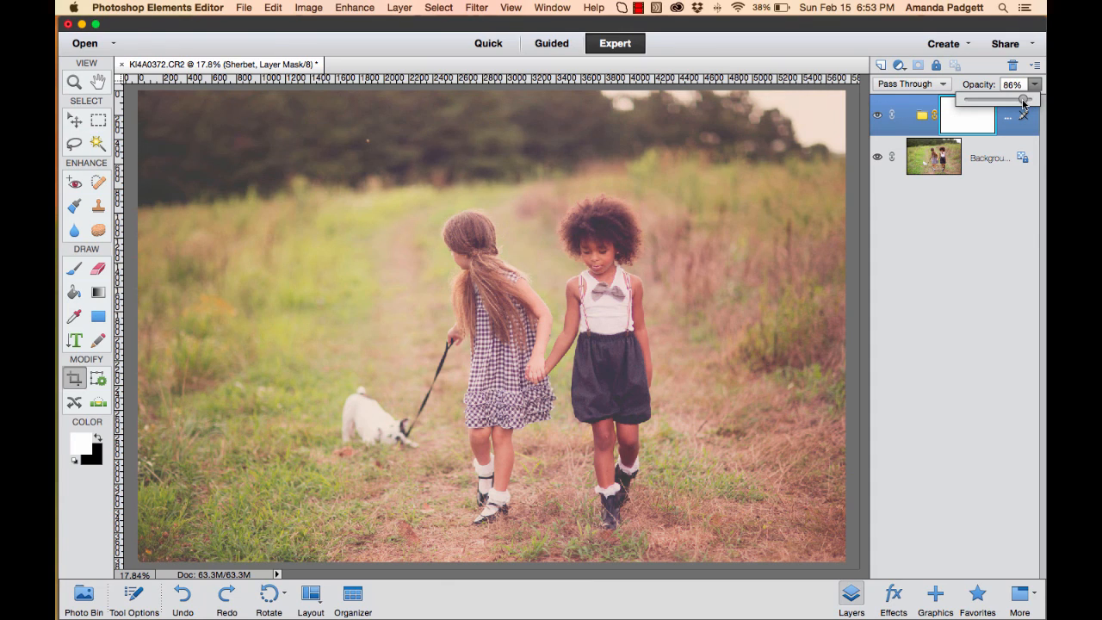
pyautogui.moveTo(1033, 98); pyautogui.dragTo(1023, 99)
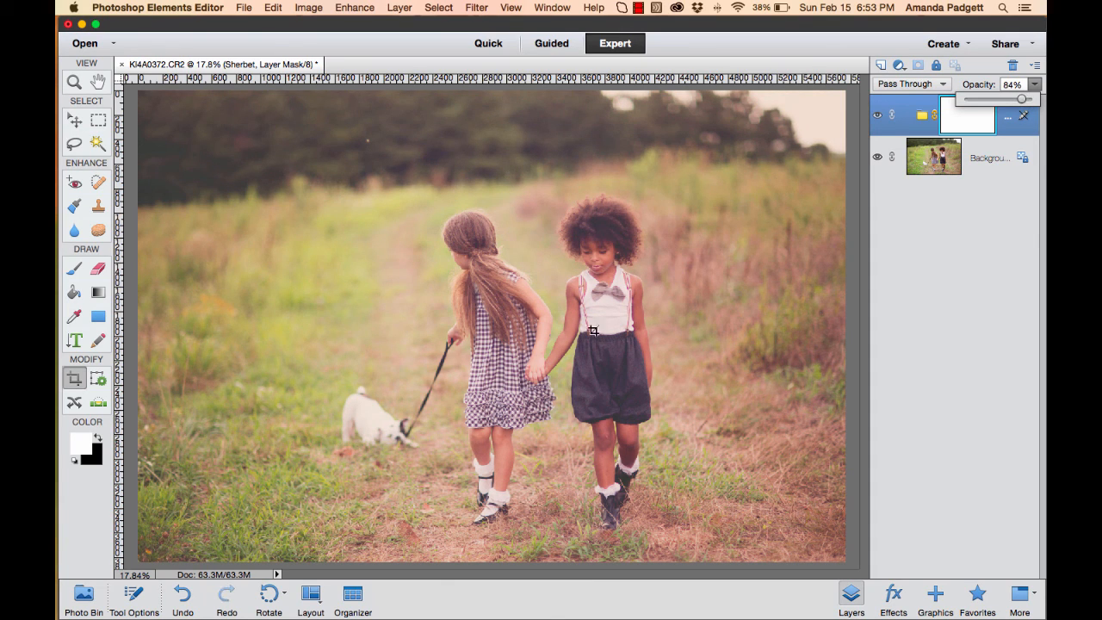
pyautogui.moveTo(985, 272)
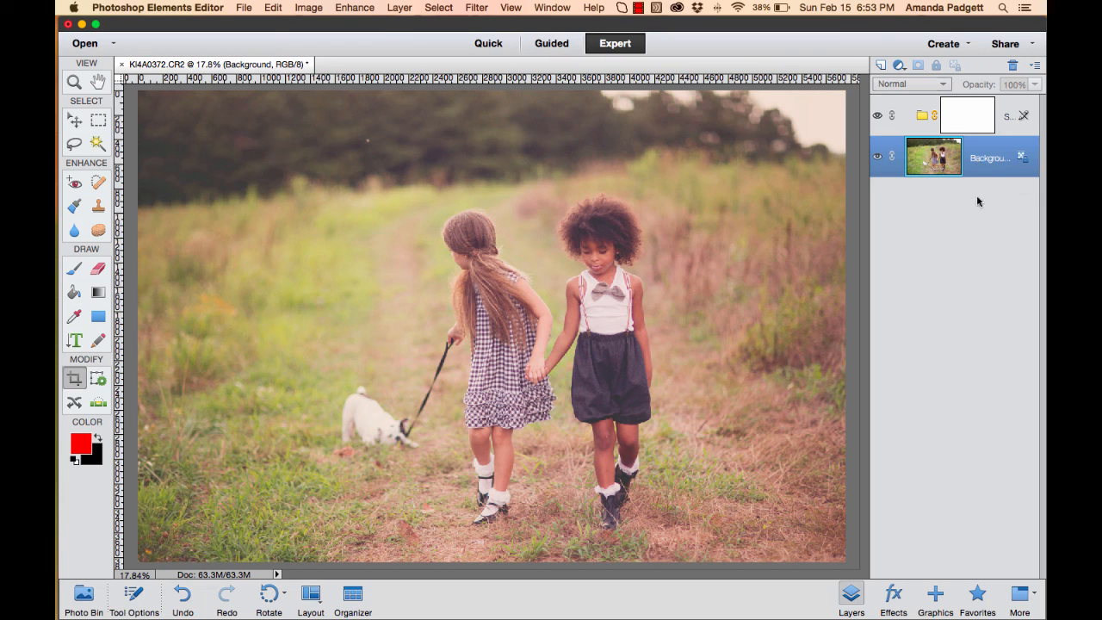
pyautogui.moveTo(967, 241)
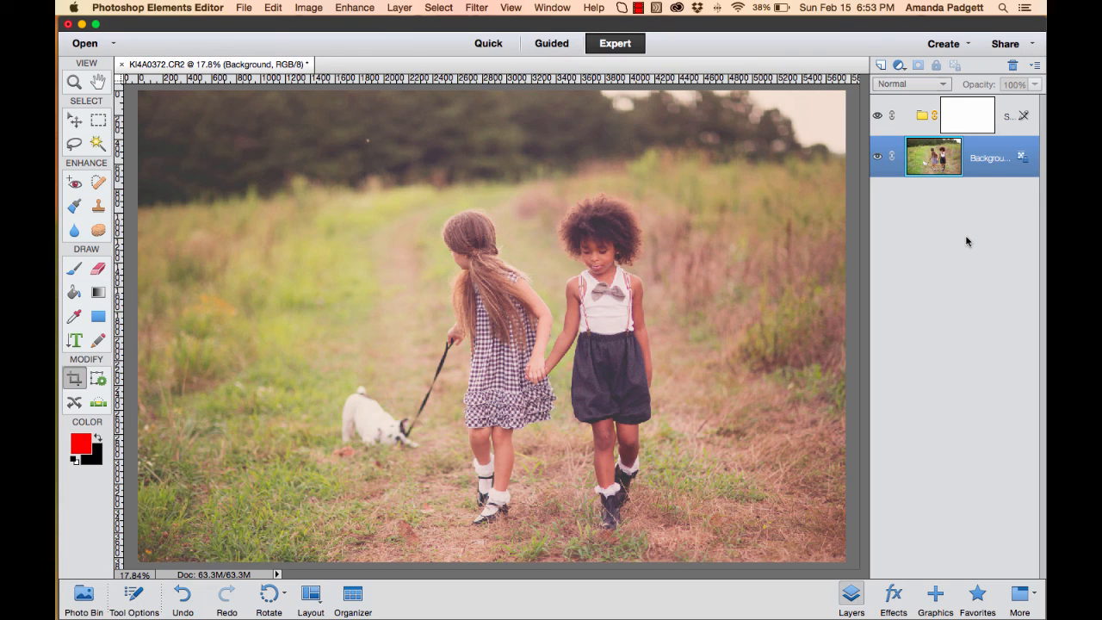